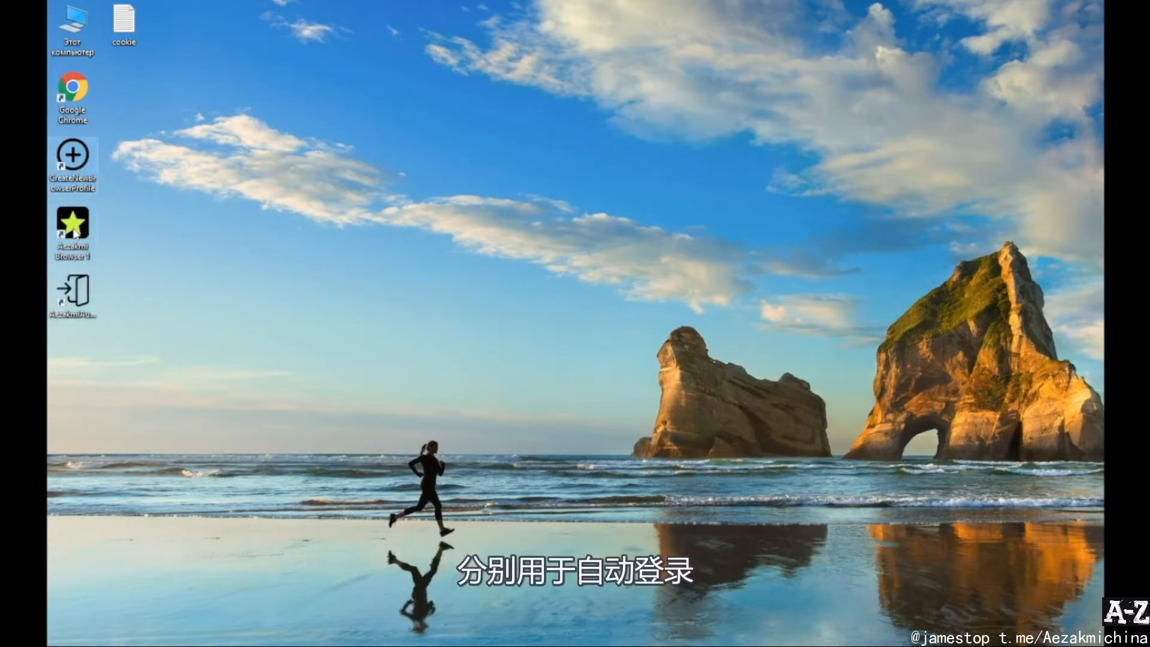
- Launch Chrome and close the broken login.html tab, leaving whoer.net open
double_click(72, 224)
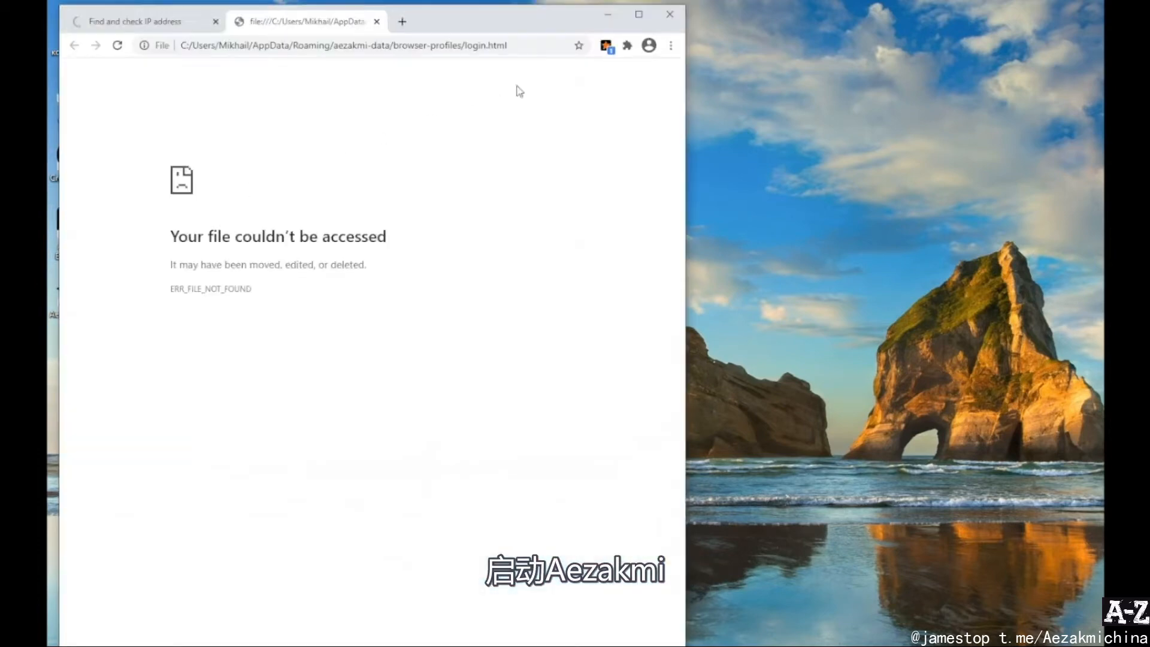
left_click(376, 22)
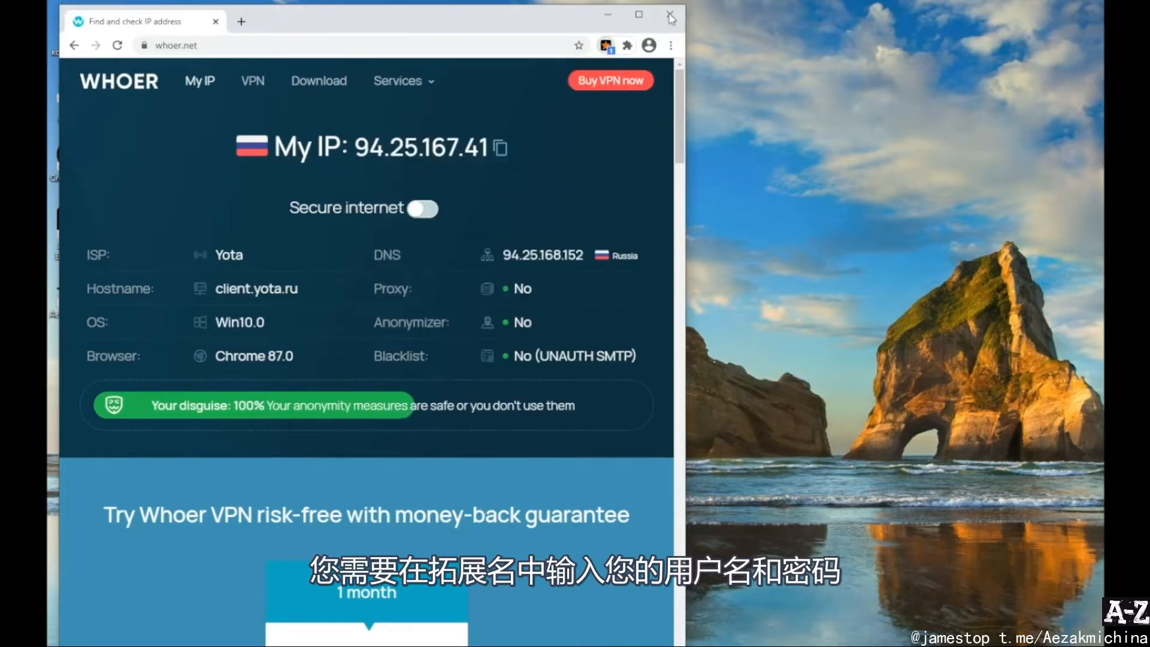
- Sign in with the 'aezak' username in Auto login, then close the tool
left_click(669, 16)
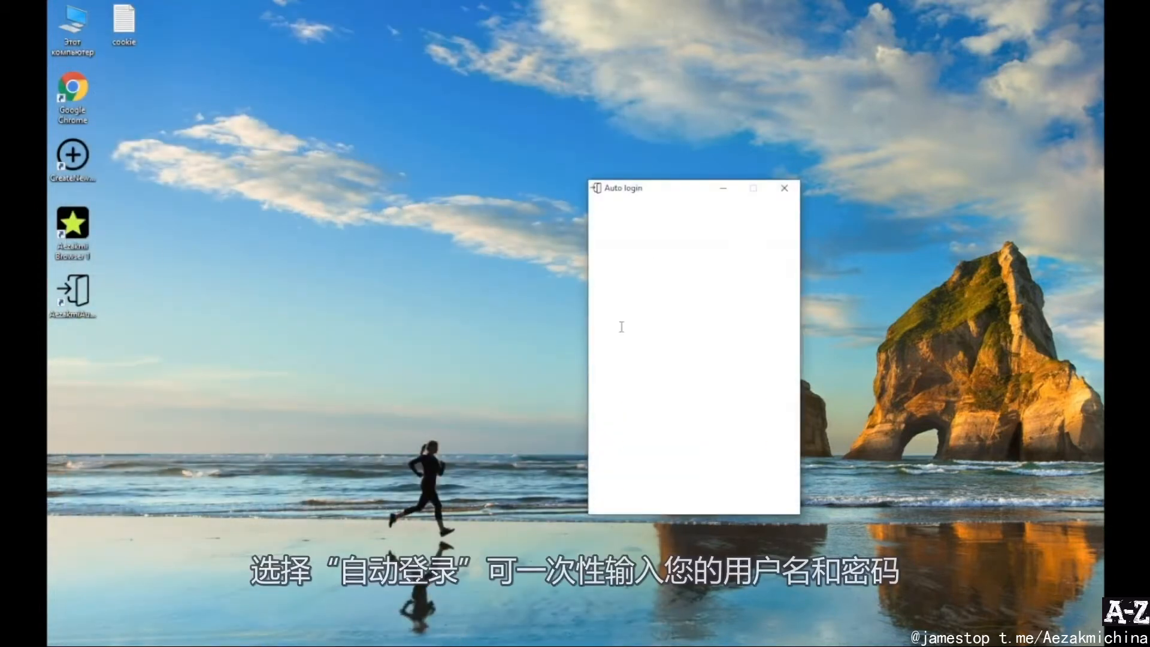
type("aezakmi_test")
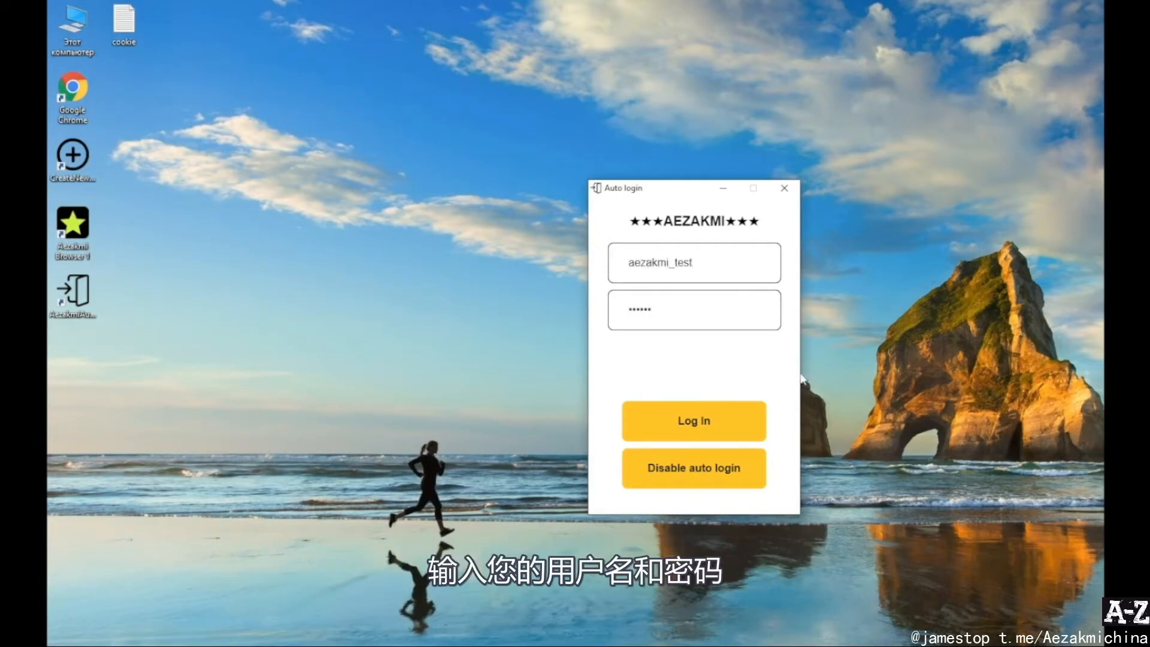
left_click(694, 420)
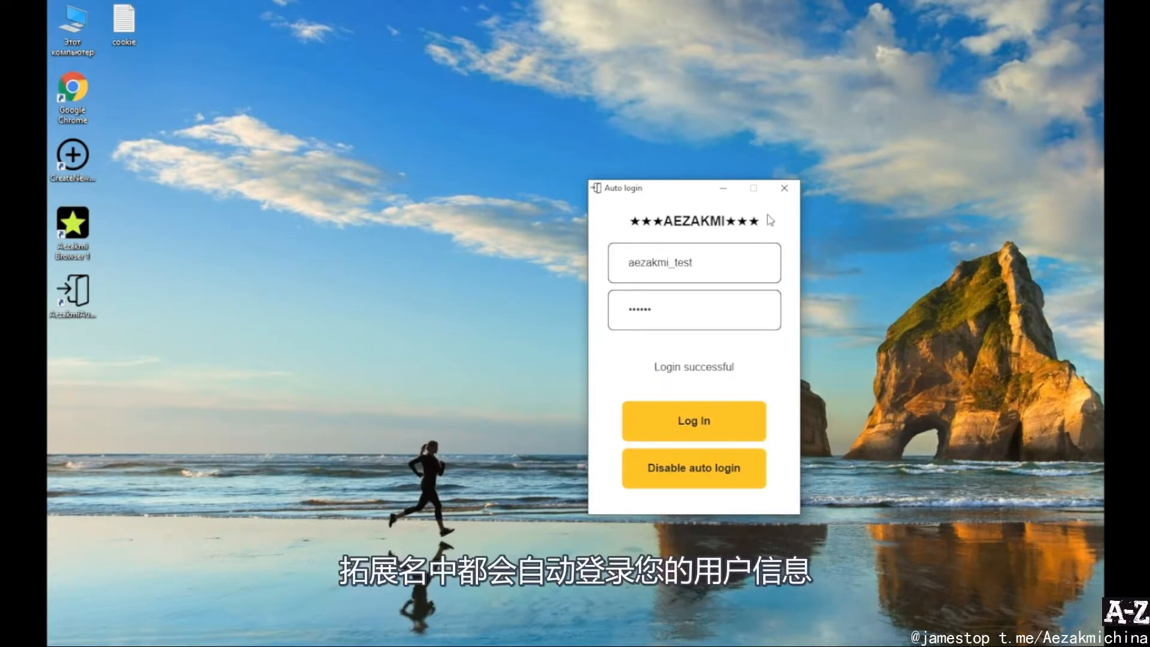
left_click(784, 188)
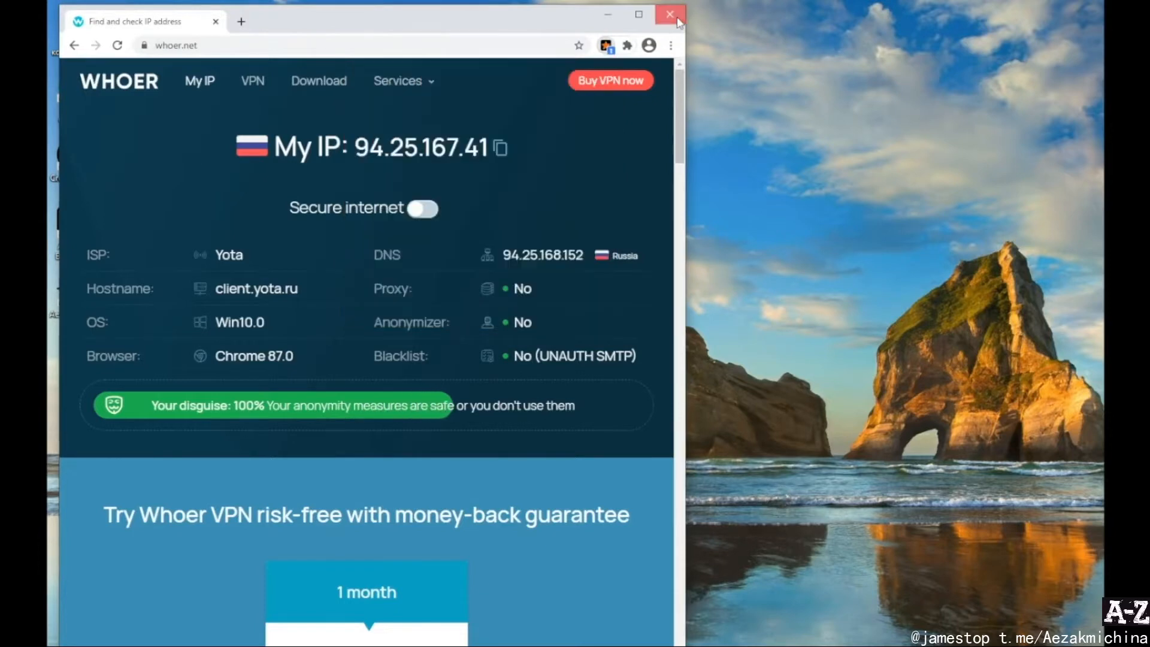
- Close the whoer window and open the AEZAKMI dashboard's new-profile form via the extension icon
left_click(669, 15)
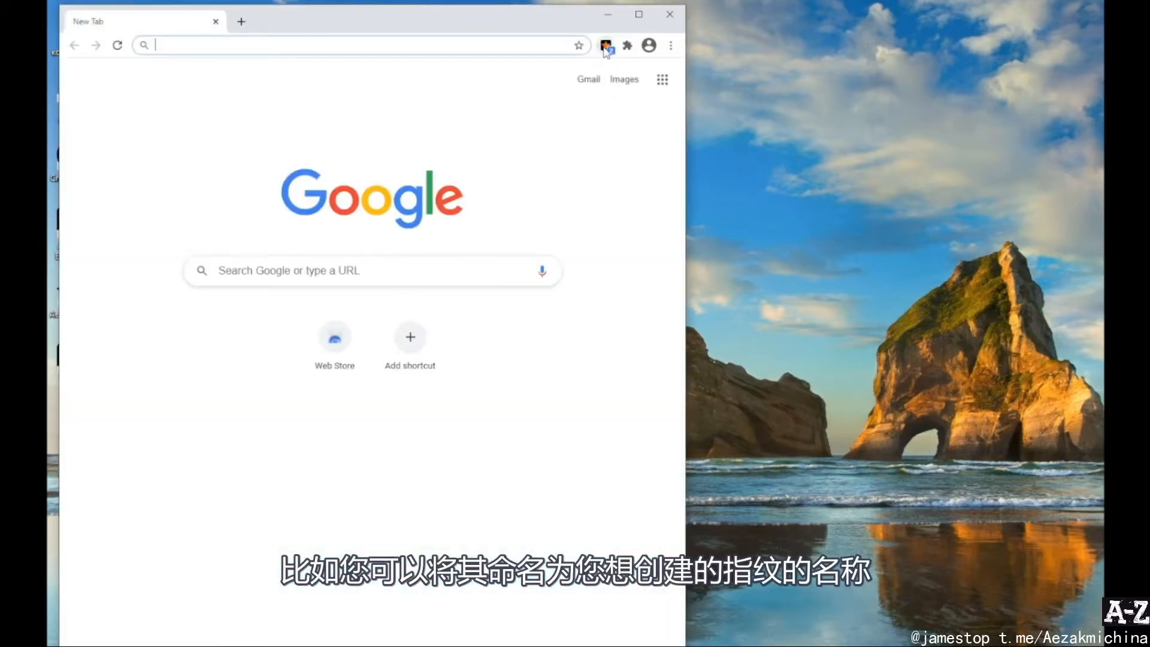
left_click(605, 44)
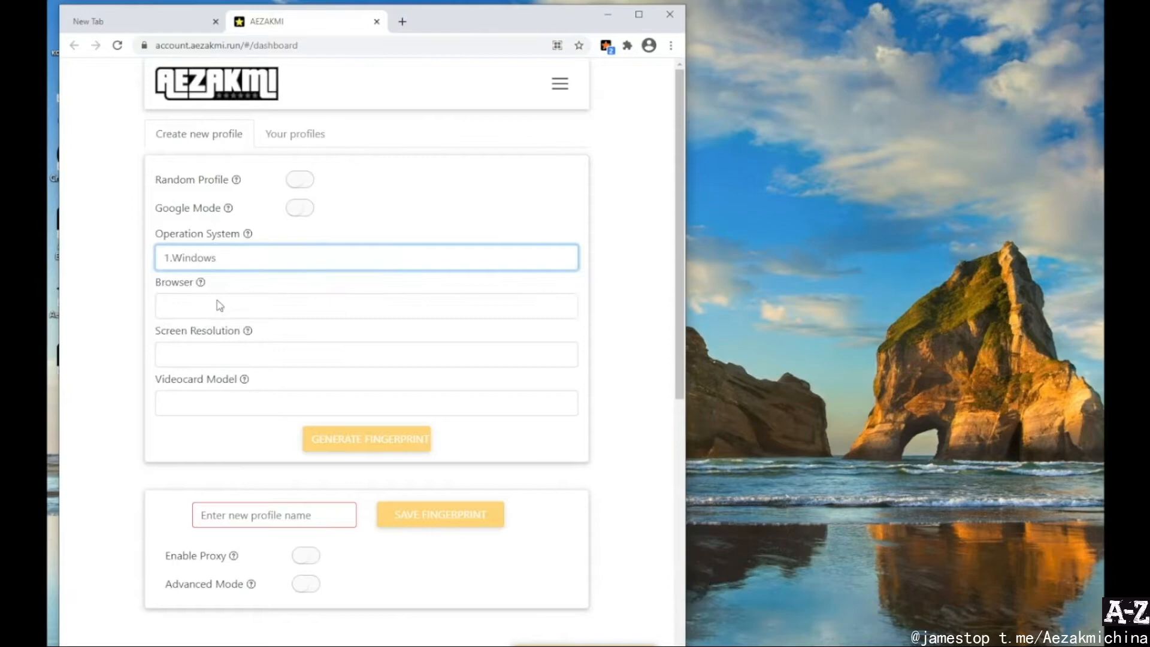
- Generate a Windows Chrome fingerprint and name the profile 111 with proxy enabled
left_click(365, 353)
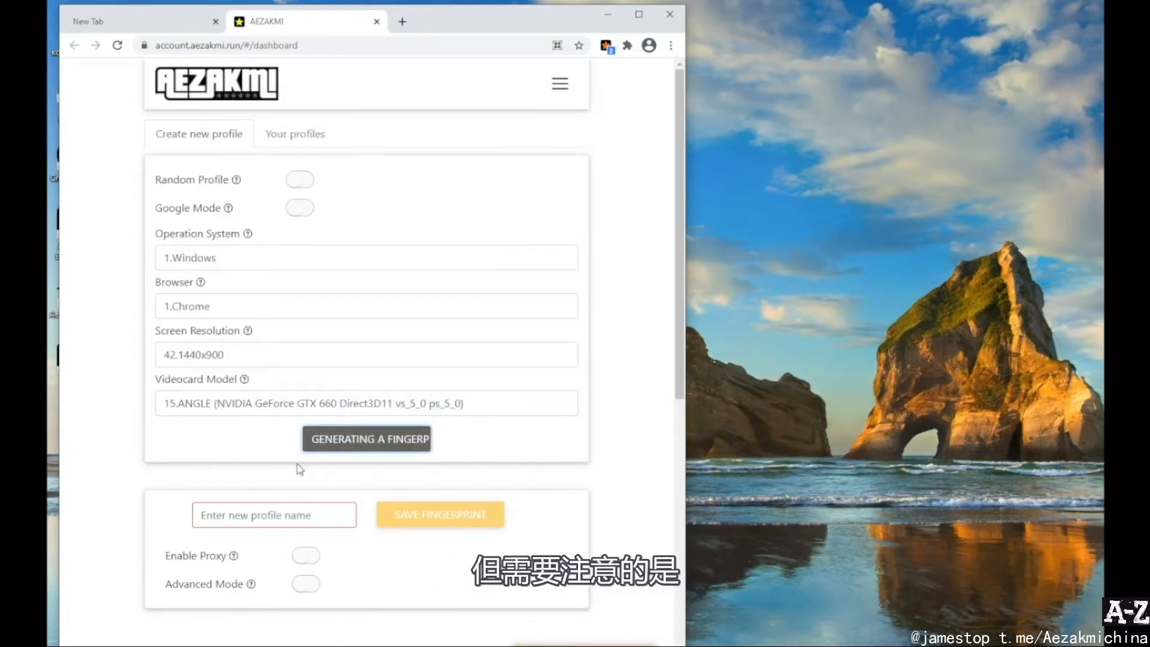
type("111")
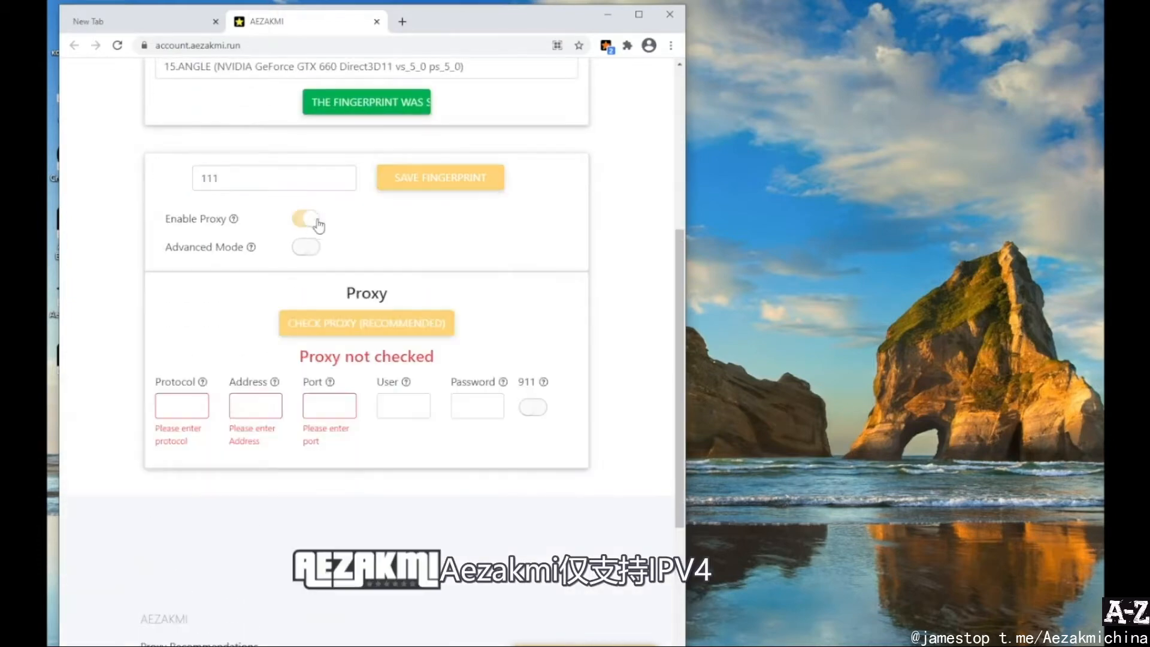
- Set an https proxy at 142.118, port 11015, user 'demons', and confirm it works
left_click(305, 218)
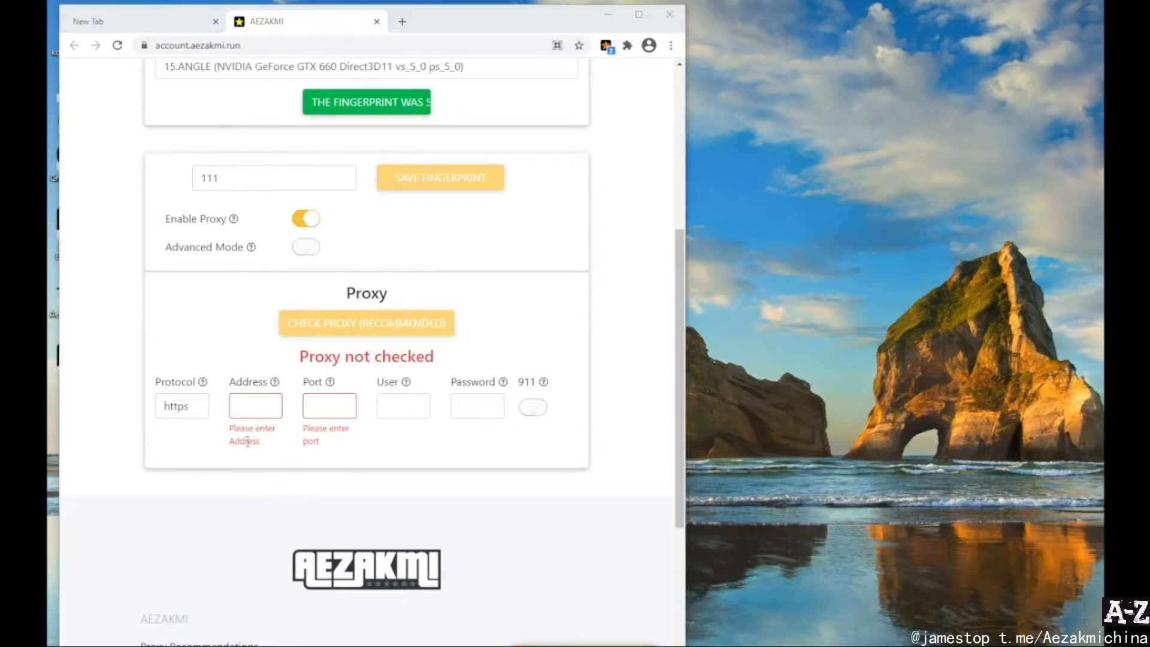
type("142.118")
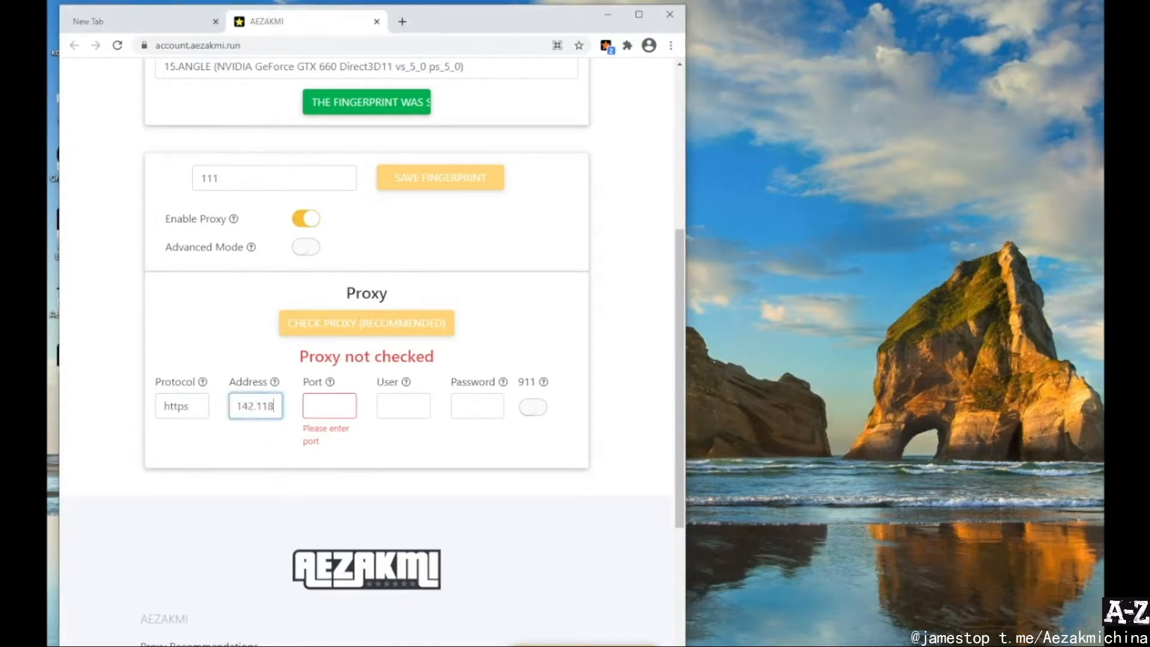
type("11015")
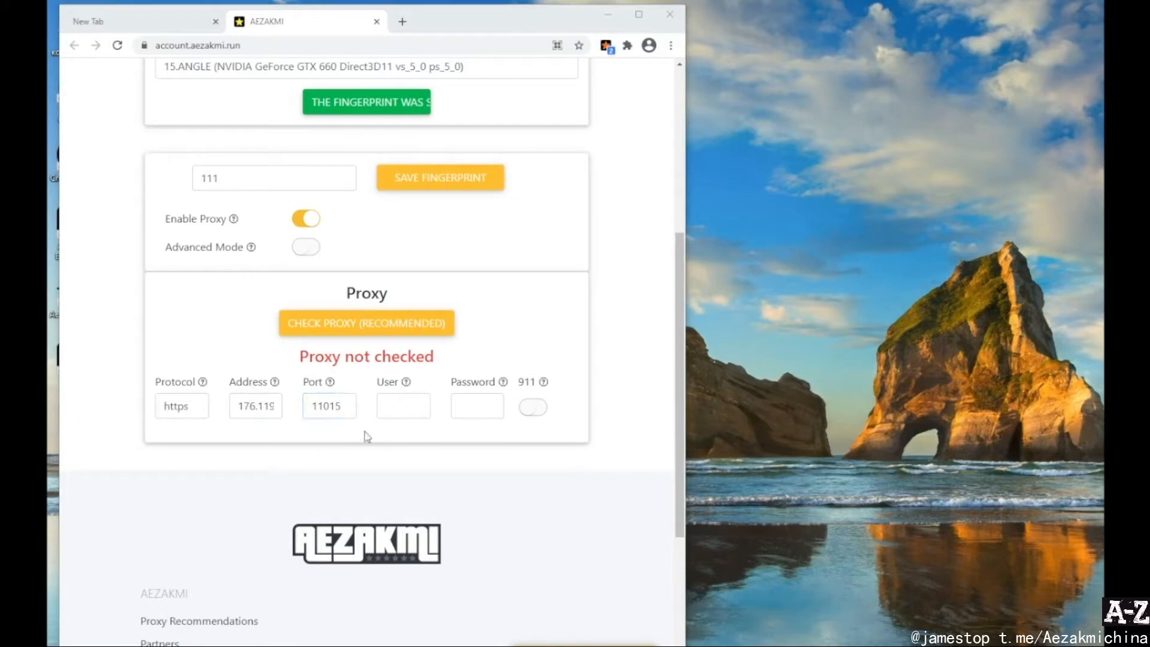
type("demons")
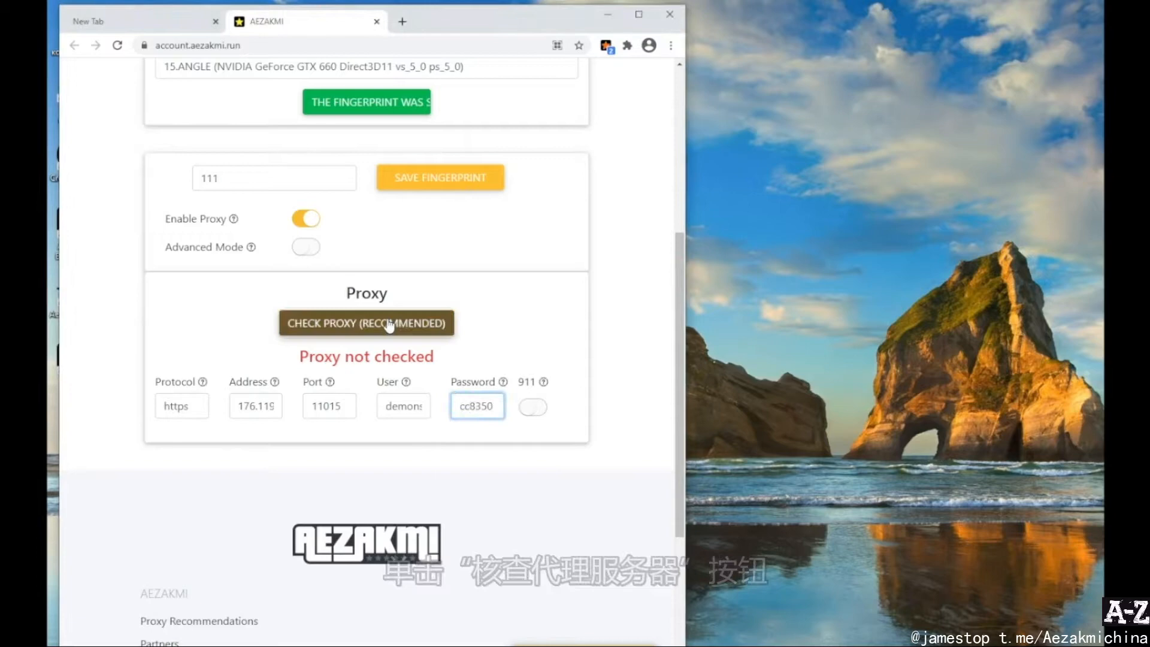
left_click(367, 323)
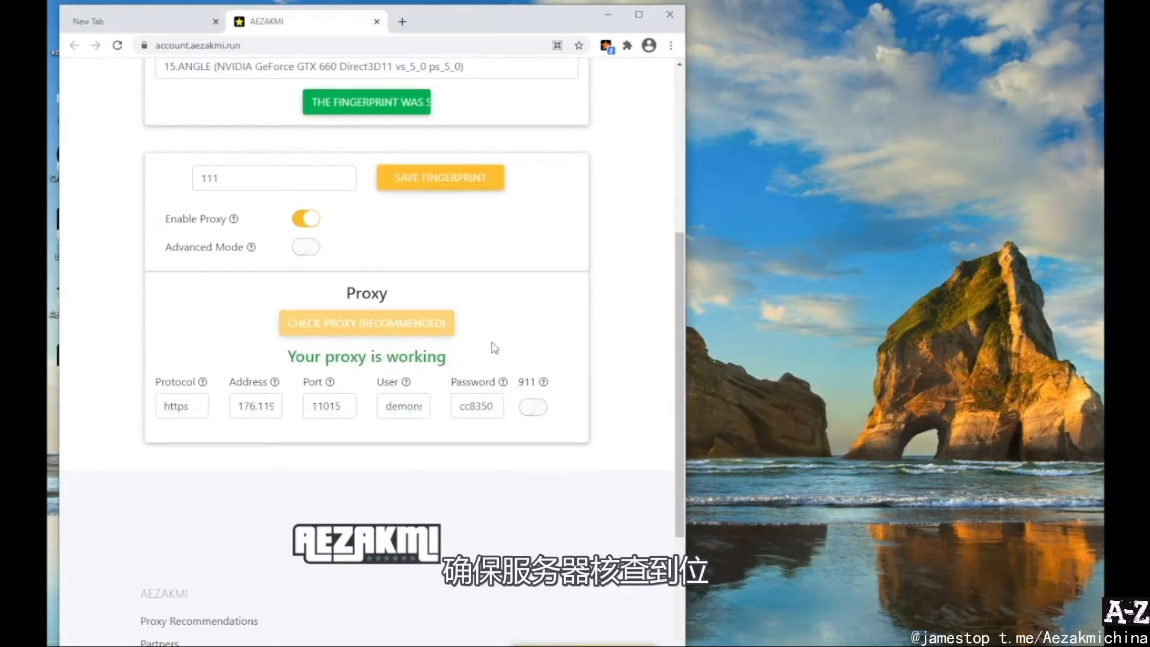
left_click_drag(287, 357, 351, 357)
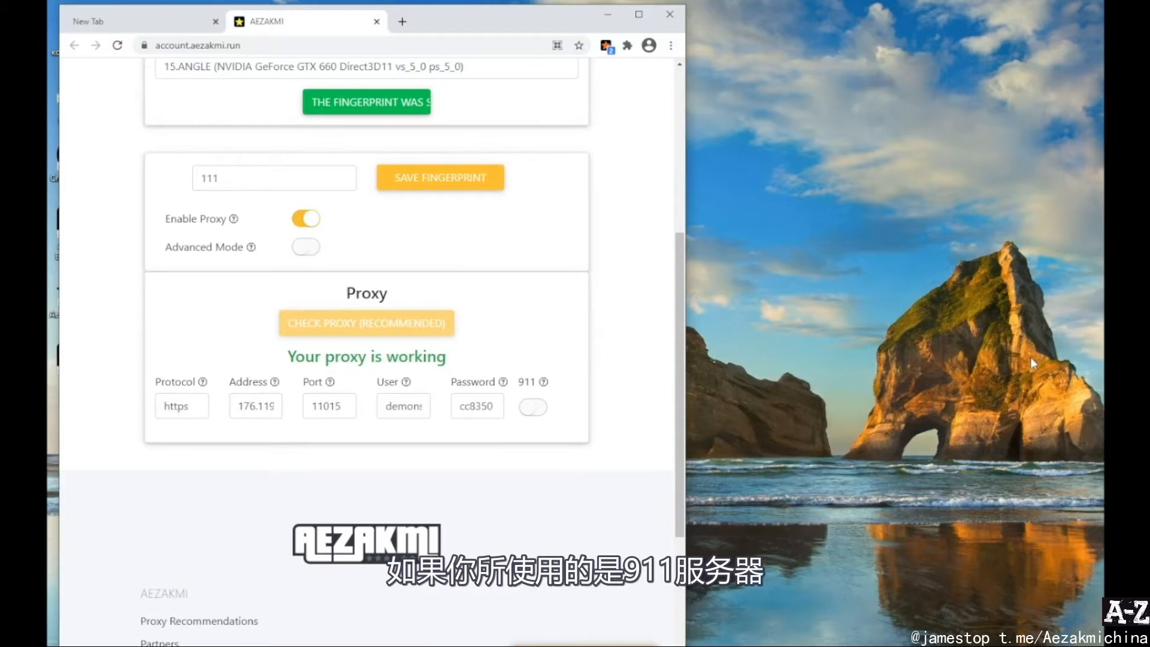
- Enable Advanced Mode and browse the Screen, Noise, GEO Settings and Cookie sections
scroll("down", 3)
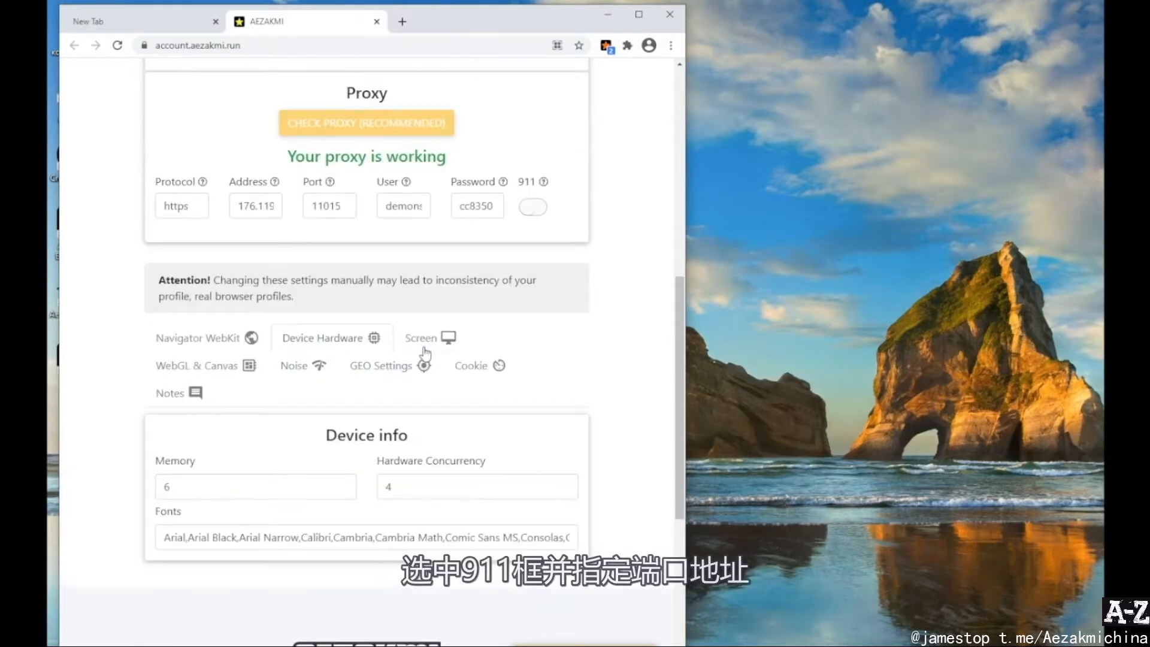
left_click(430, 338)
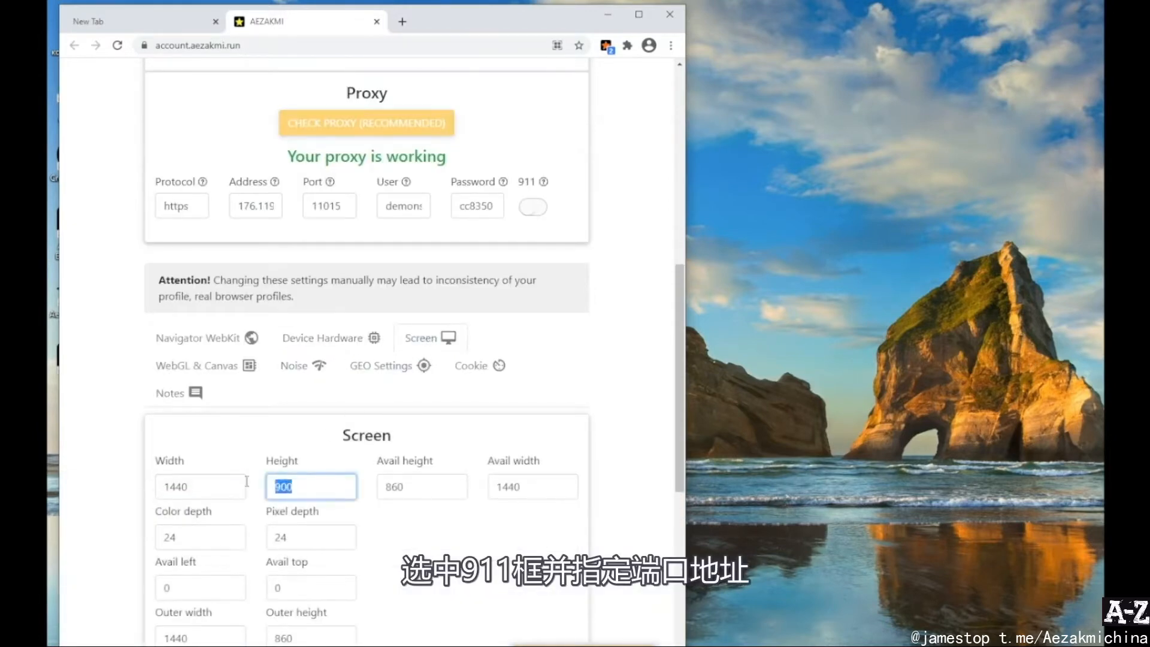
left_click(293, 365)
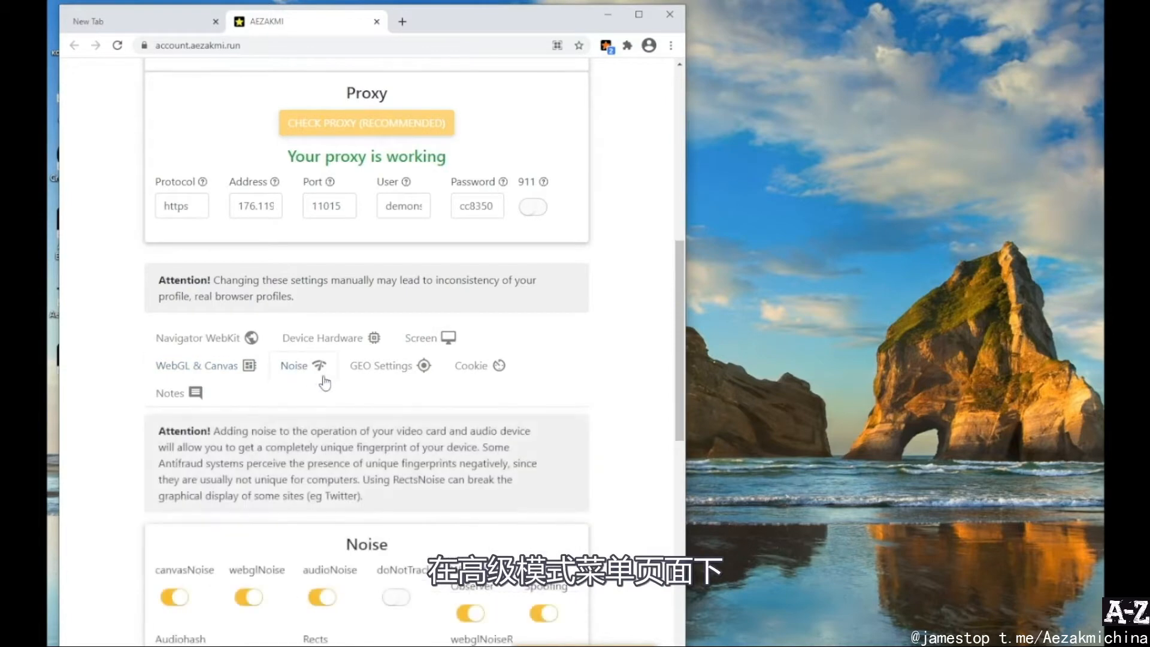
scroll("down", 3)
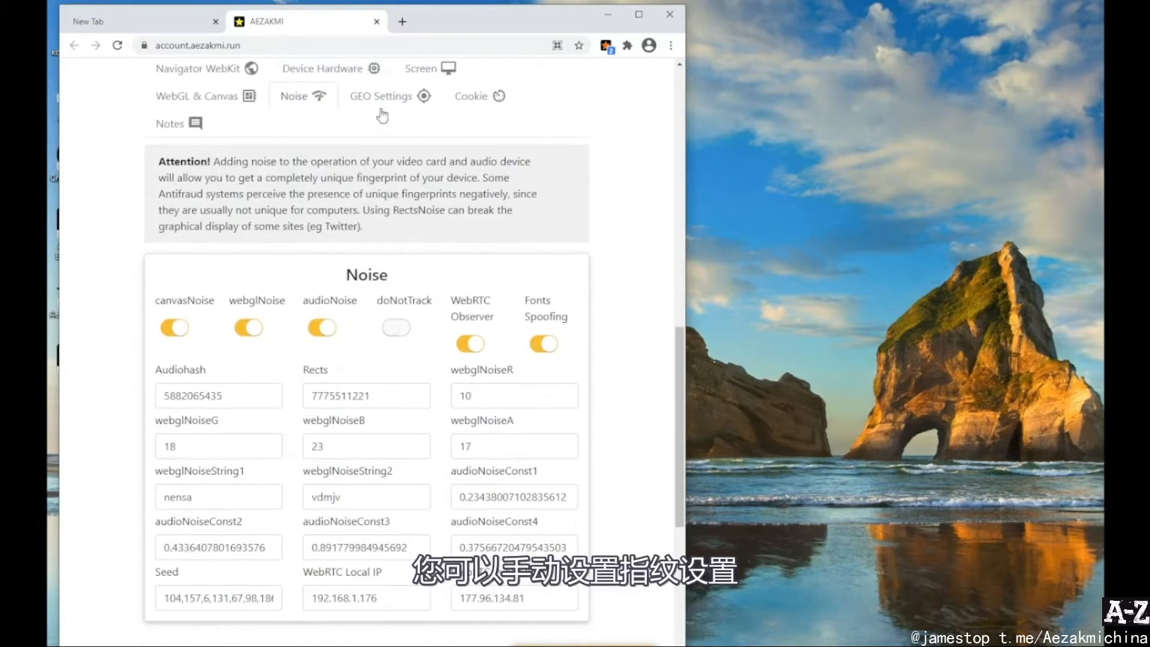
left_click(381, 96)
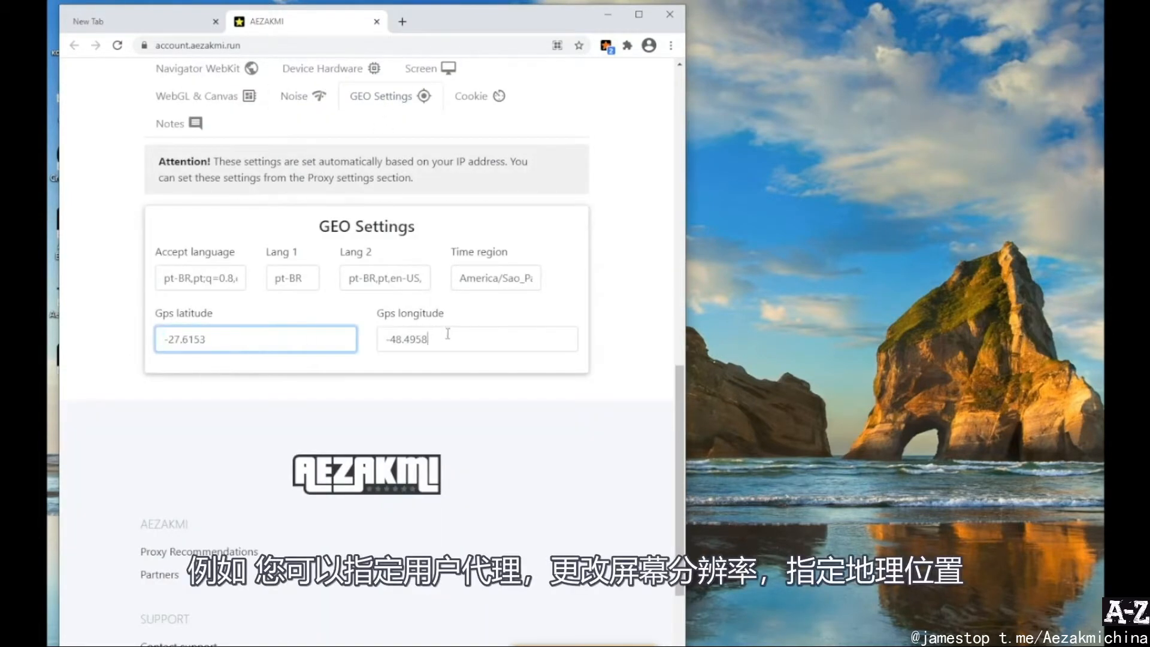
left_click(479, 96)
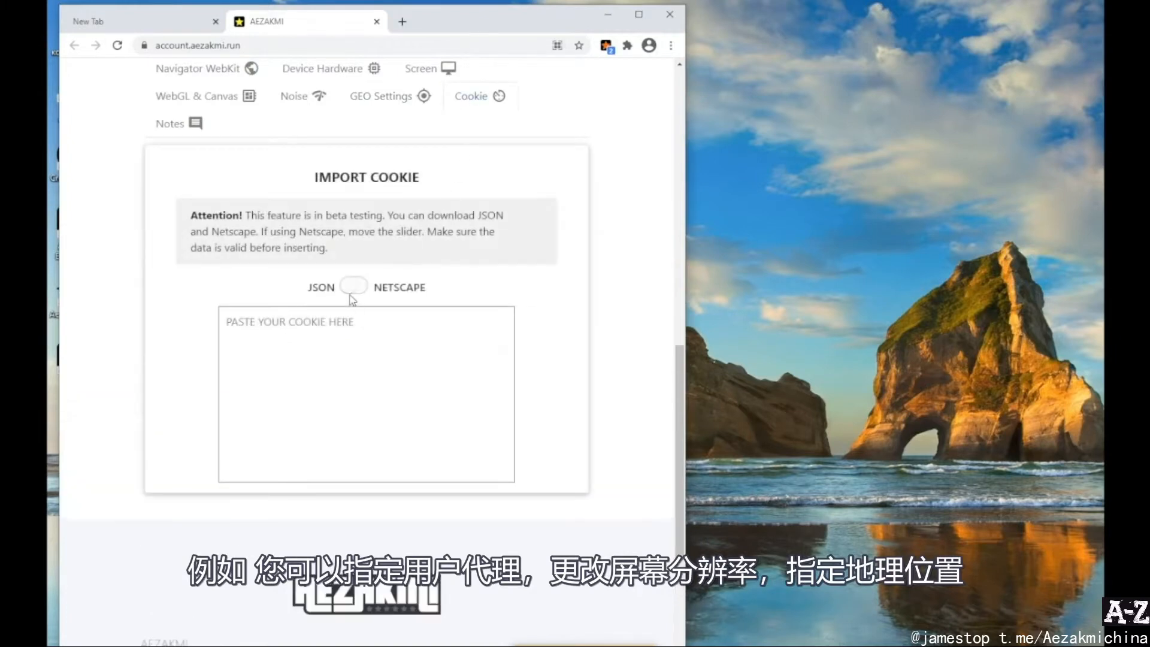
left_click(353, 287)
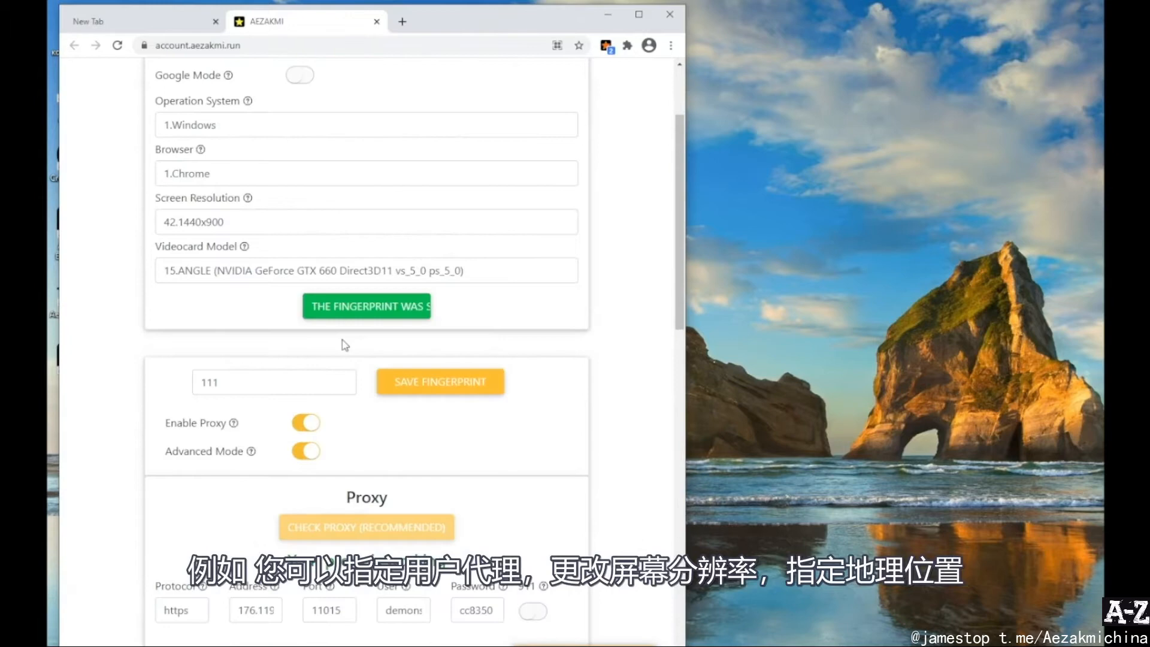
- Save fingerprint profile 111 and switch to the Your profiles list
left_click(439, 381)
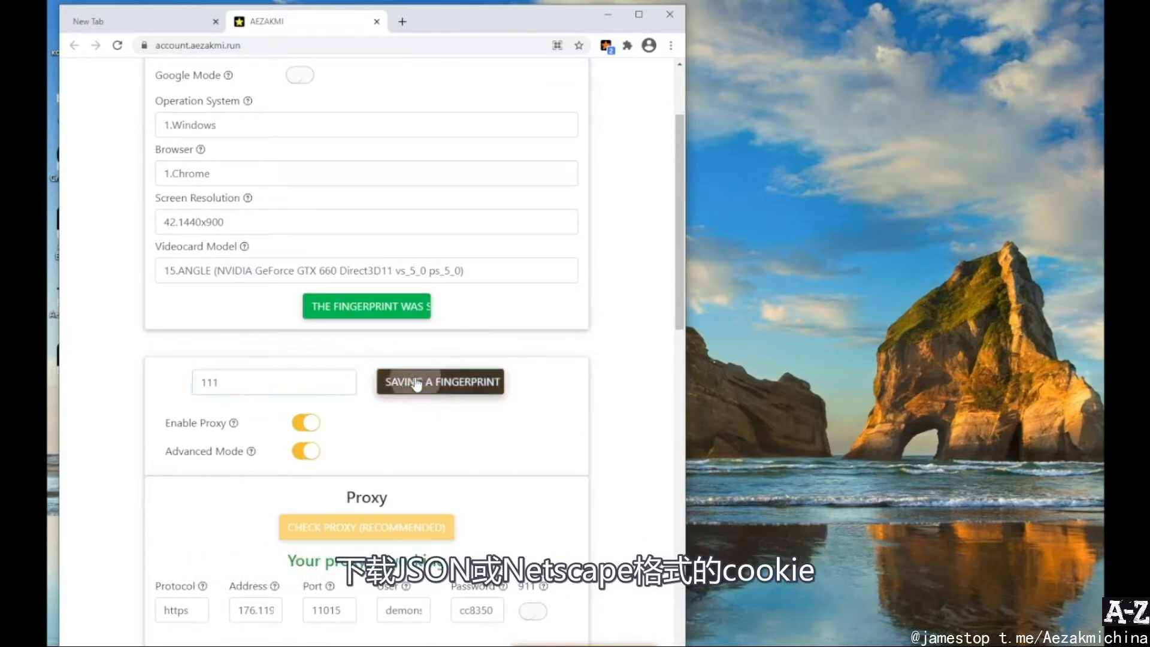
left_click(440, 381)
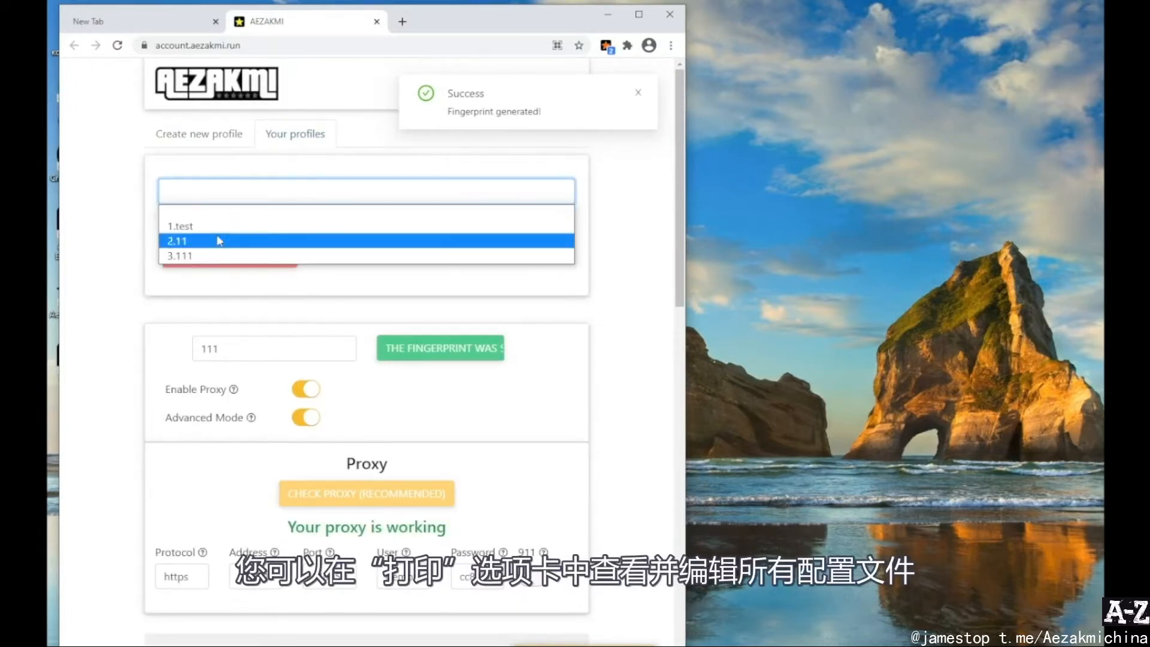
- Edit profile 3.111, switch Enable Proxy off and re-save its fingerprint
left_click(180, 255)
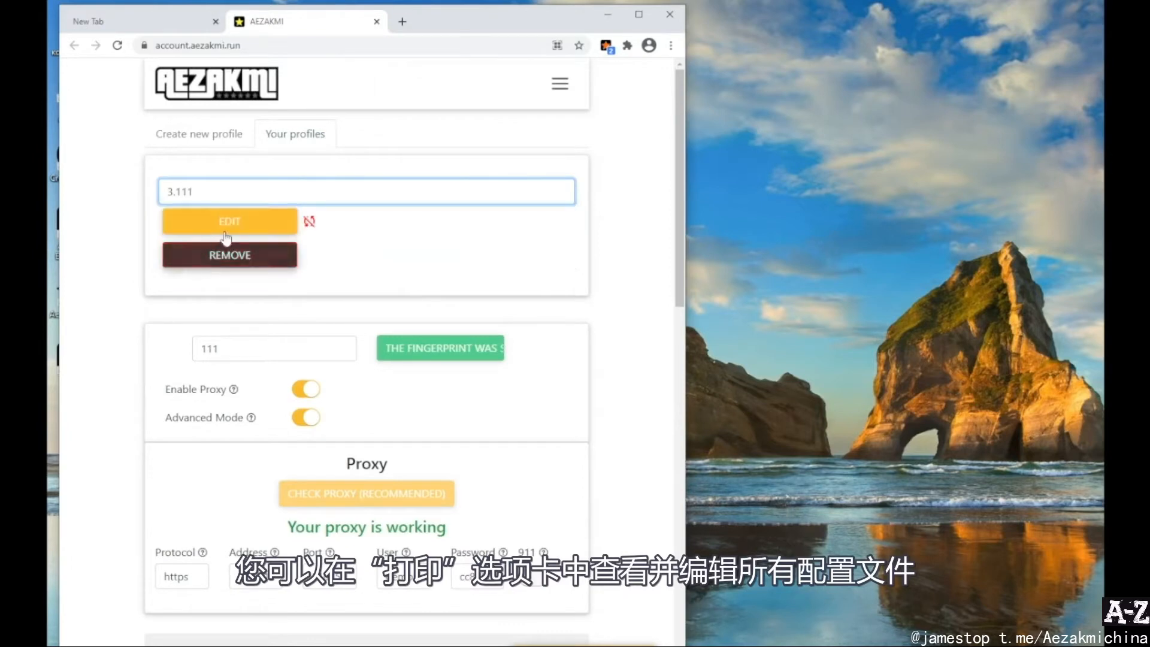
left_click(229, 220)
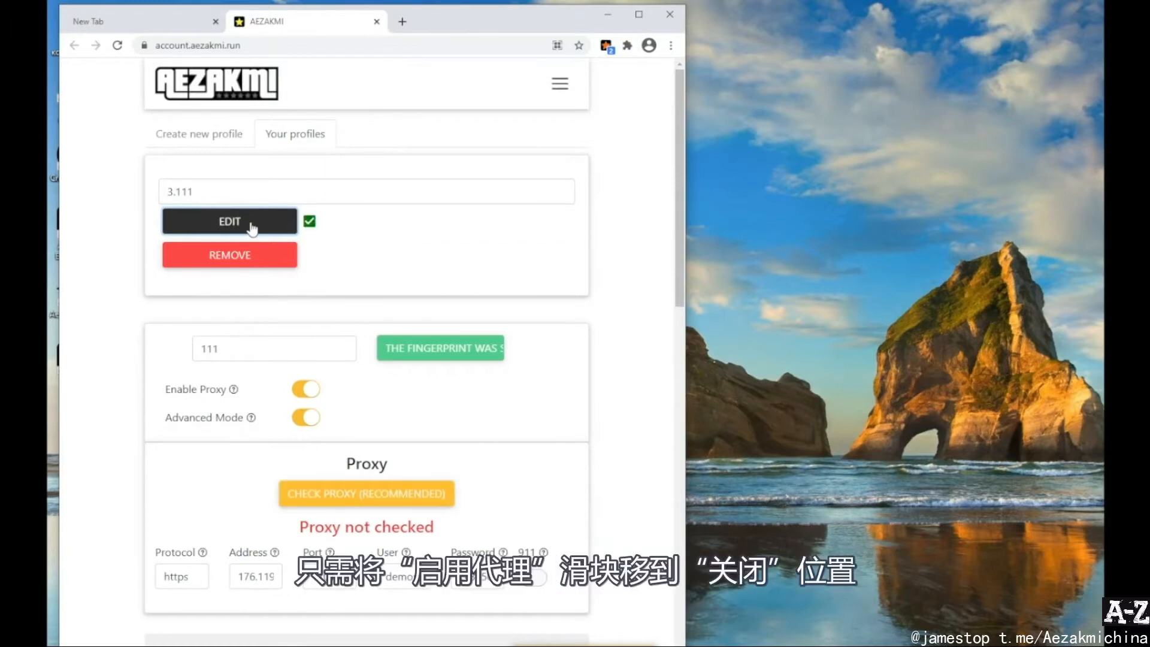
scroll("down", 3)
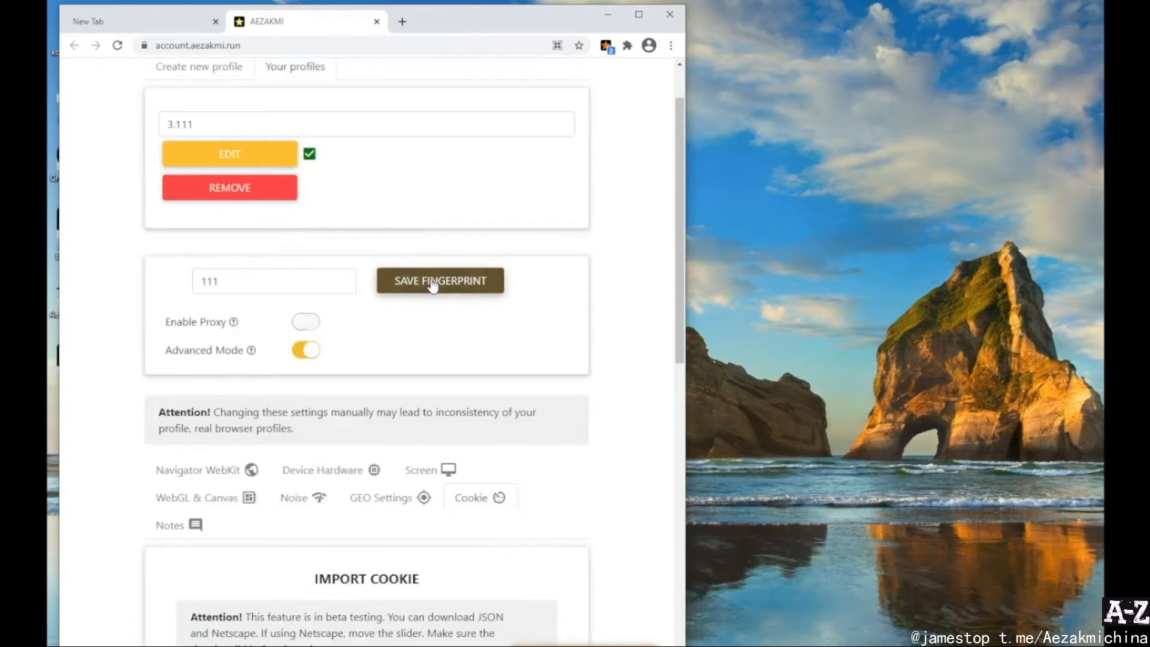
left_click(440, 280)
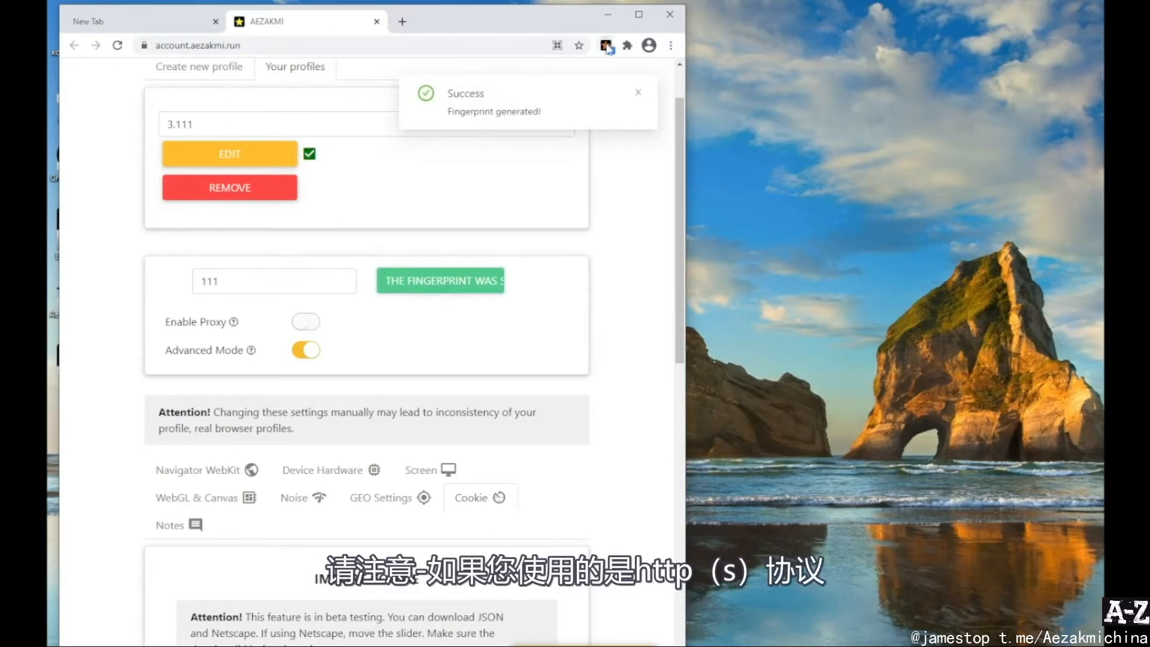
left_click(605, 44)
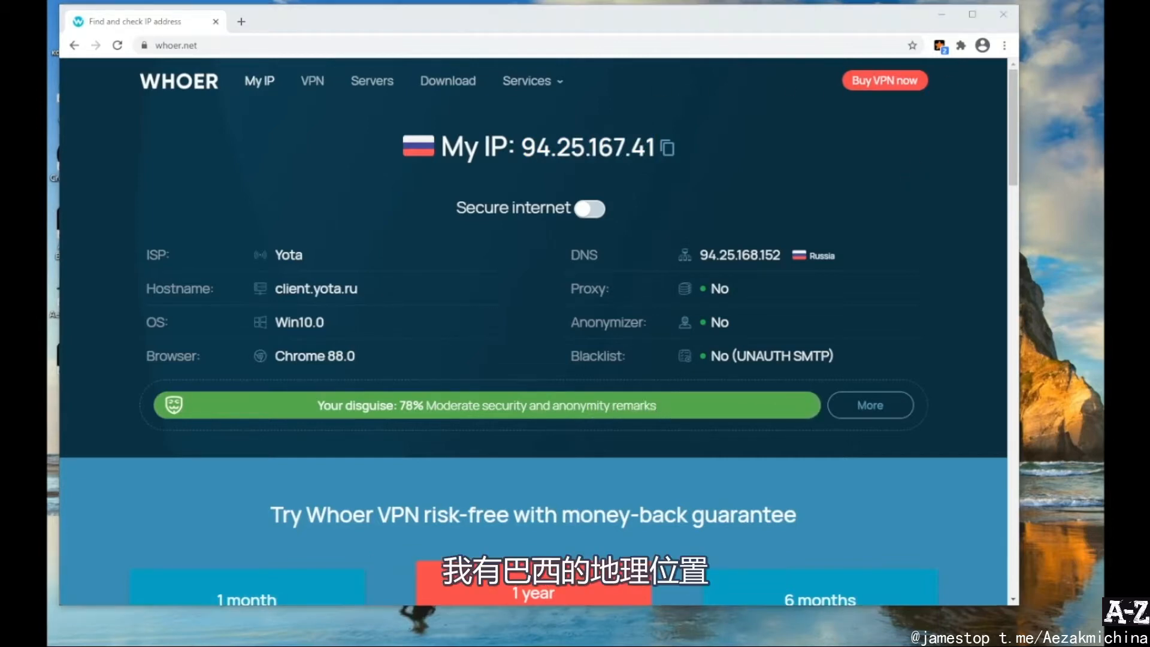
- Review whoer.net location details and open the AEZAKMI extension popup showing profile 111 started
scroll("down", 3)
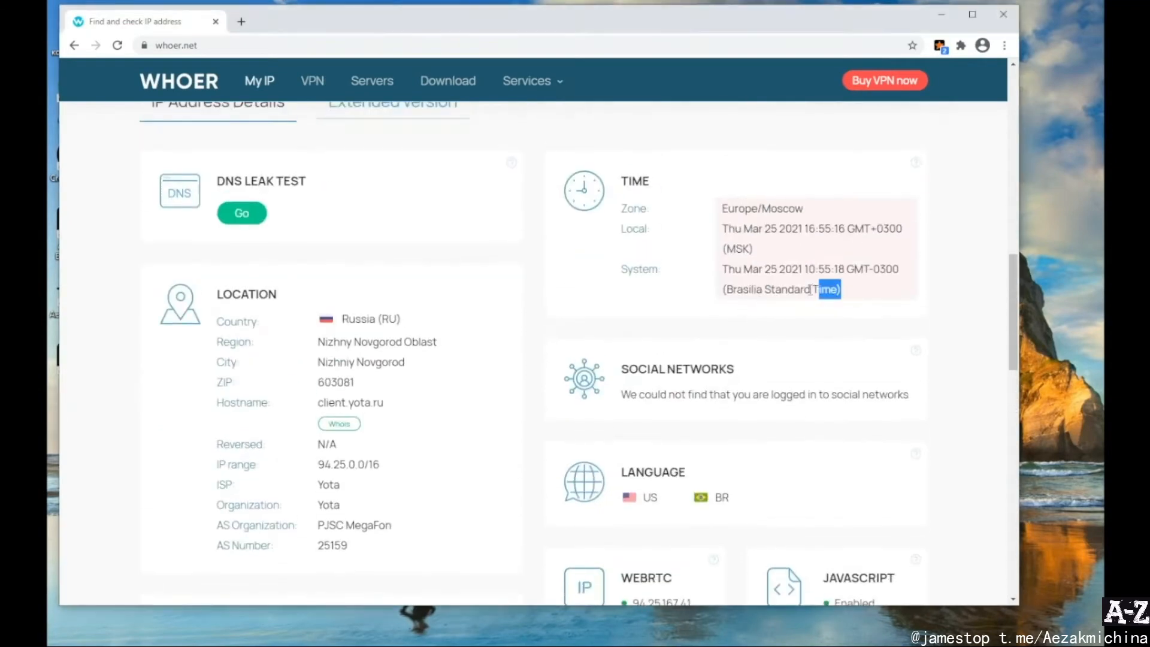
left_click(608, 292)
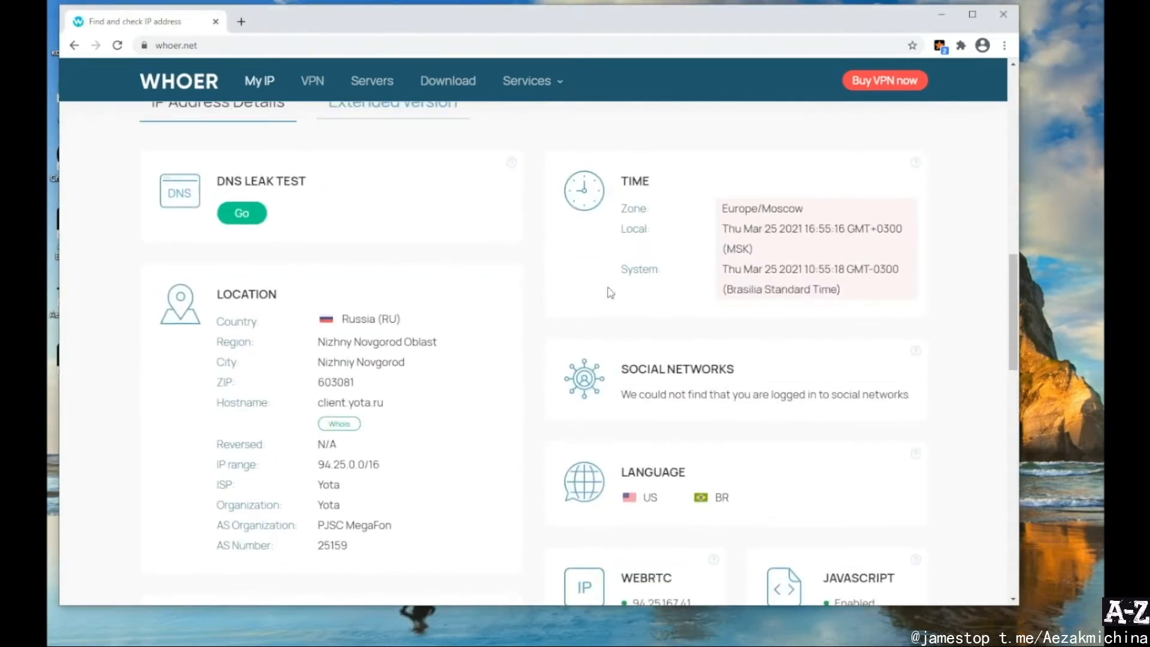
left_click(939, 45)
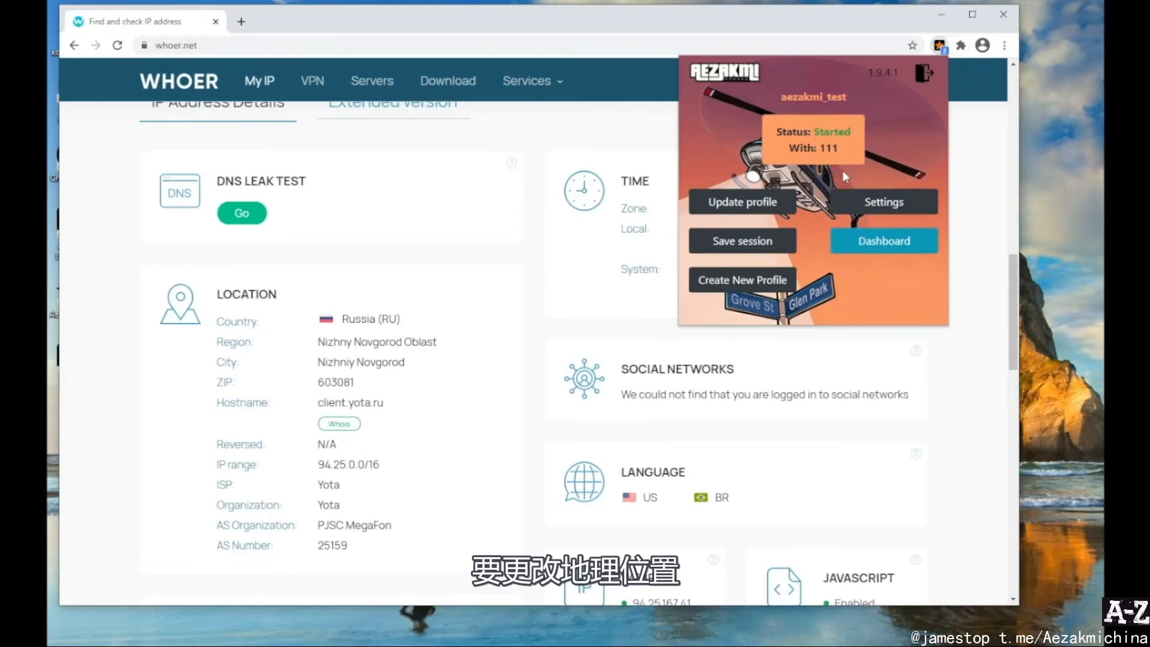
- Set Country and TimeZone in the extension's Geo Settings so whoer.net shows Russian with 100% masking
left_click(883, 201)
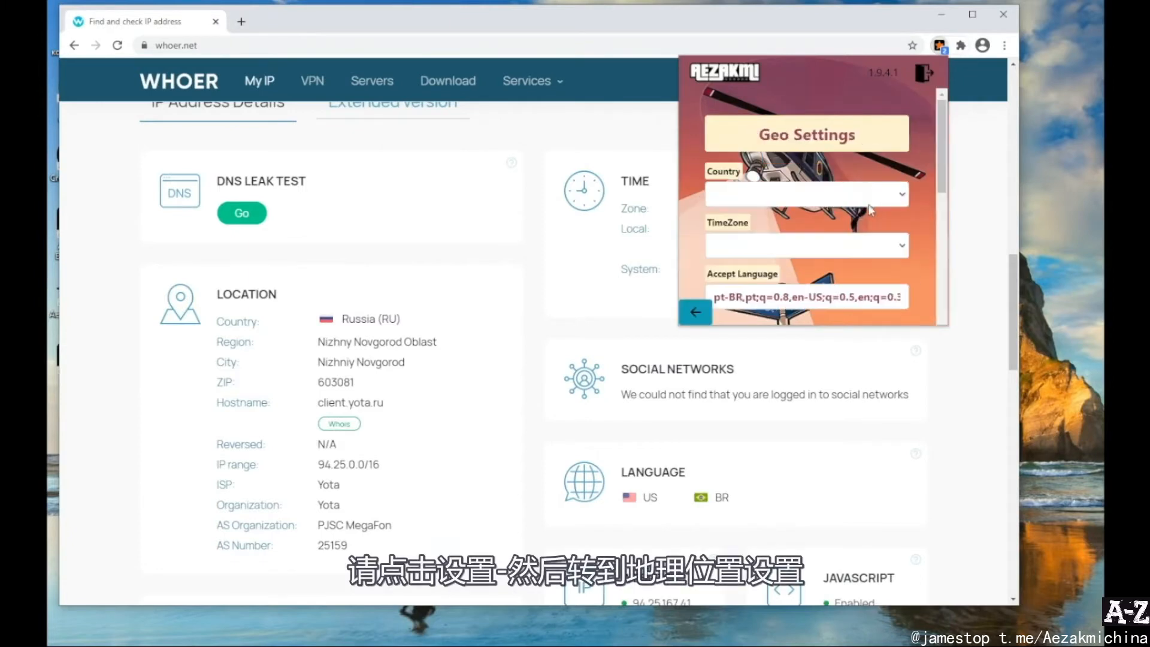
left_click(805, 194)
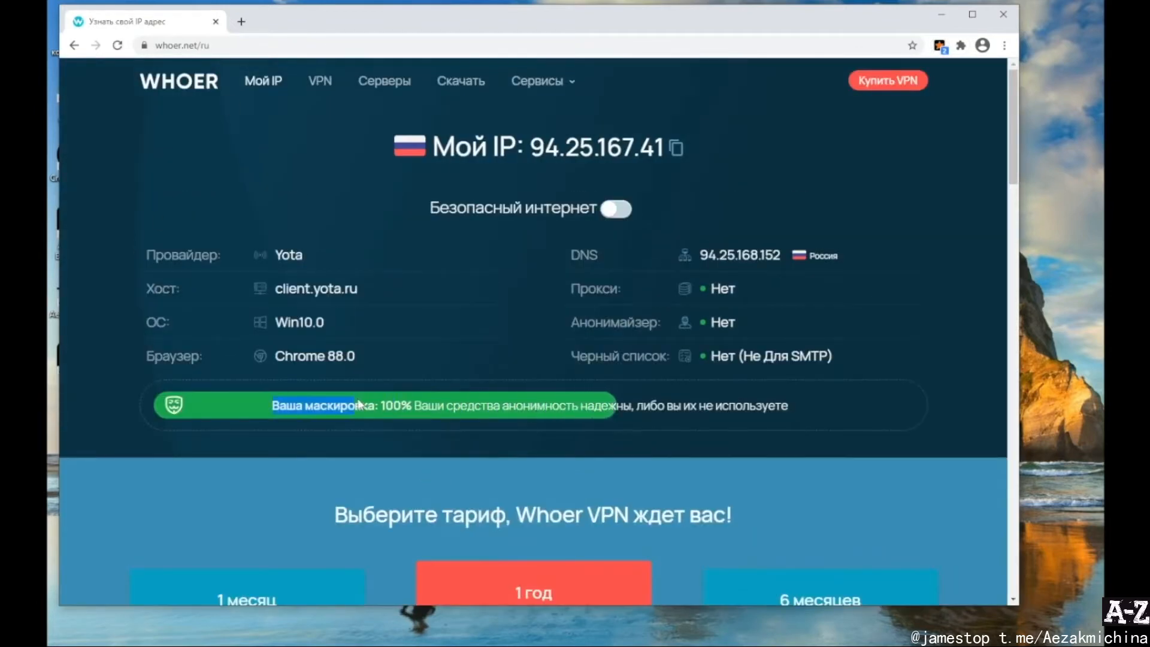
- Confirm whoer.net's Time block shows Moscow Standard Time for both local and system clocks
scroll("down", 3)
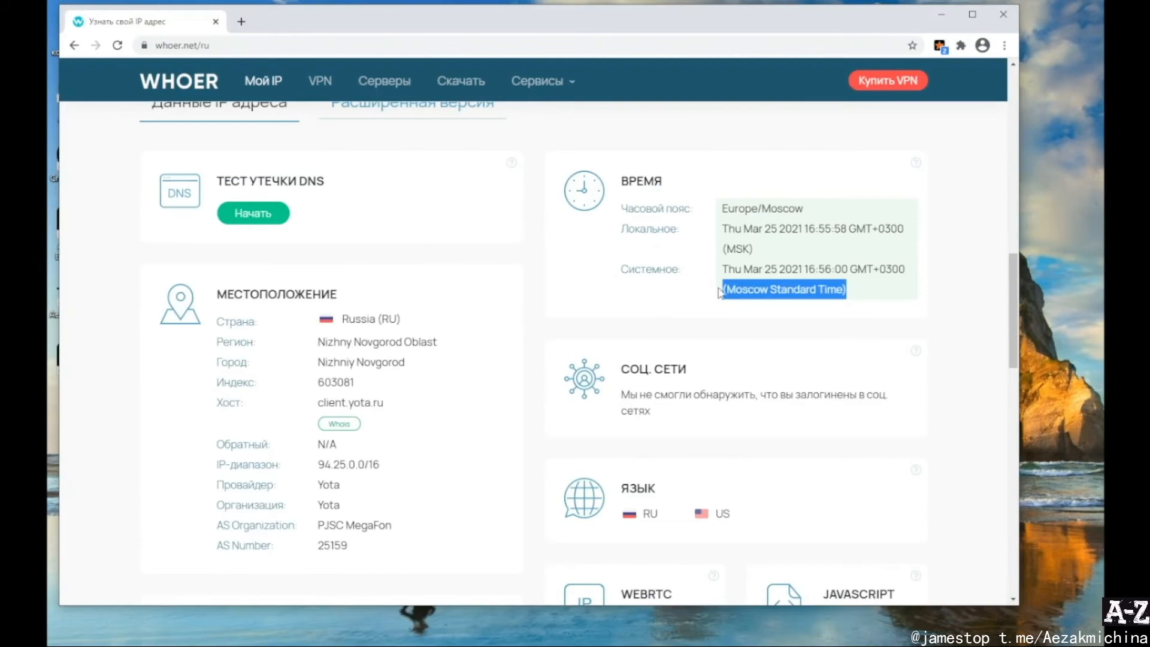
left_click(1003, 14)
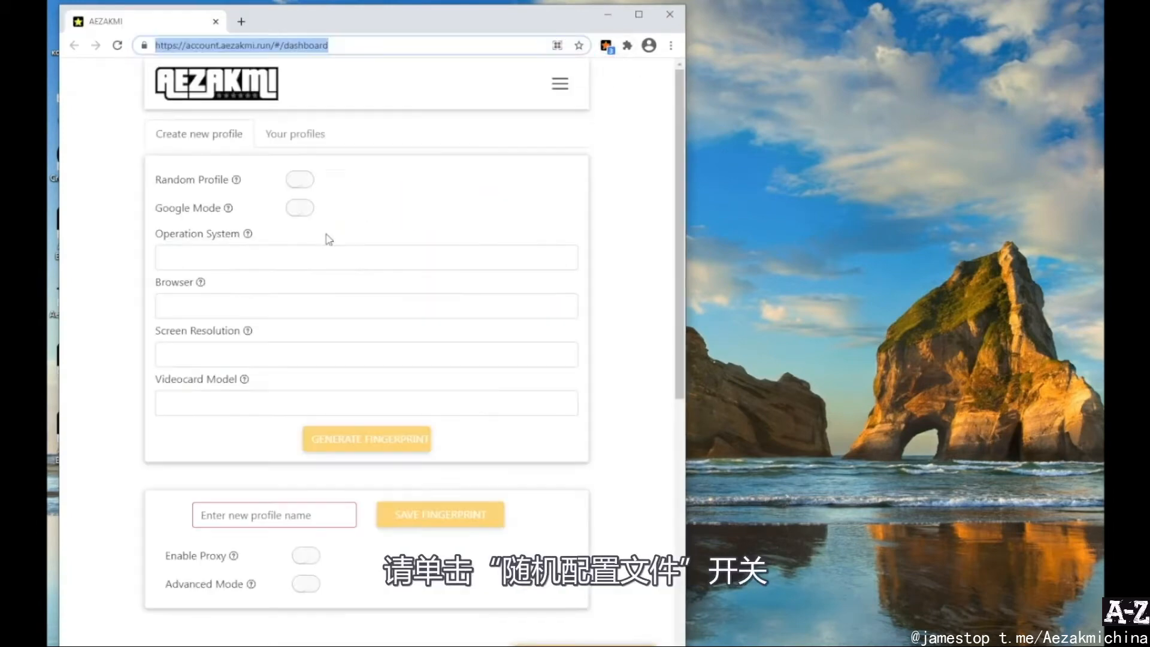
- Enable Random Profile with 1280x720 screen resolution, then go to the Massgen page
left_click(299, 178)
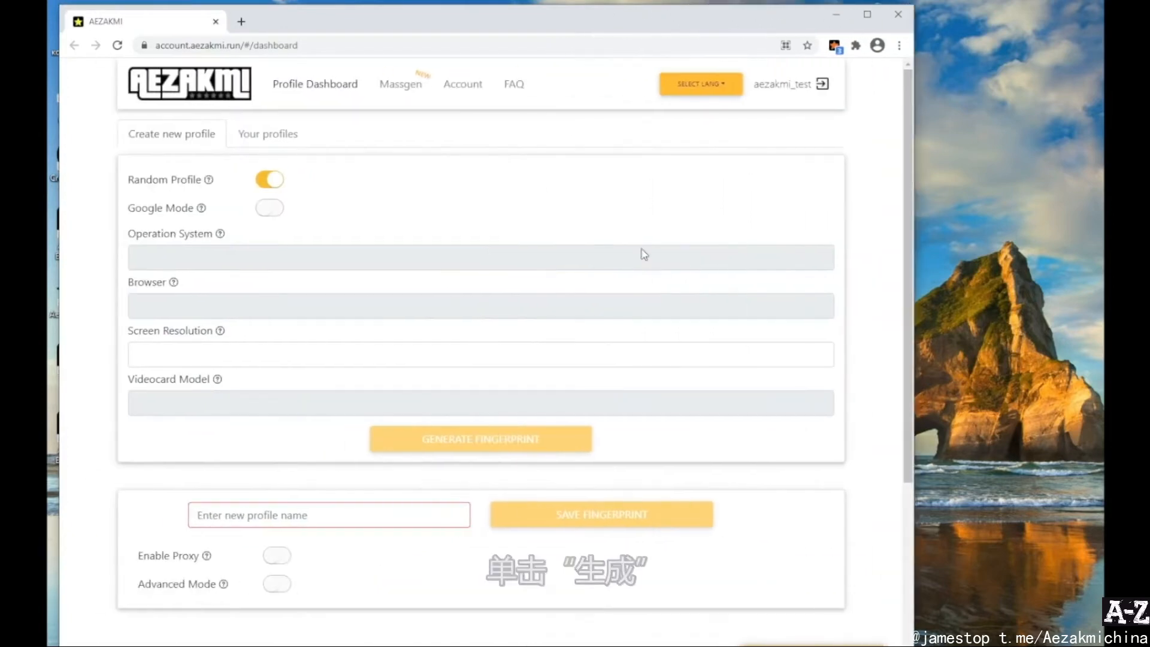
left_click(479, 355)
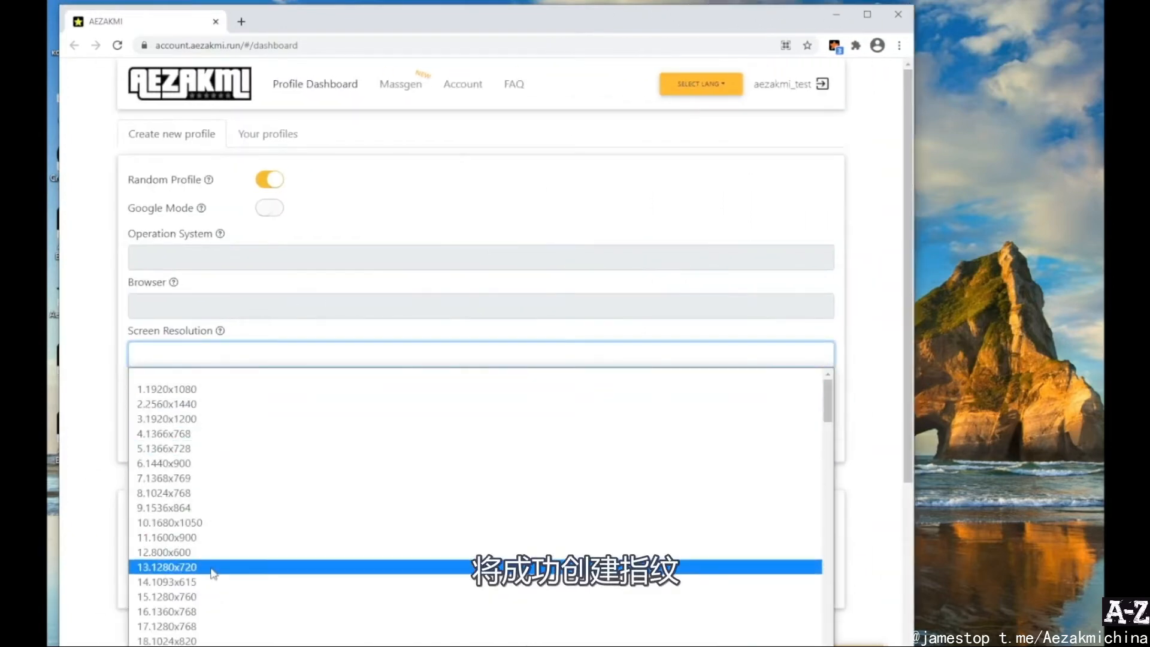
left_click(167, 567)
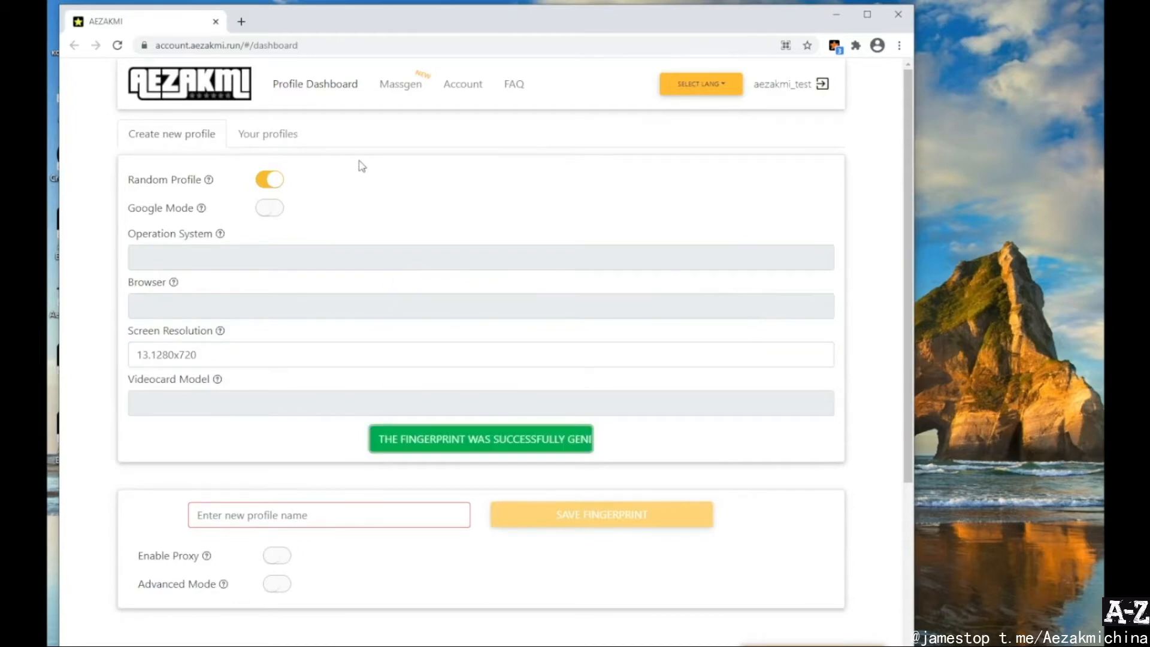
left_click(400, 84)
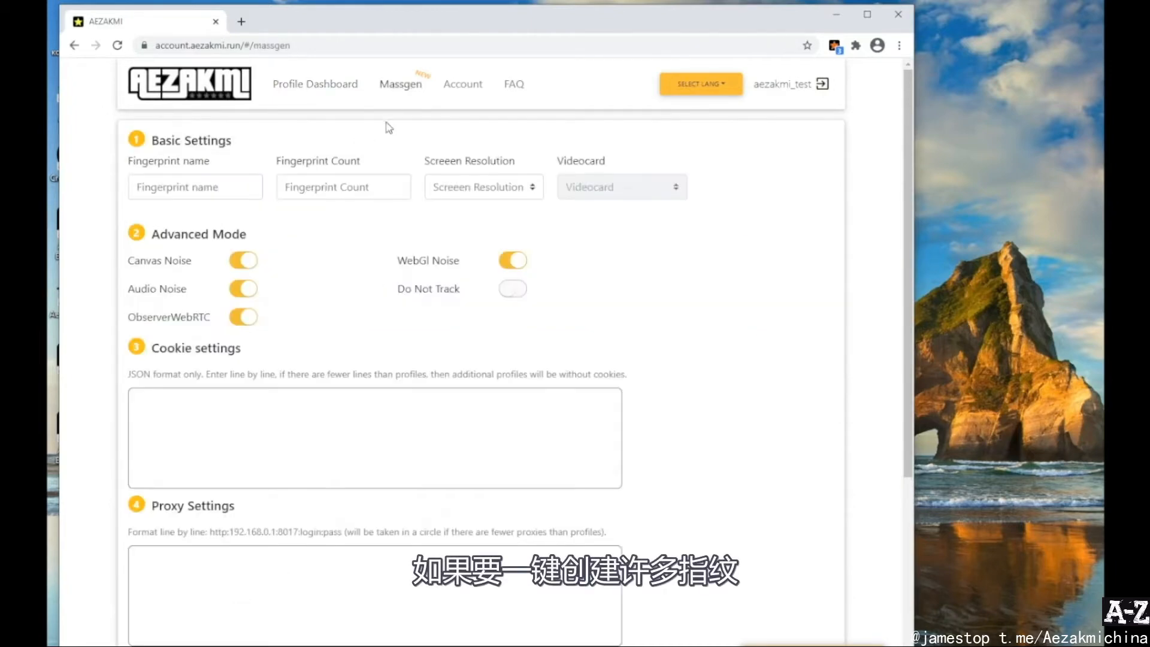
- Fill the Massgen form: name massgen, count 5, 1440x900 resolution, ANGLE NVIDIA GeForce videocard
type("mass")
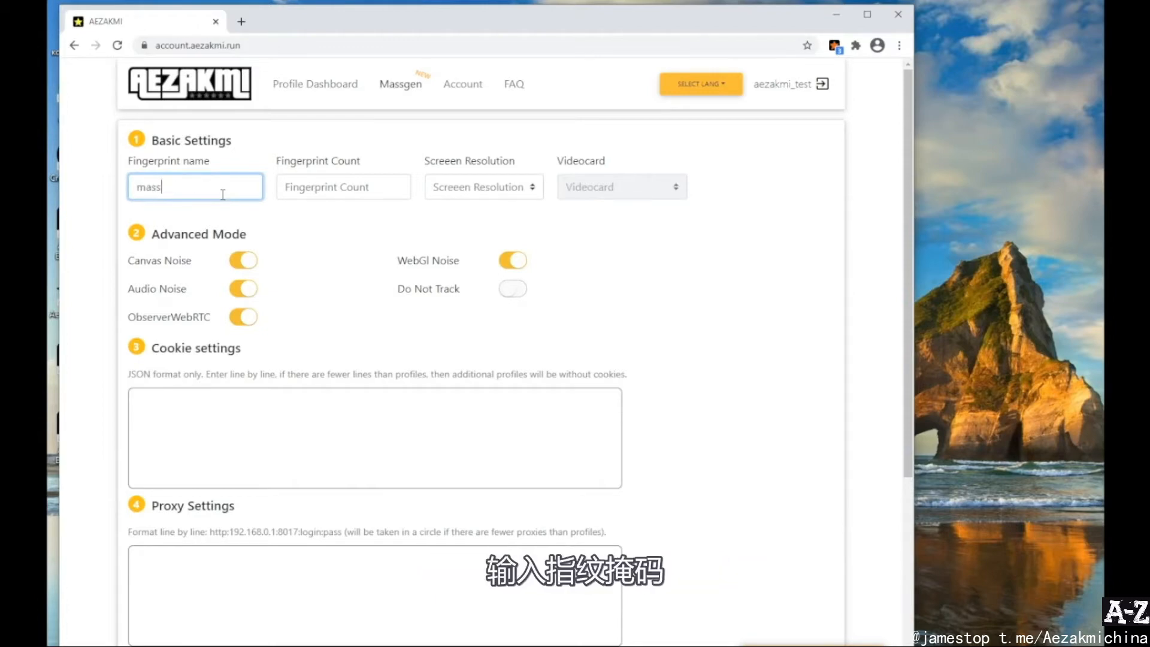
left_click(343, 186)
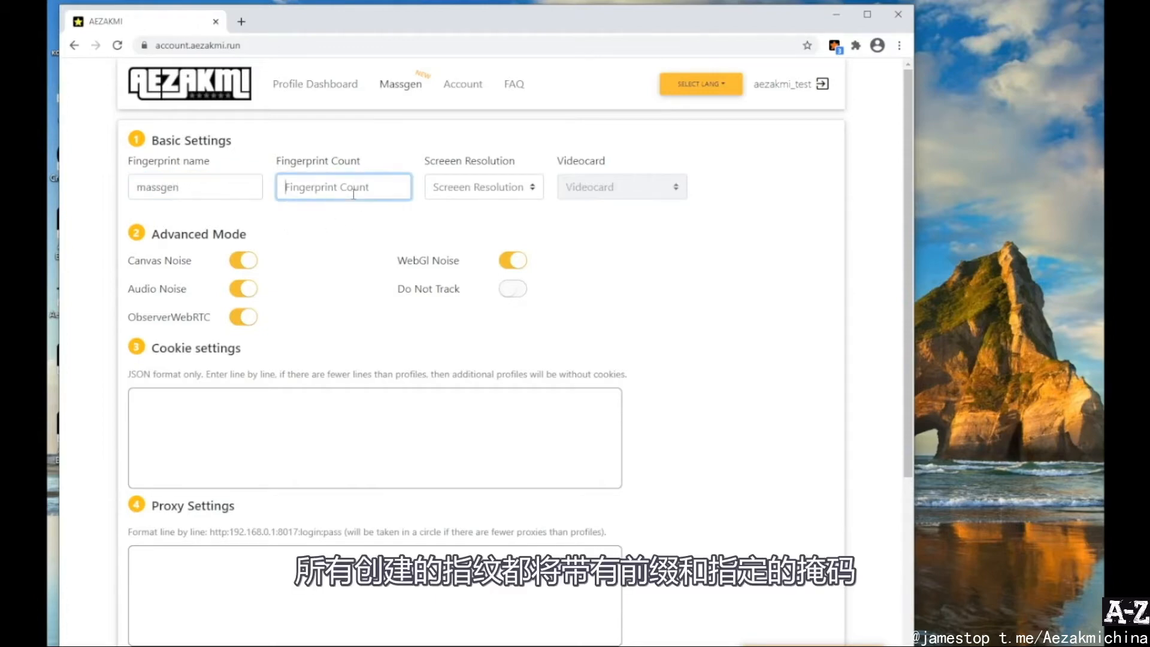
left_click(482, 187)
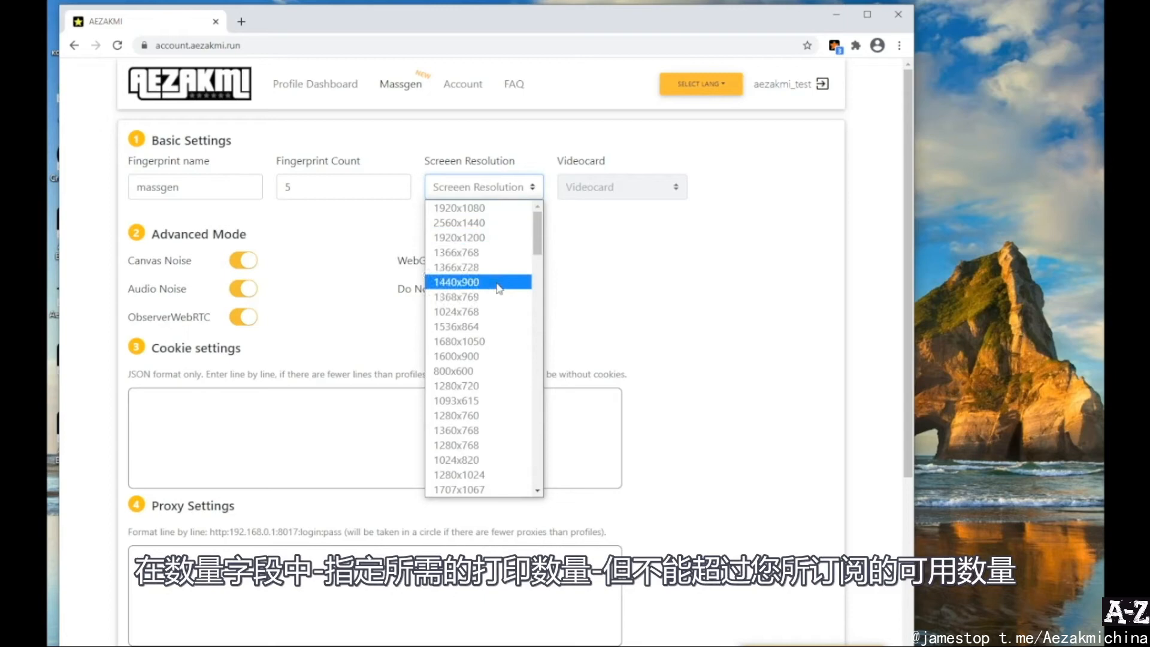
left_click(456, 281)
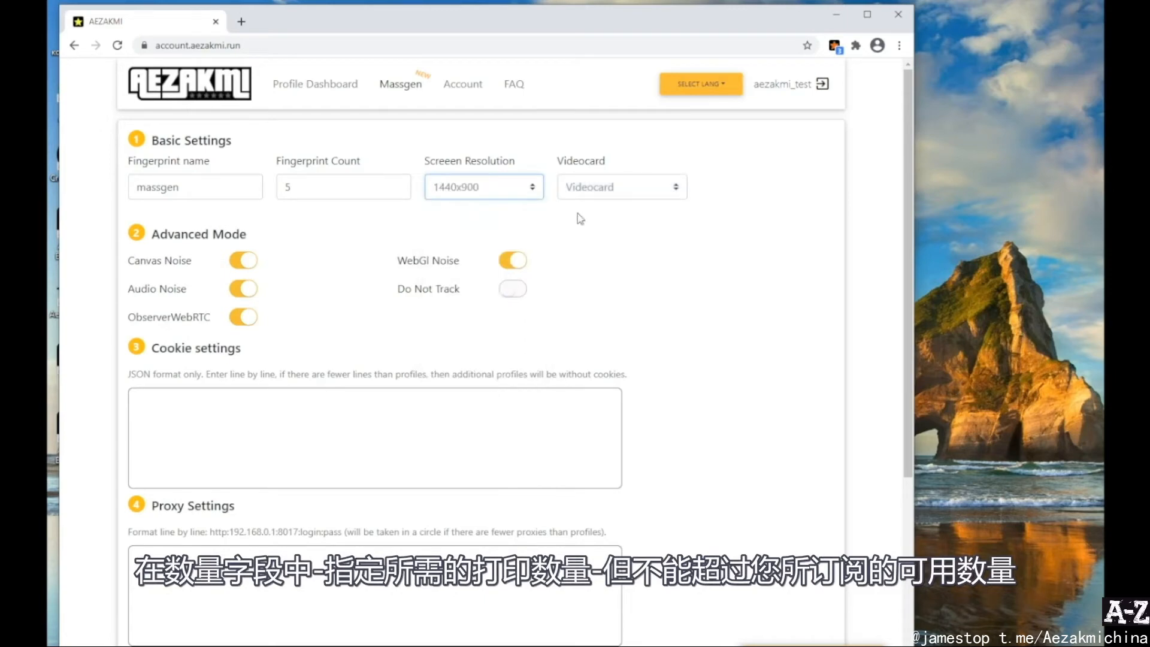
left_click(620, 186)
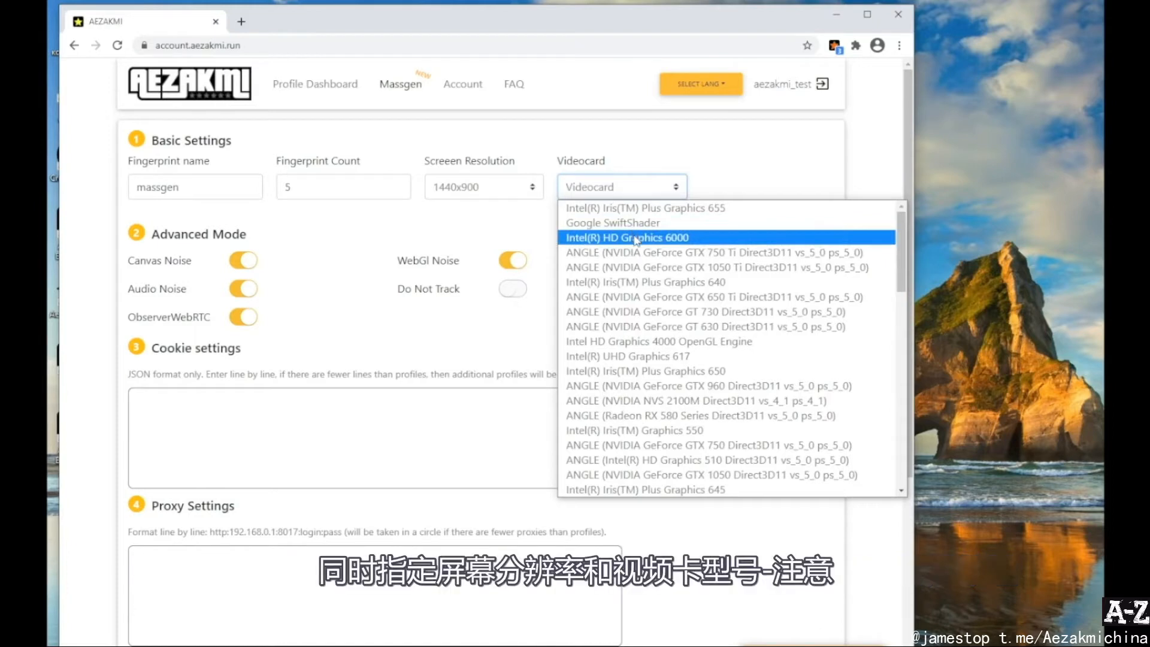
left_click(713, 253)
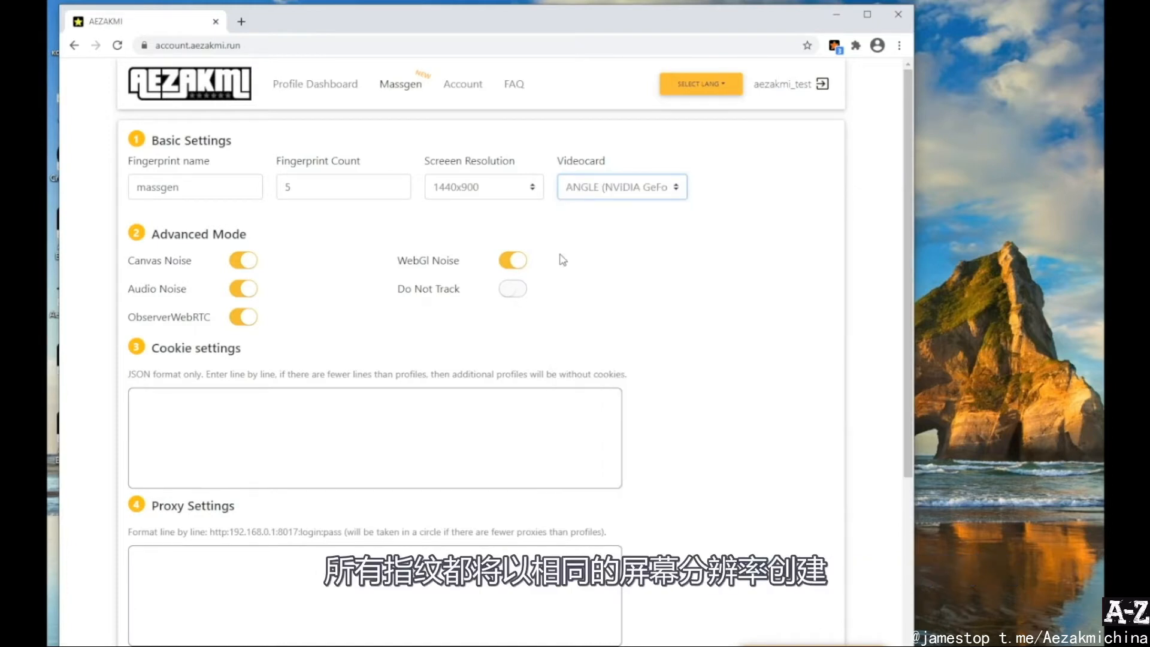
mouse_move(348, 319)
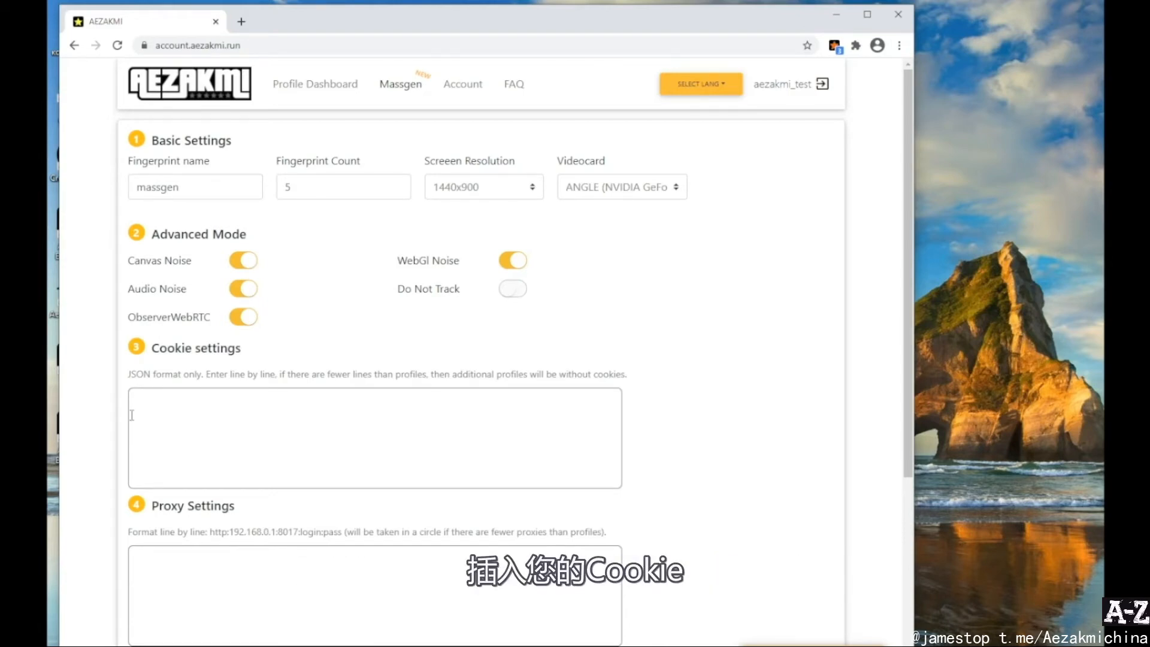
left_click_drag(128, 374, 308, 374)
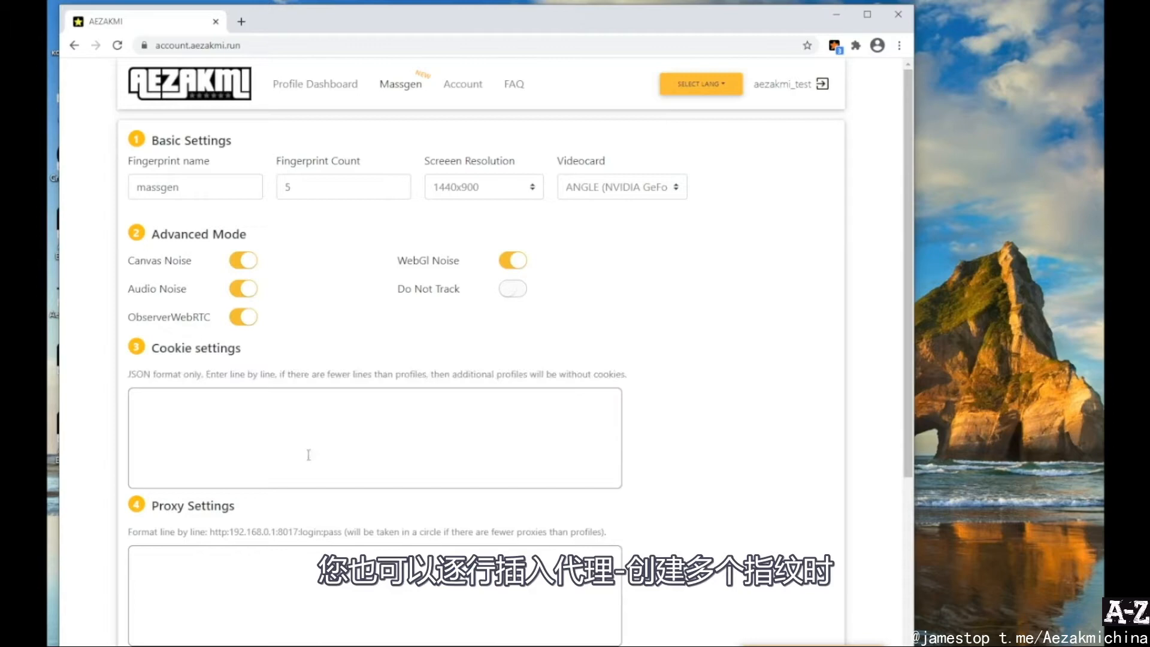
scroll("down", 3)
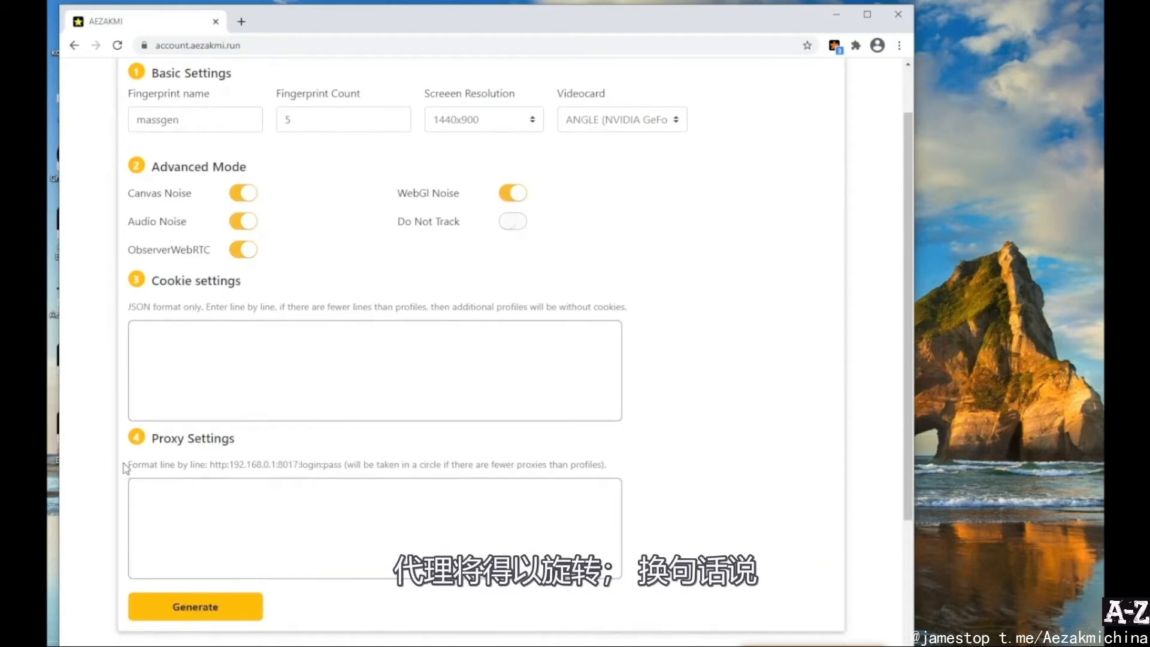
- Replace the example proxy text with http:192.168.0.1:8017:login:pass in Proxy Settings
left_click_drag(128, 465, 334, 465)
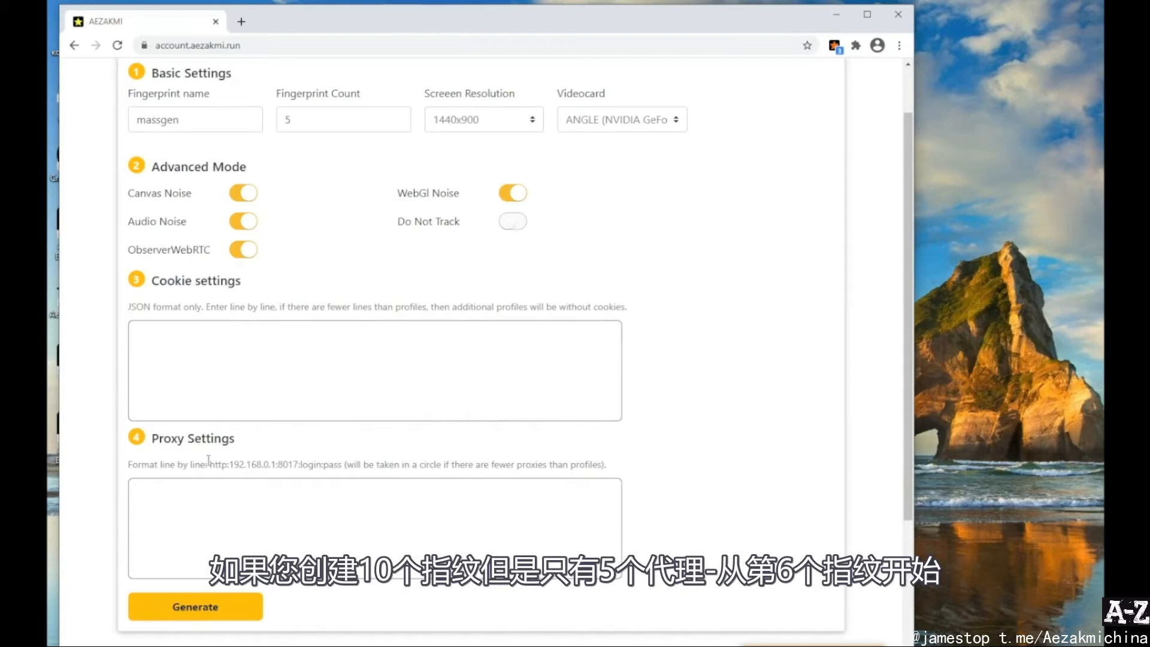
double_click(275, 464)
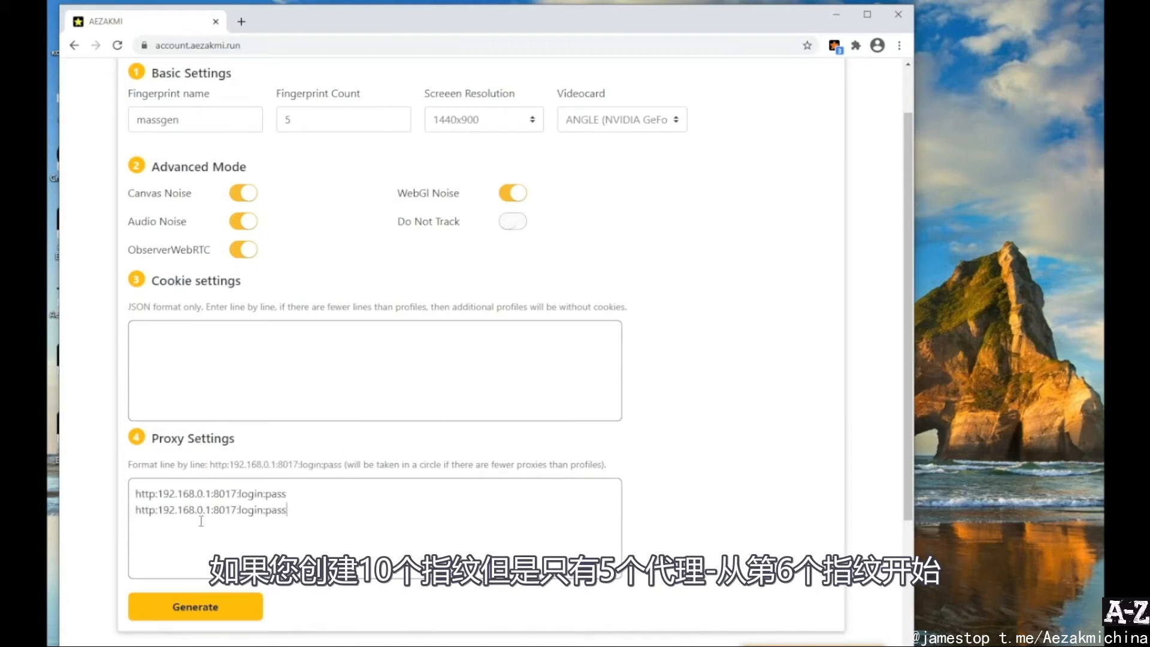
type("http:192.168.0.1:8017:login:pass")
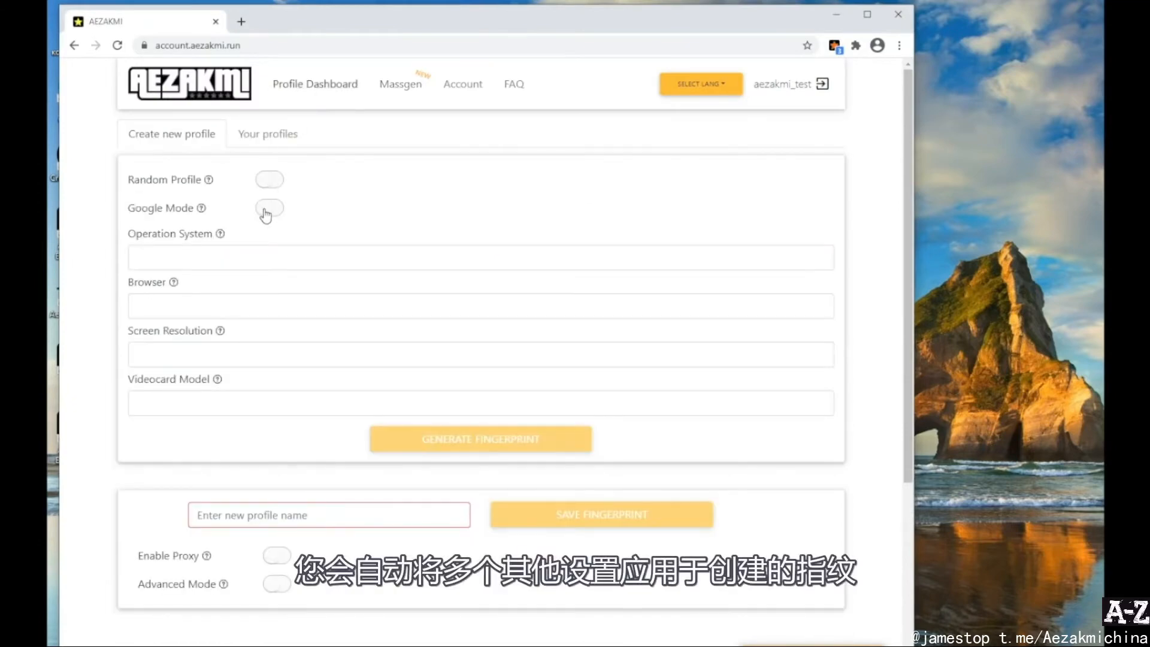
- Turn on Google Mode and switch the dashboard language to Русский
left_click(268, 208)
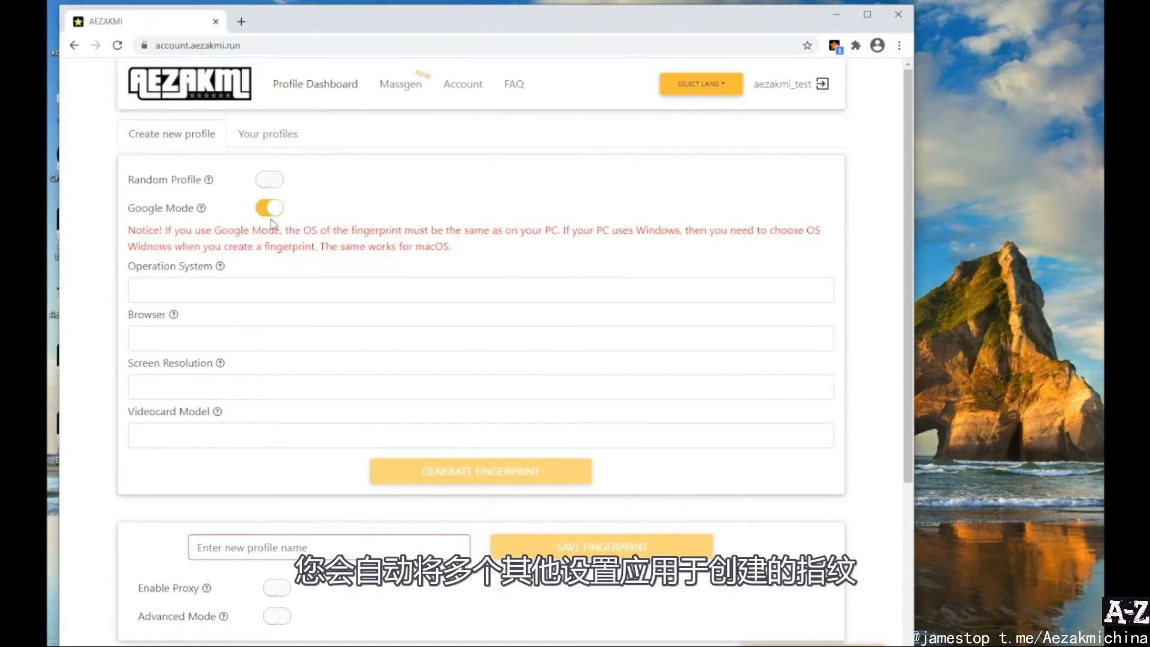
left_click(698, 83)
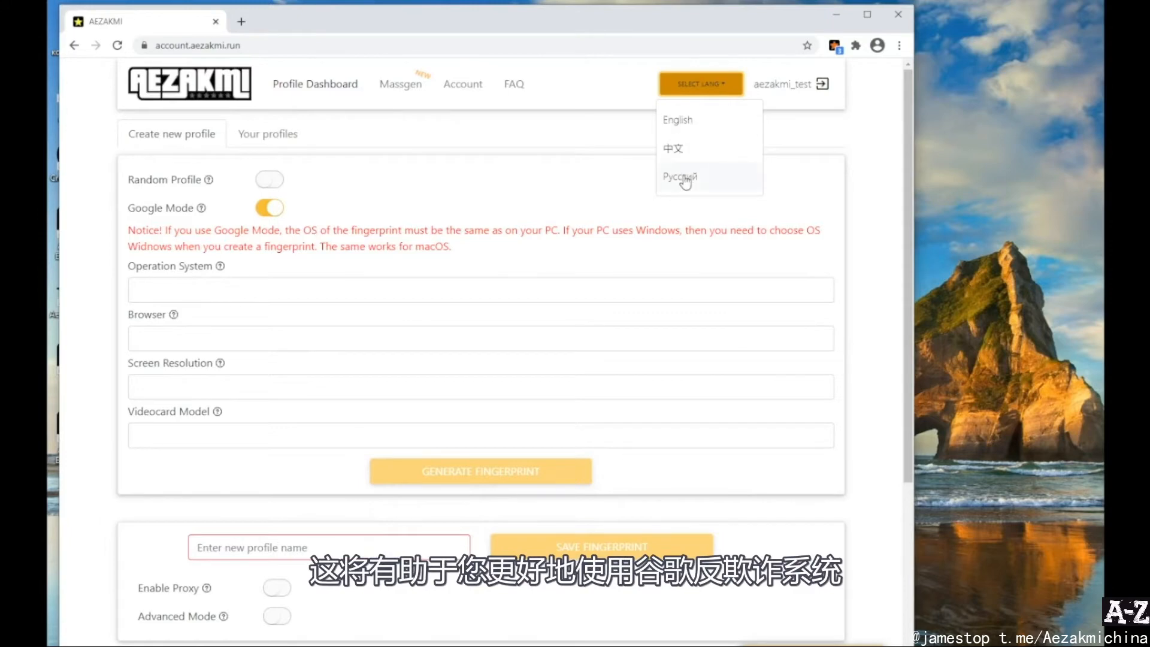
left_click(681, 176)
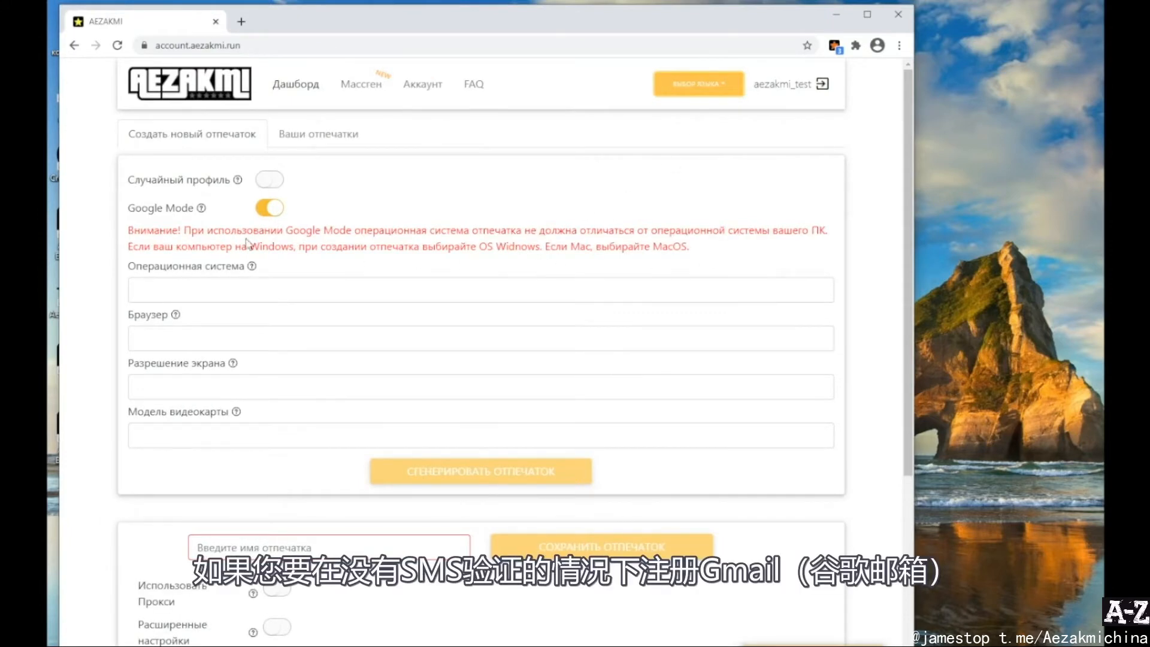
mouse_move(571, 362)
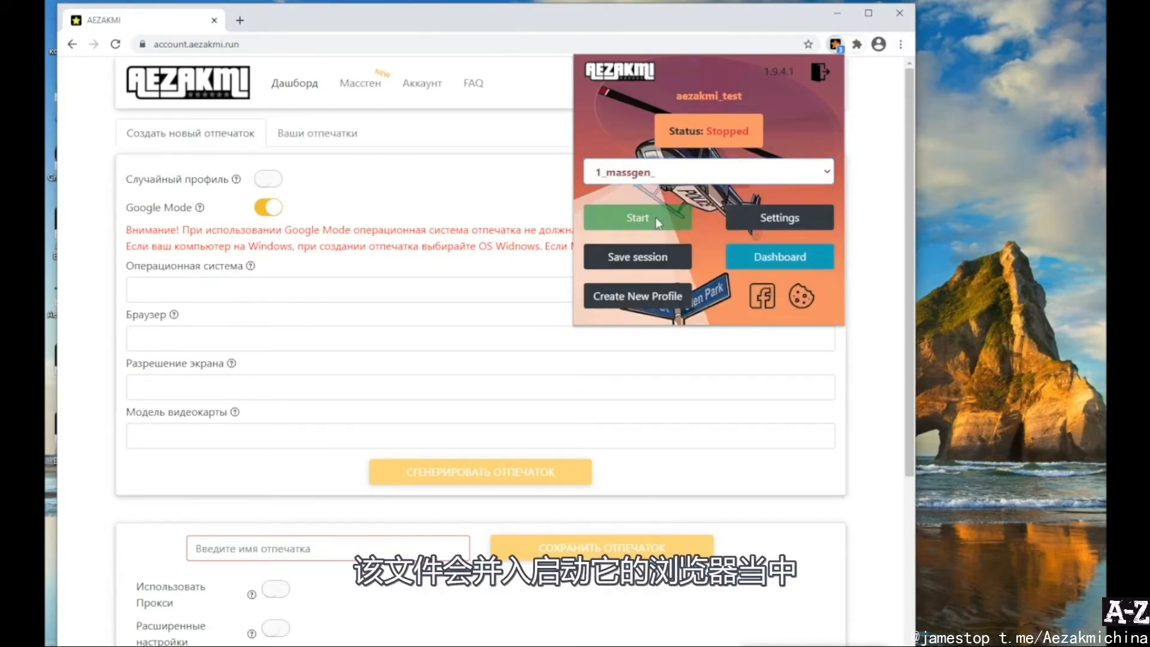
- Start profile 1_massgen_ from the extension popup and go to its Upload Cookie File page
left_click(636, 218)
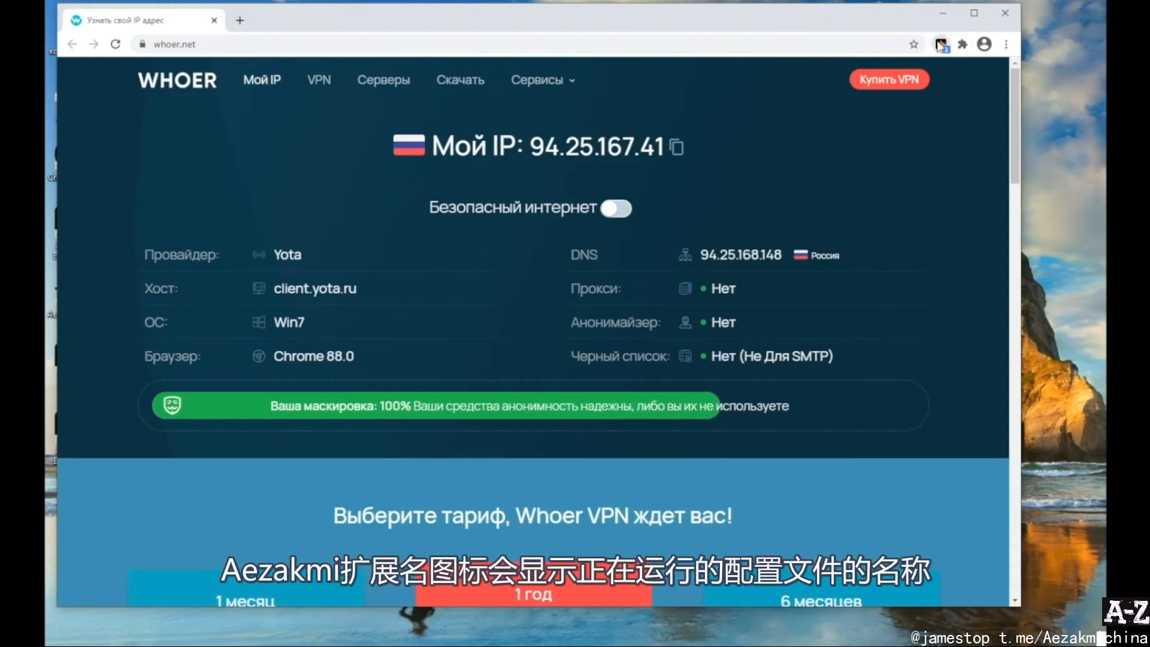
left_click(940, 44)
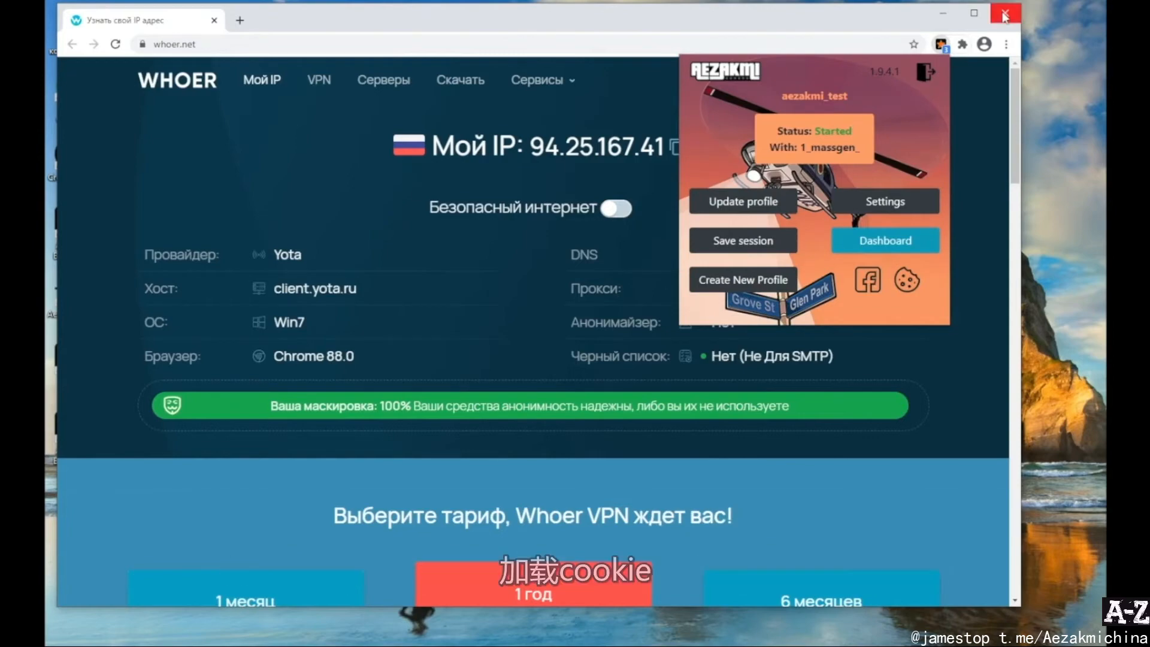
left_click(1004, 13)
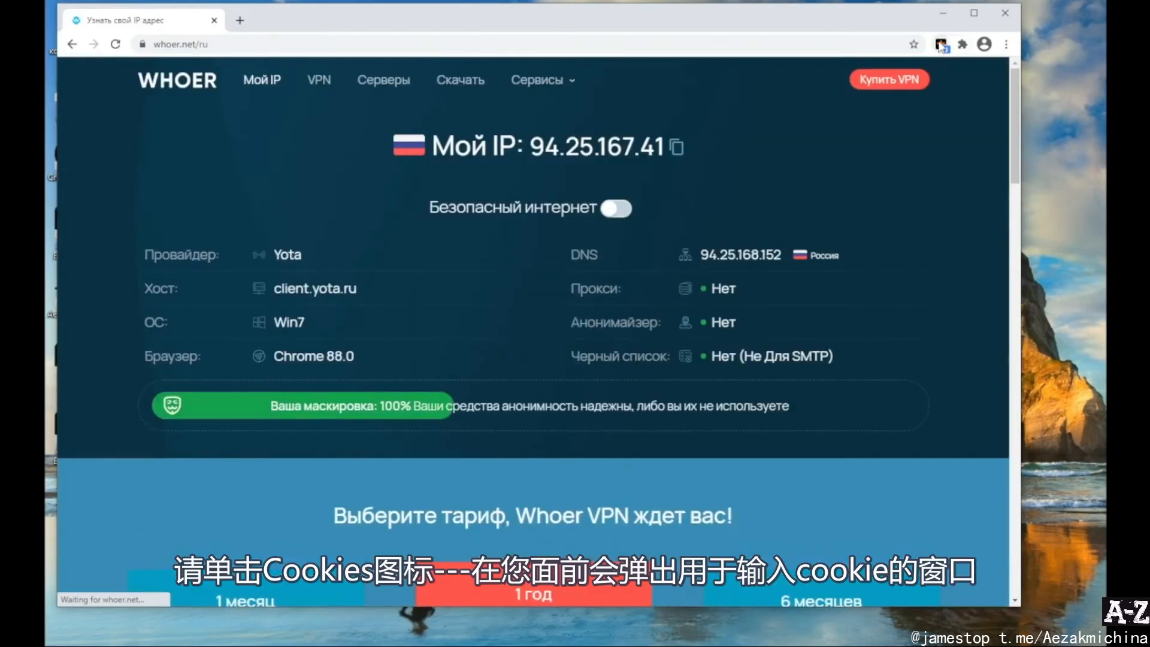
left_click(941, 44)
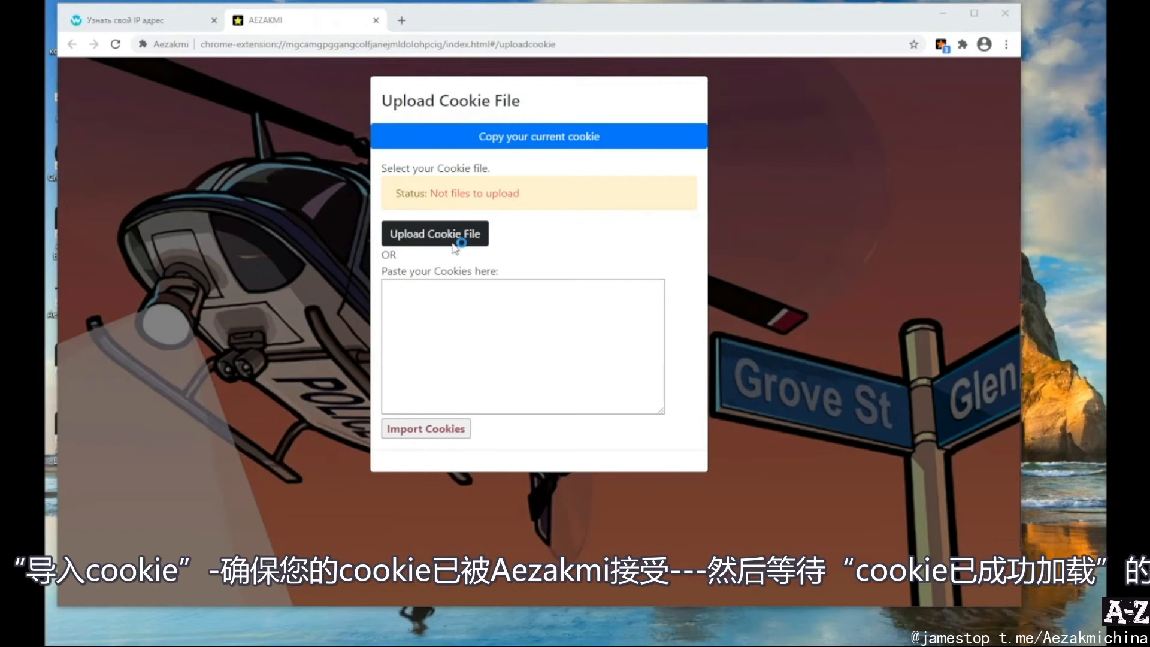
- Upload the cookie file from the Desktop into 1_massgen_ and close the upload tab
left_click(434, 234)
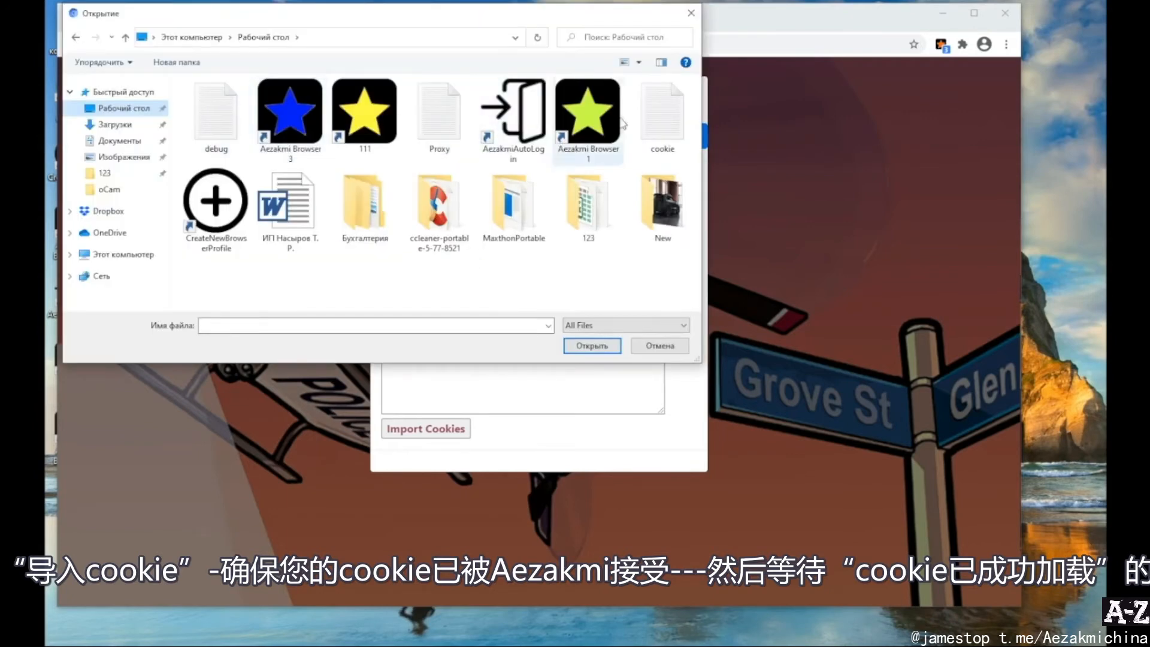
left_click(590, 345)
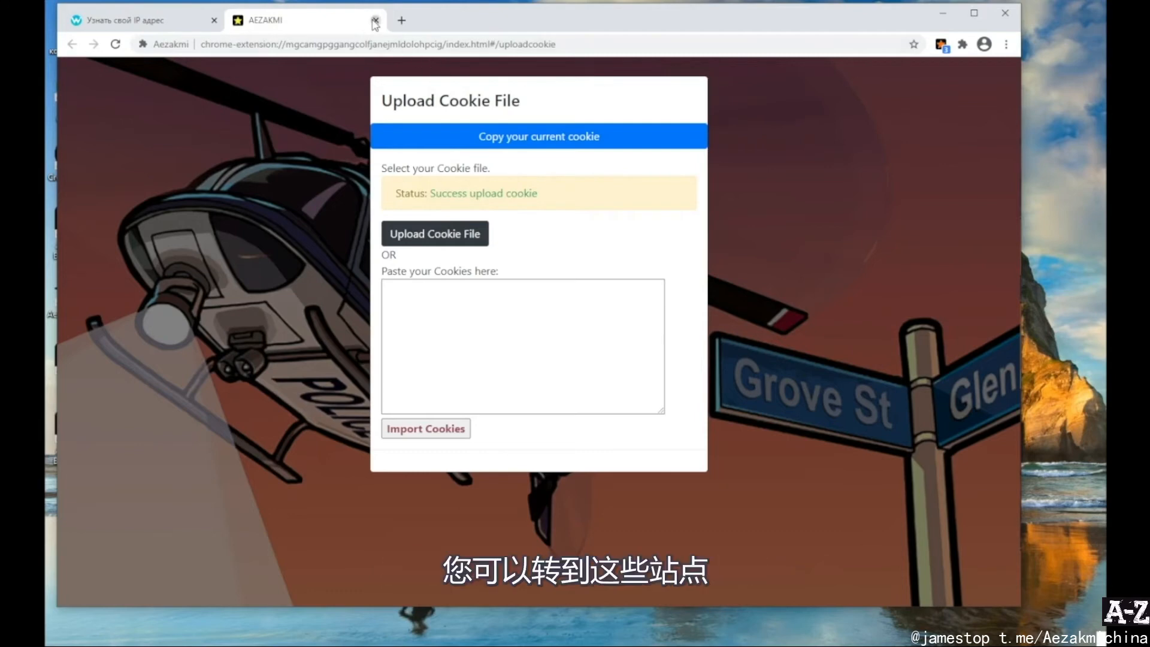
left_click(375, 20)
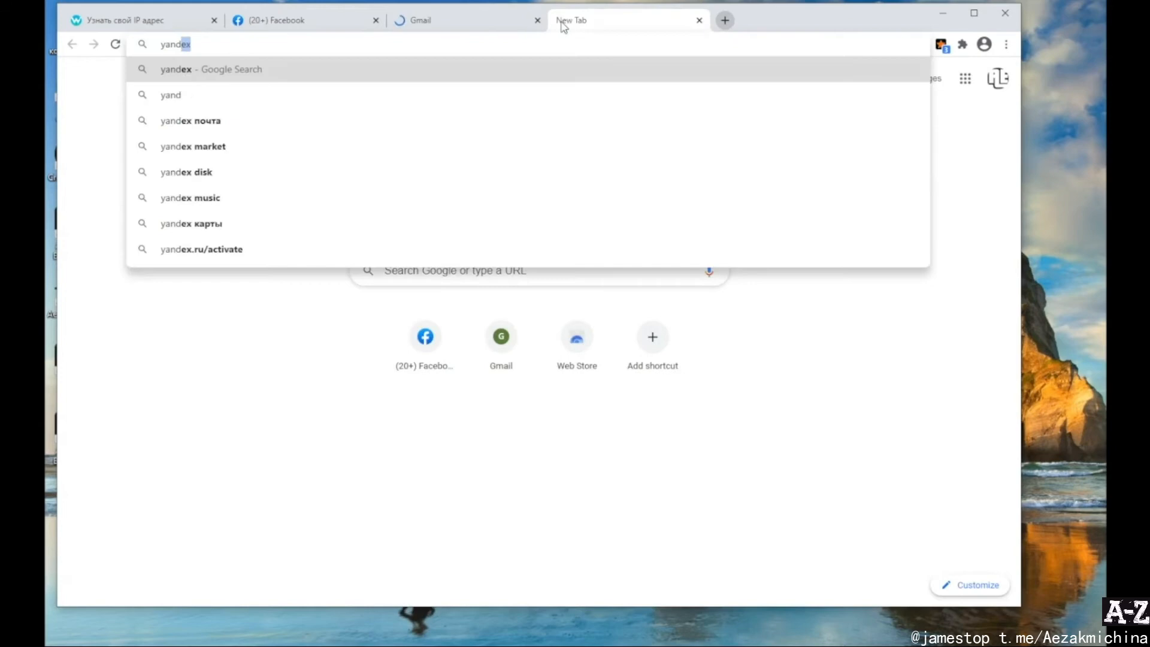
- Check the logged-in Facebook, Yandex Mail and TikTok Ads Manager tabs, then close the window
left_click(300, 20)
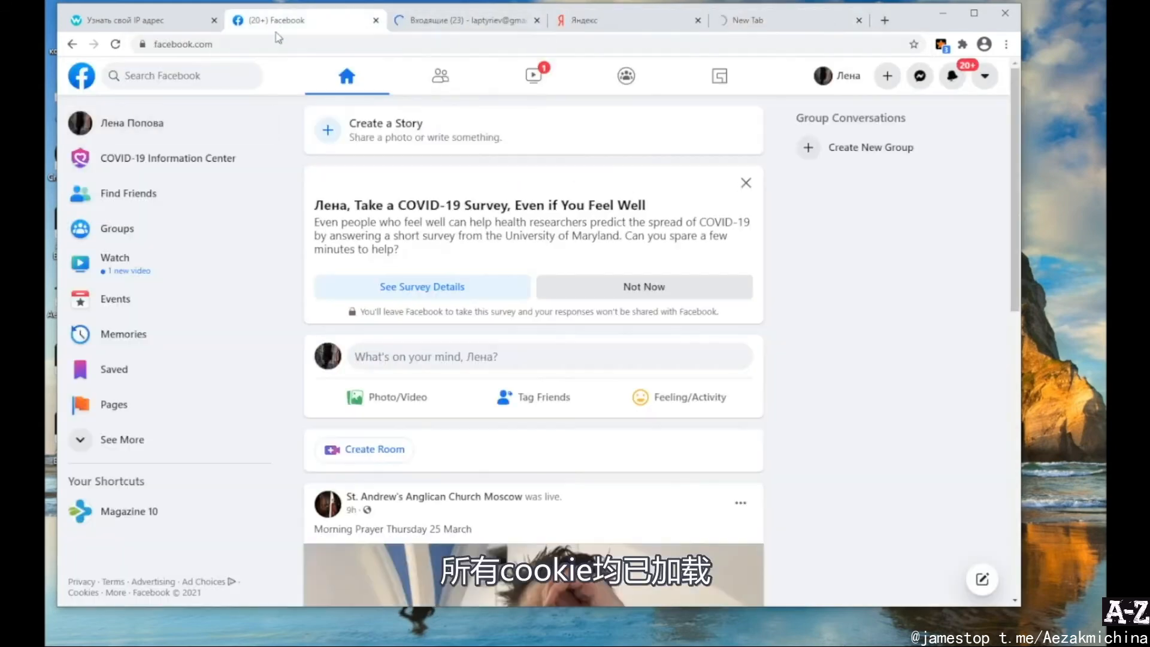
left_click(627, 20)
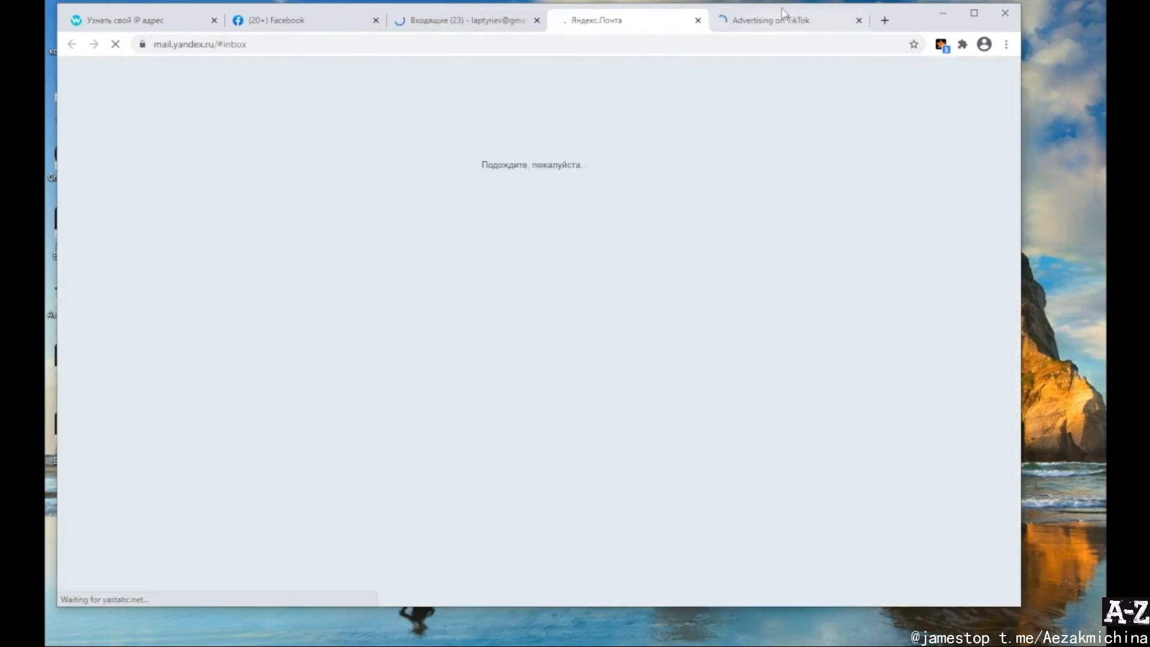
left_click(788, 21)
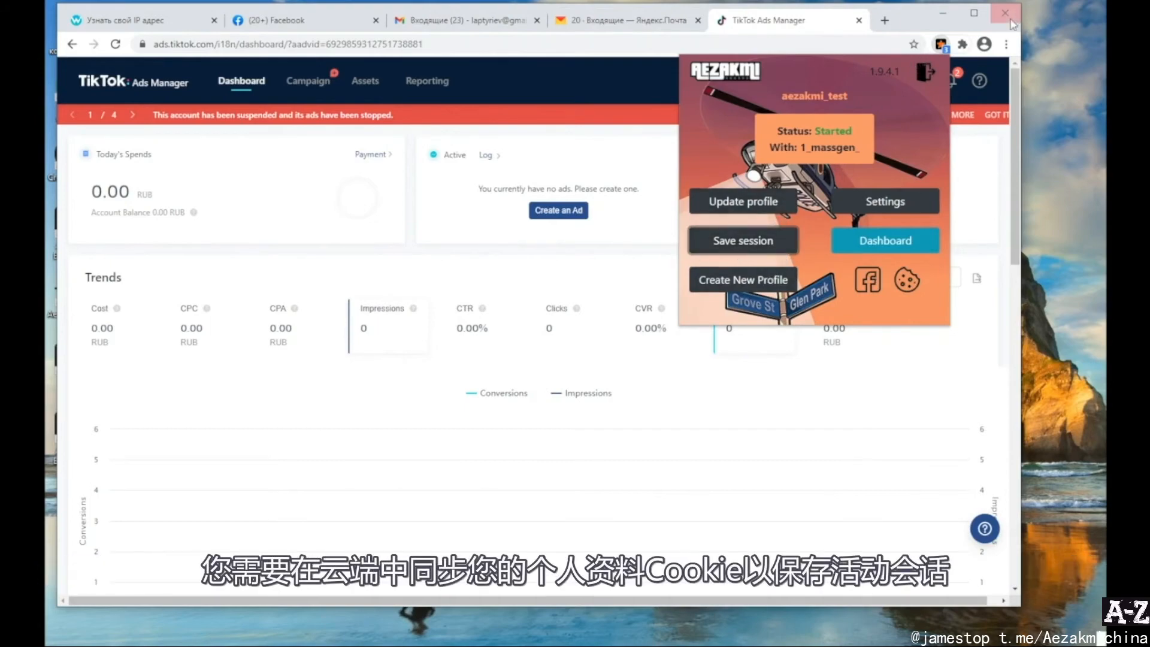
left_click(1003, 13)
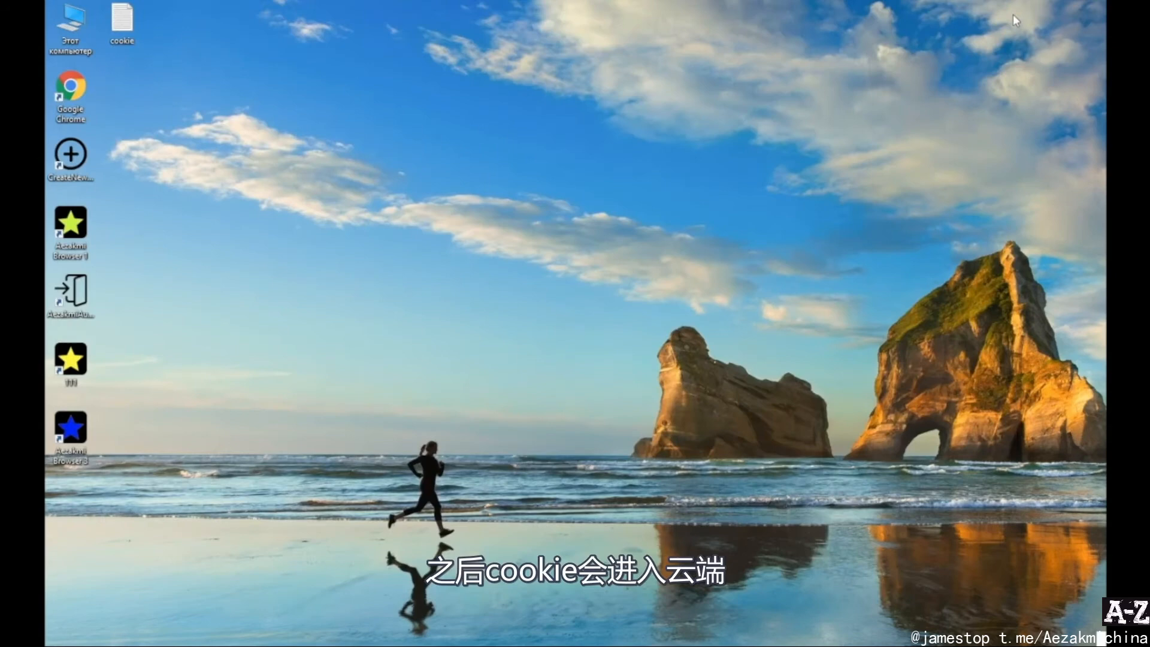
mouse_move(339, 345)
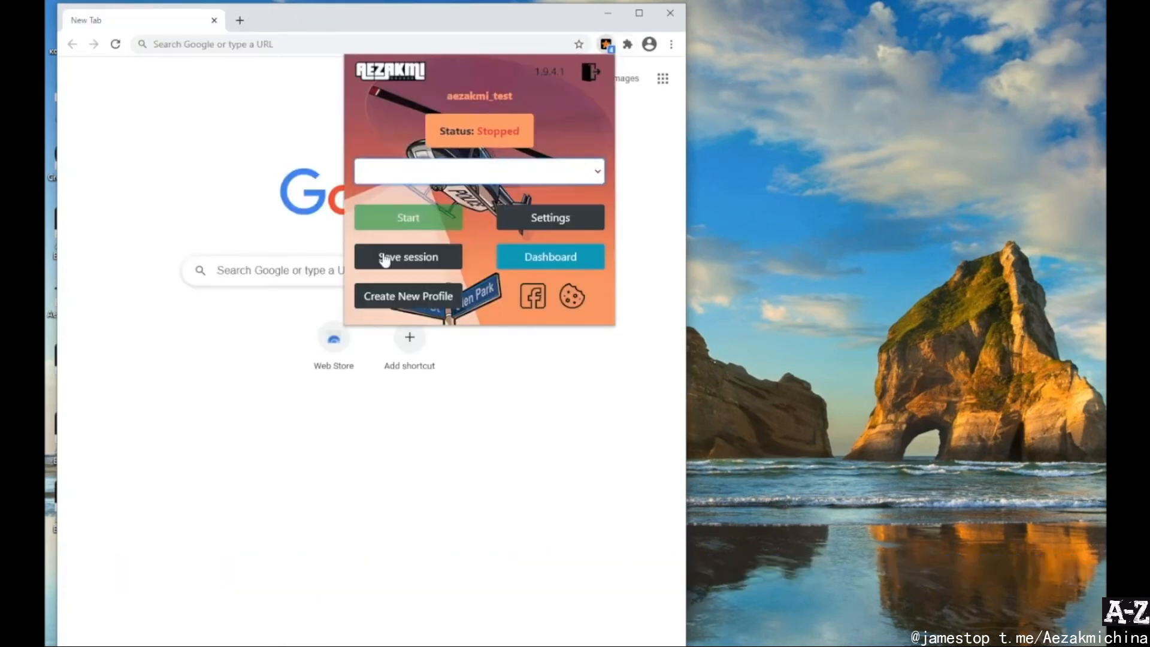
- Save the session and copy the profile's current cookies to the clipboard
left_click(408, 217)
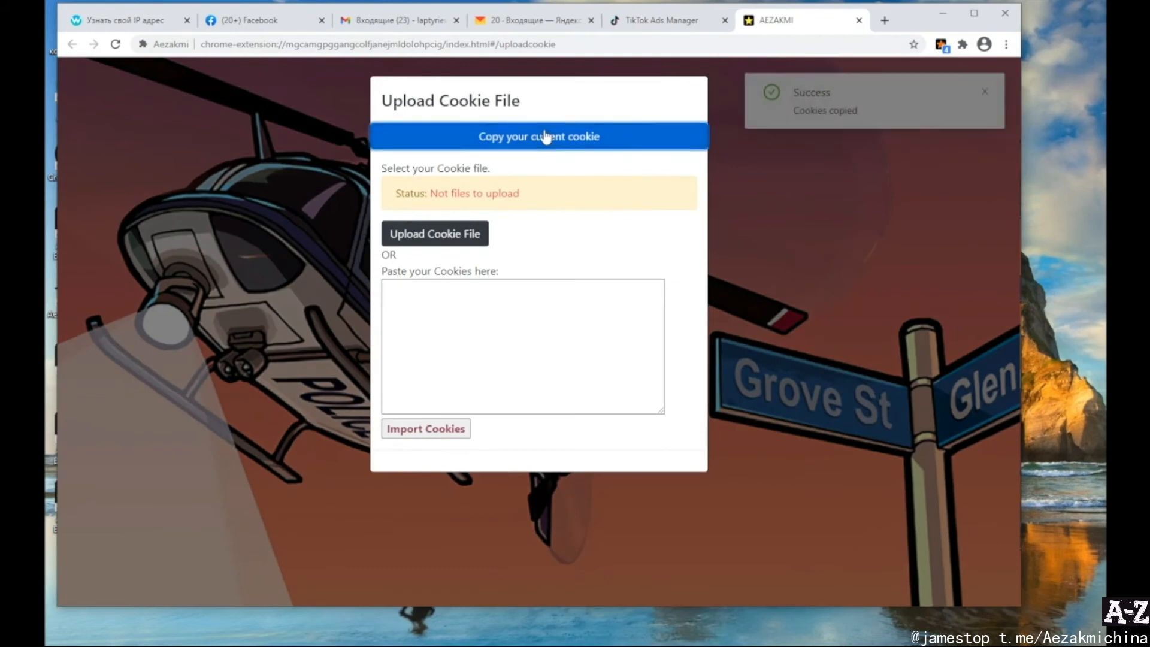
mouse_move(905, 66)
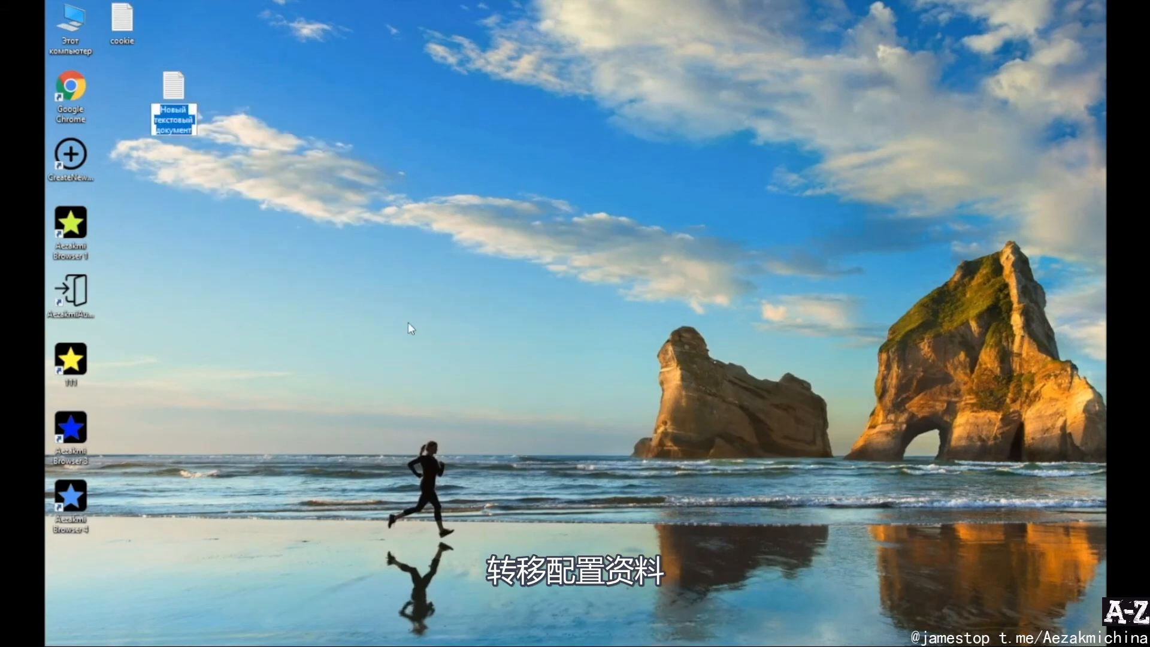
- Name the new desktop text file newcookie and paste the copied cookies into it in Notepad
type("newcookie")
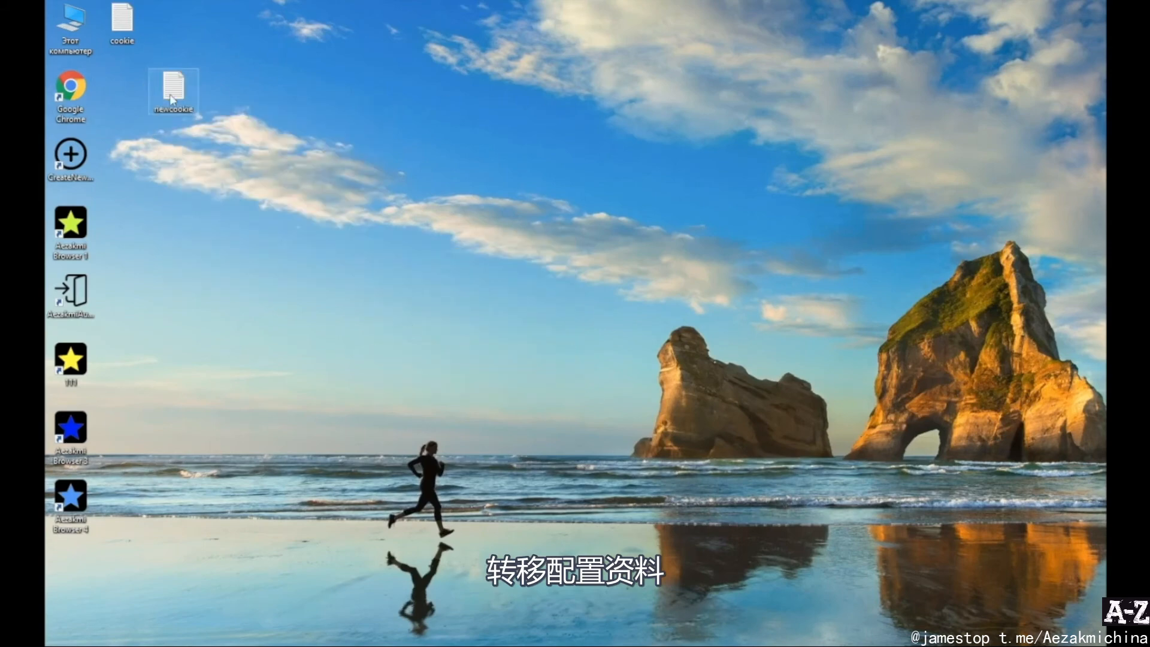
double_click(173, 90)
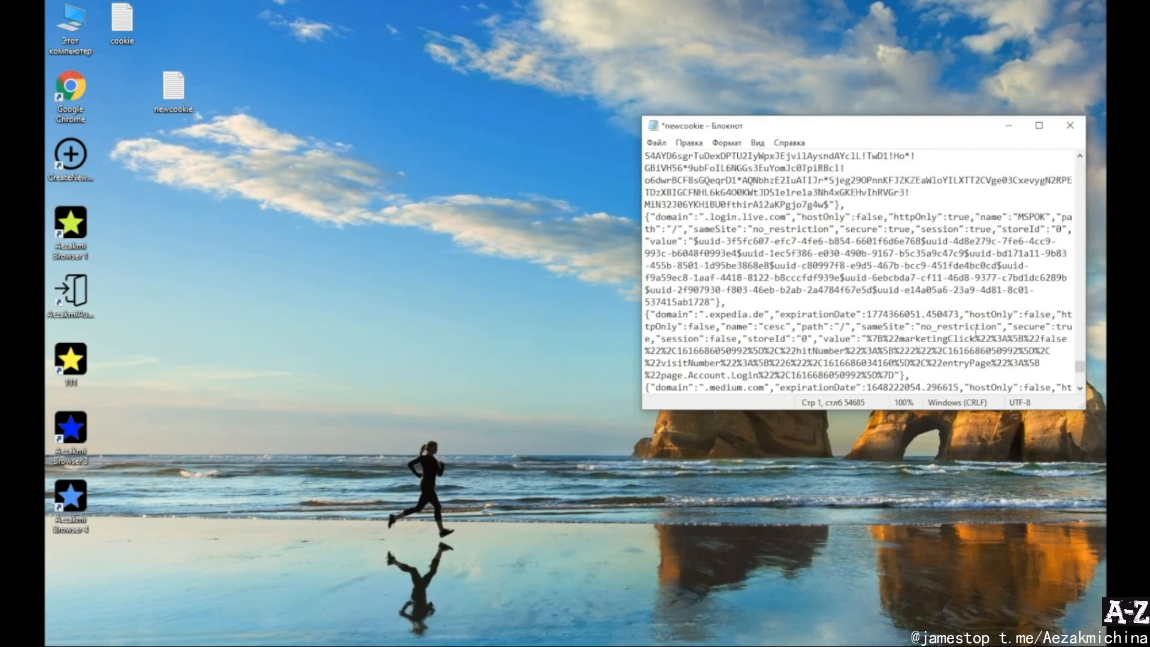
left_click(1070, 125)
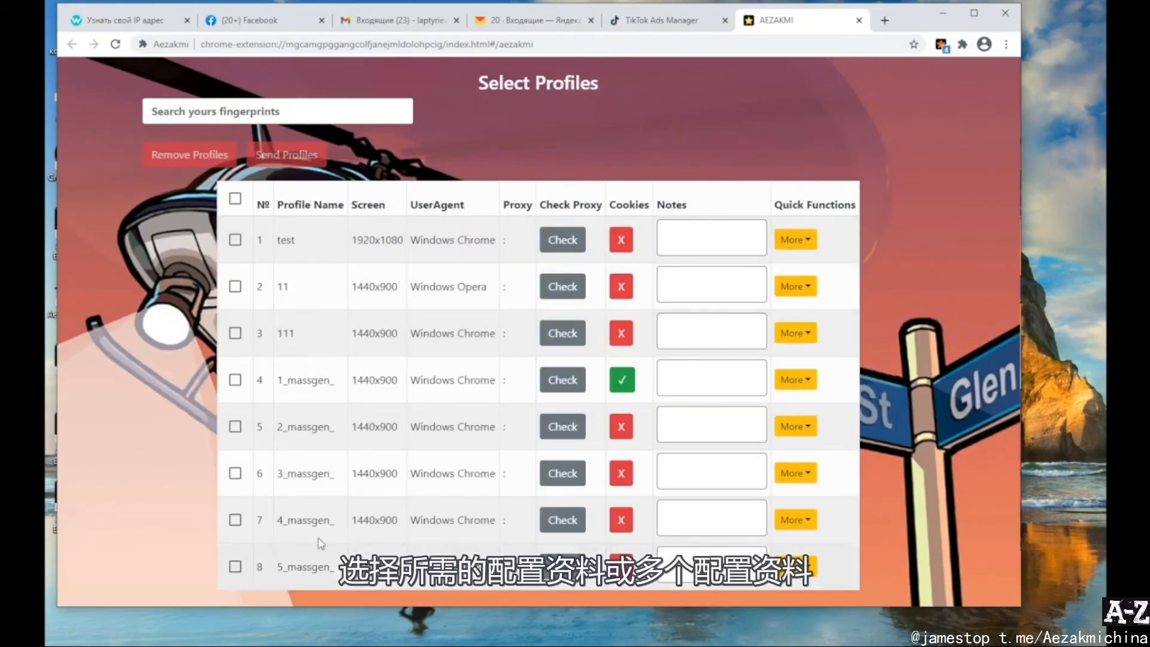
- Send the 1_massgen_ fingerprint to recipient 'adnadnwk221', which is rejected as user not found
left_click(794, 380)
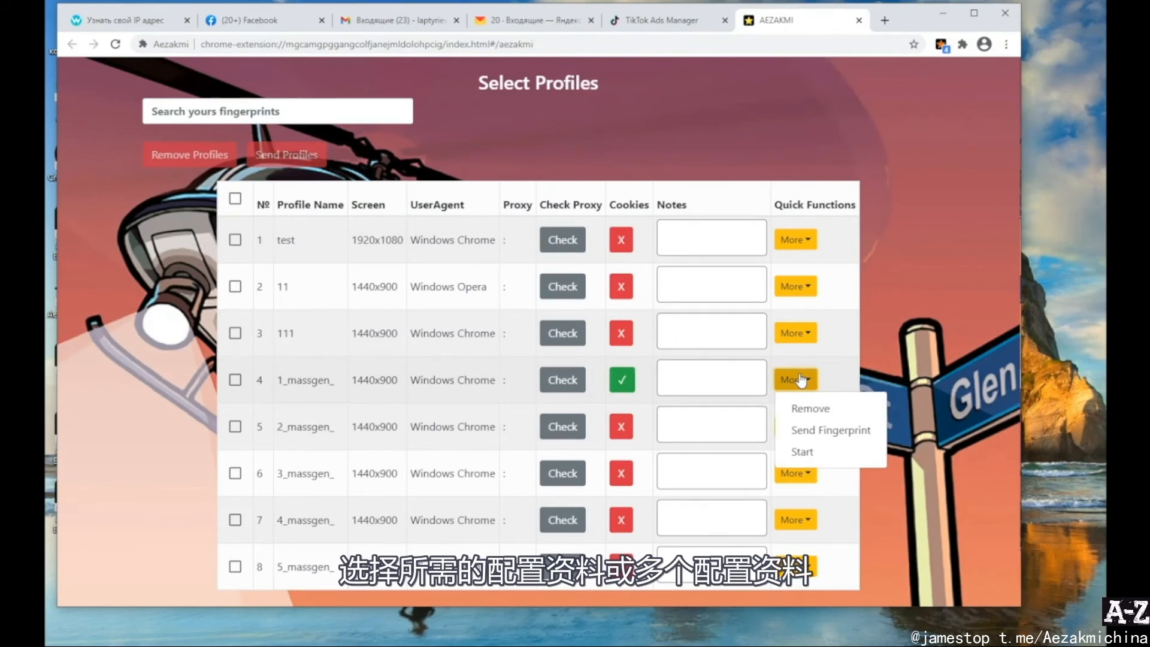
left_click(829, 430)
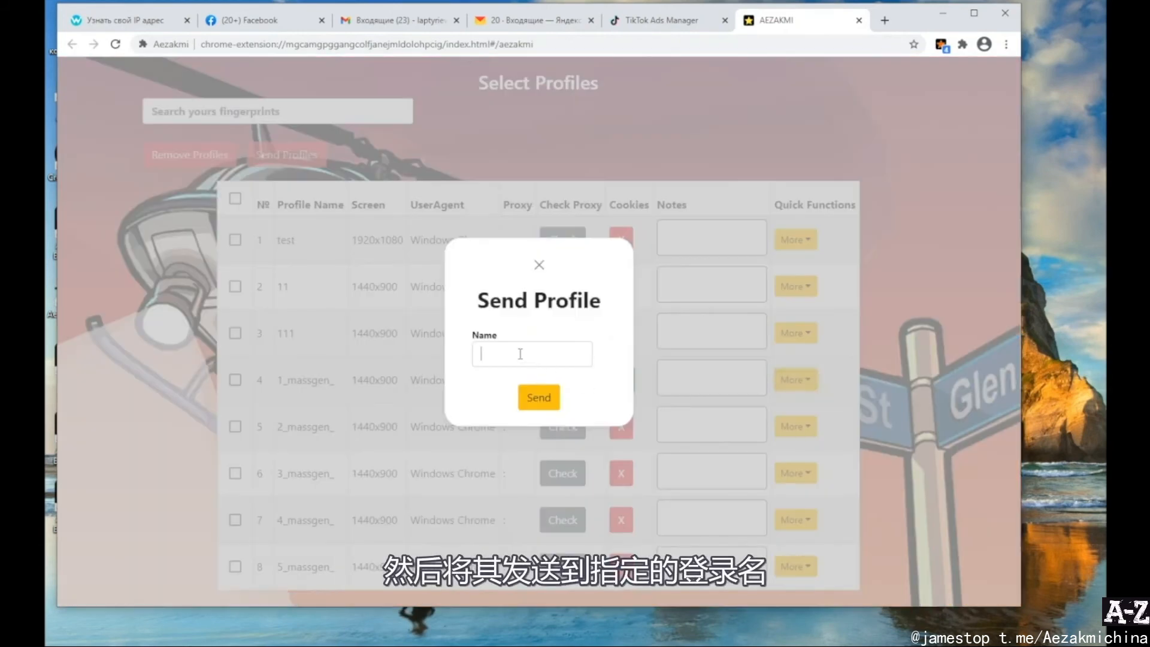
type("adnadnwk221ld;ada2")
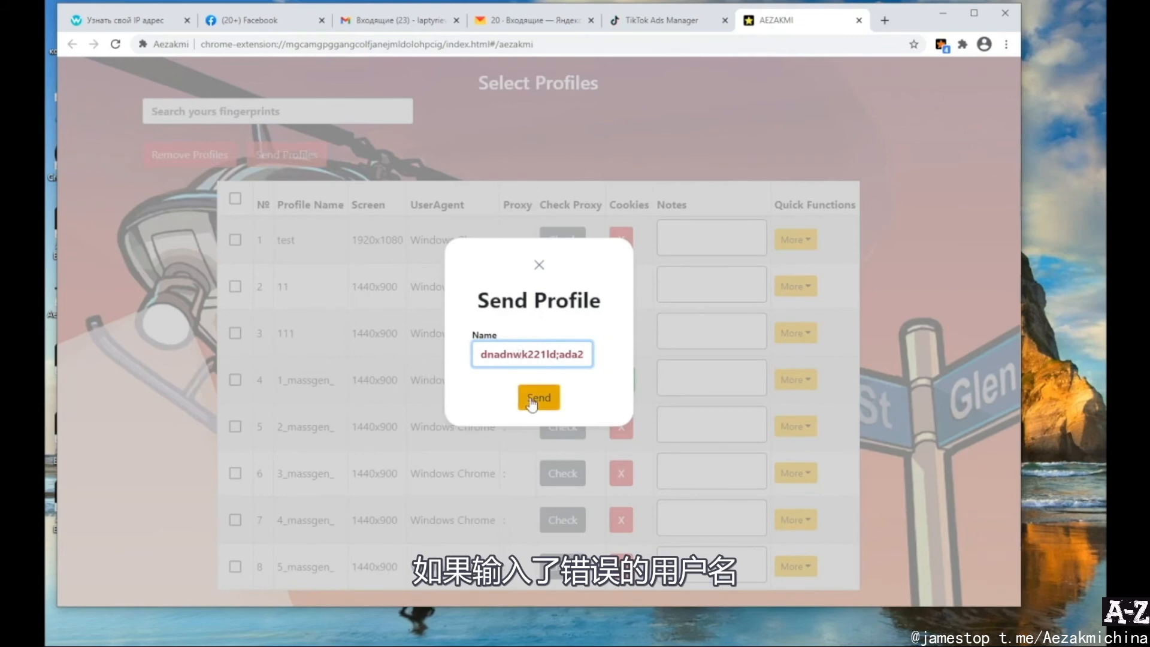
left_click(538, 397)
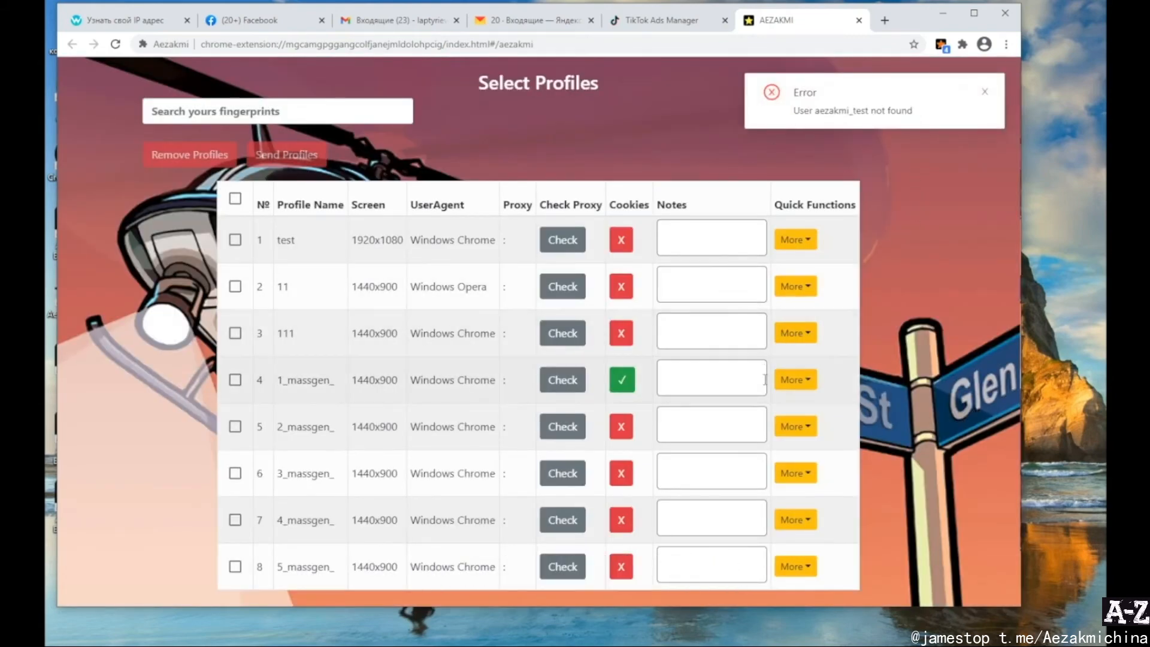
- Retry the 1_massgen_ transfer with a corrected recipient login
left_click(286, 154)
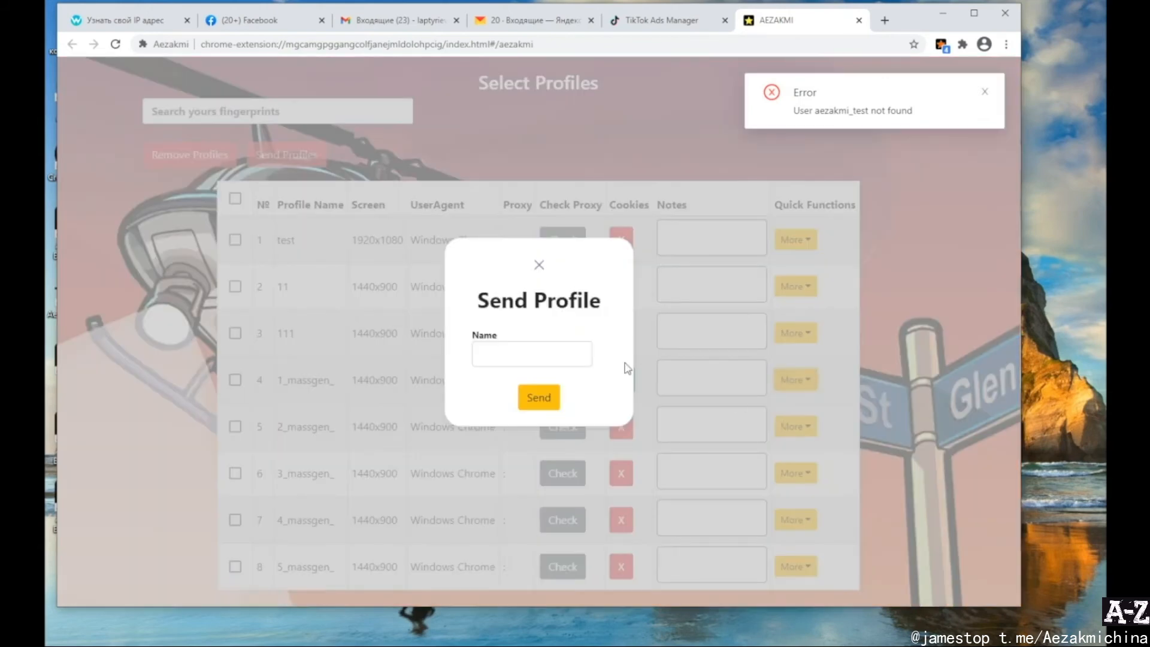
type("25")
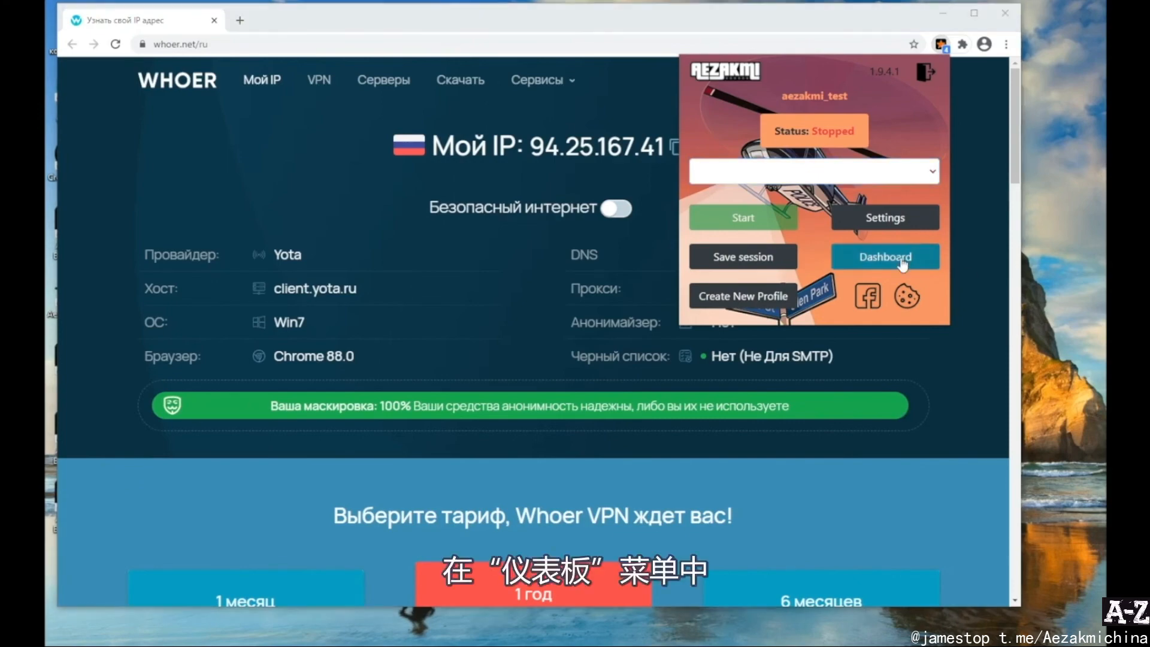
- Transfer the checked group of five profiles, leaving 3_massgen_ and 4_massgen_, and show the online fingerprint dashboard
left_click(884, 256)
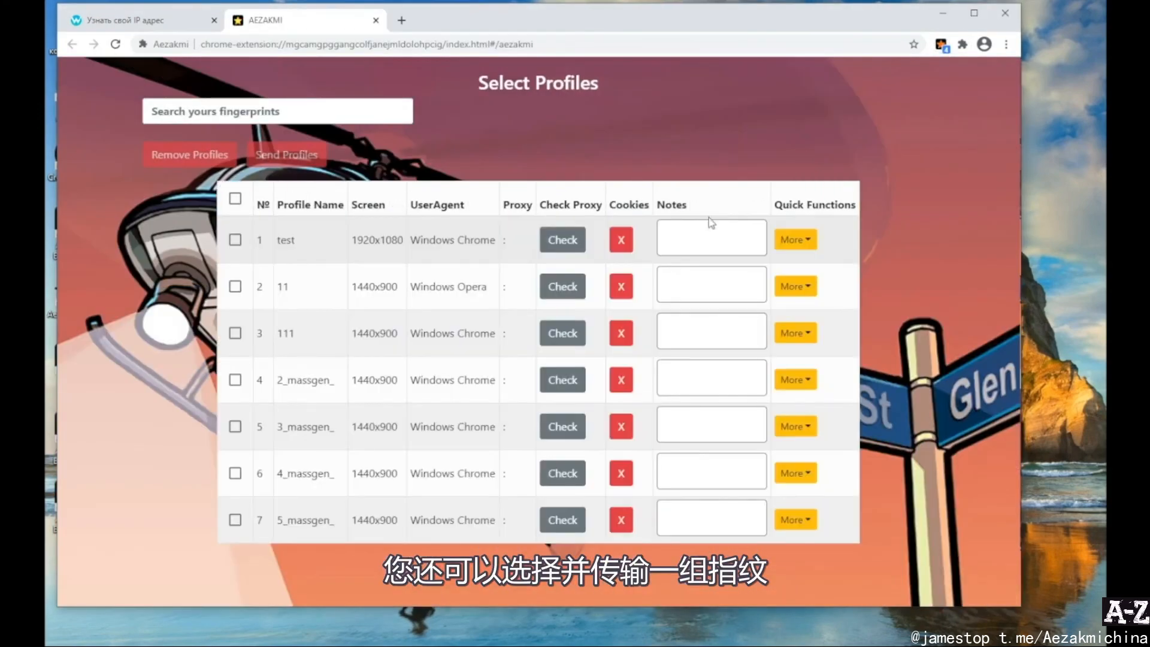
left_click(236, 199)
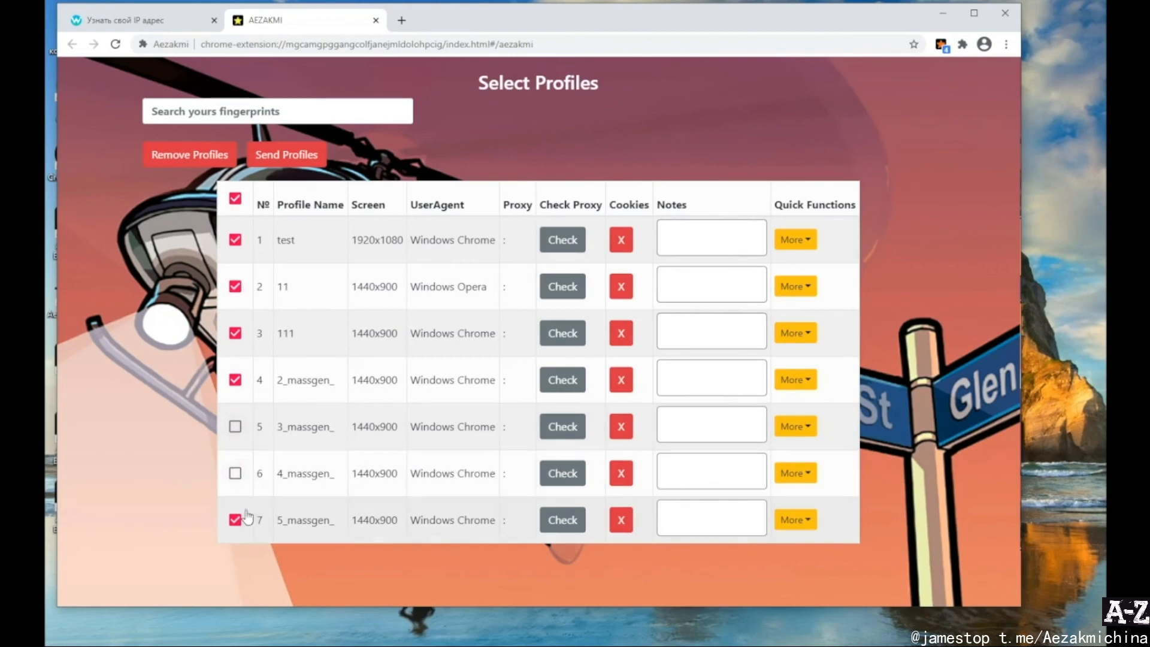
left_click(189, 155)
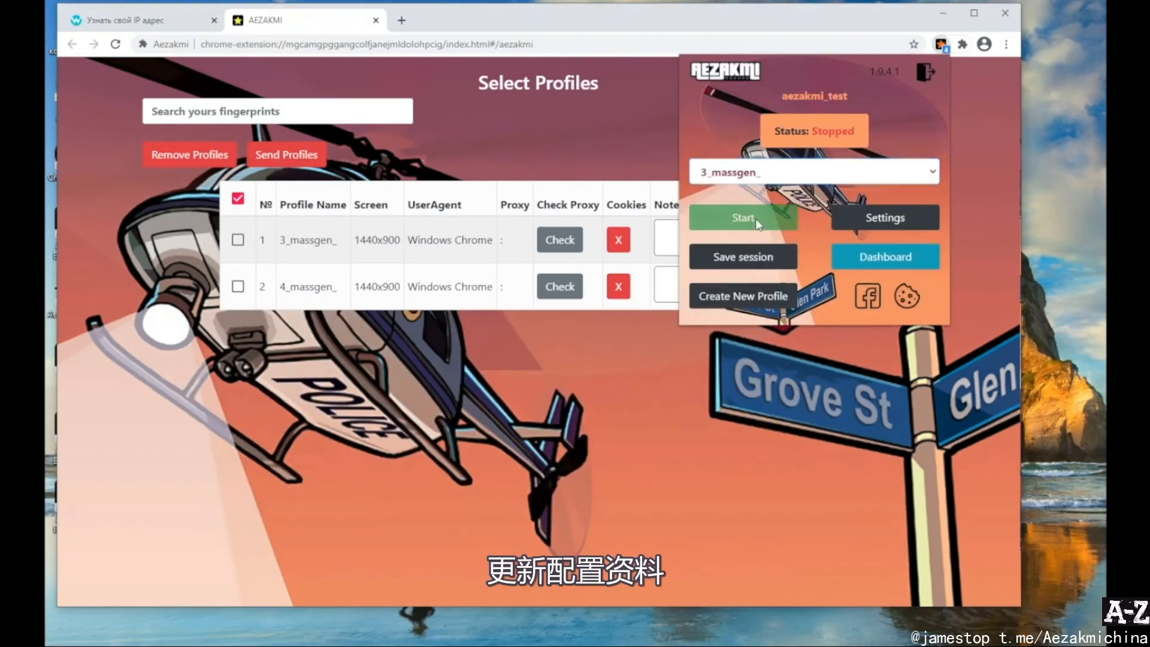
left_click(742, 218)
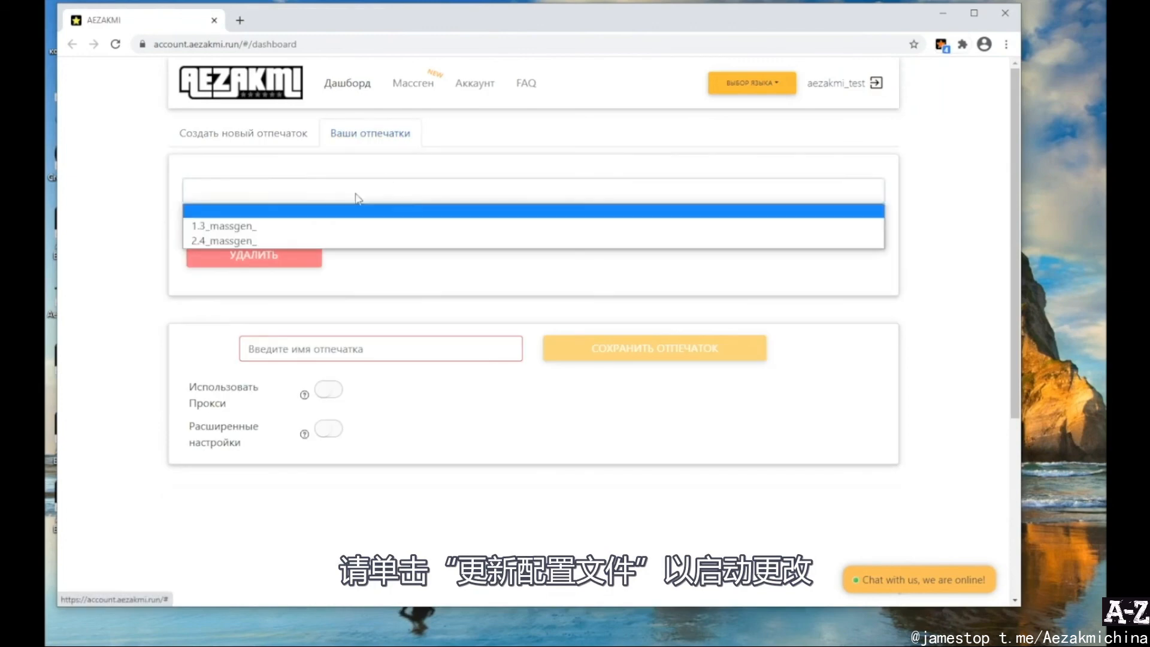
- Edit the 3_massgen_ fingerprint's display resolution to 1100×600 and save it
left_click(327, 428)
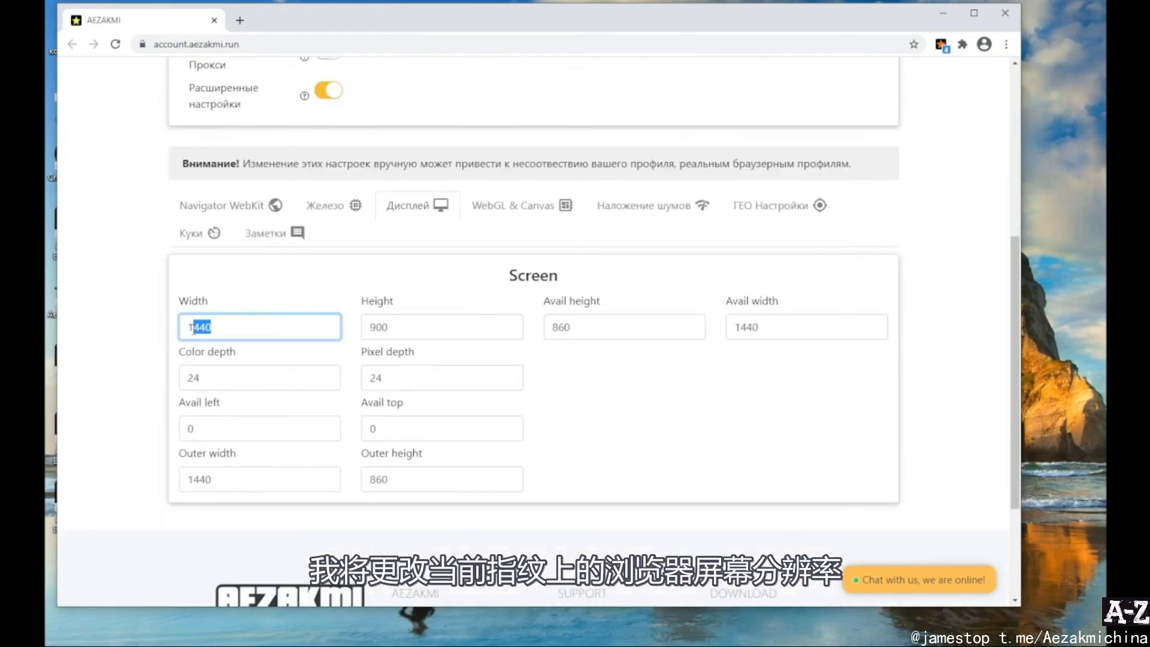
type("6")
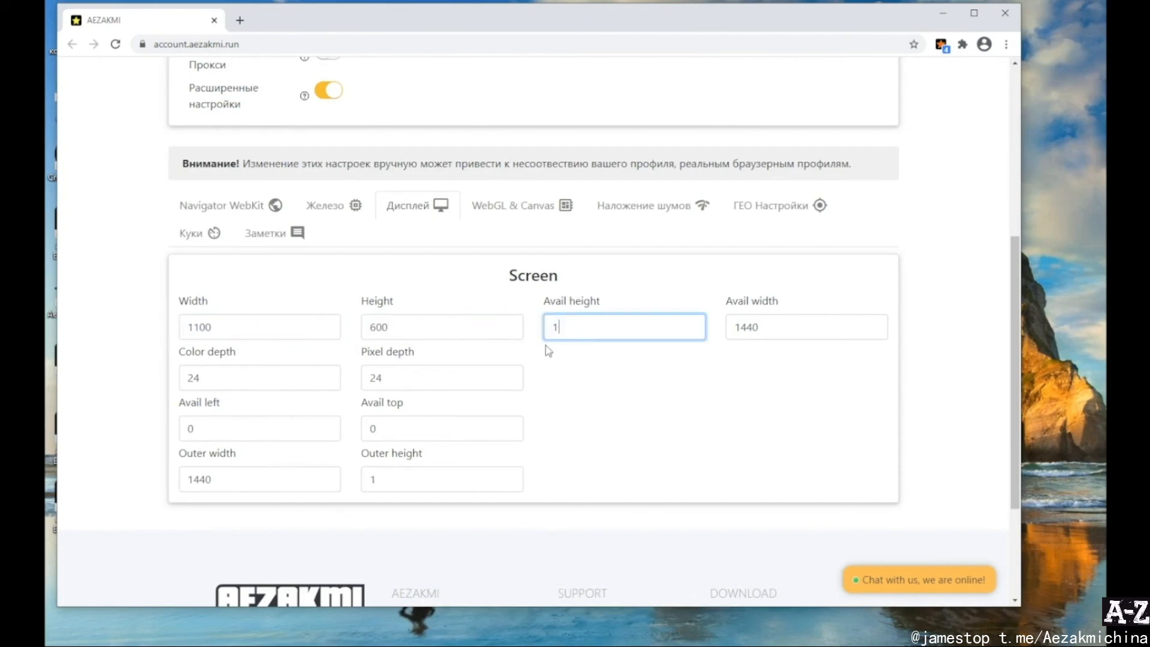
type("080")
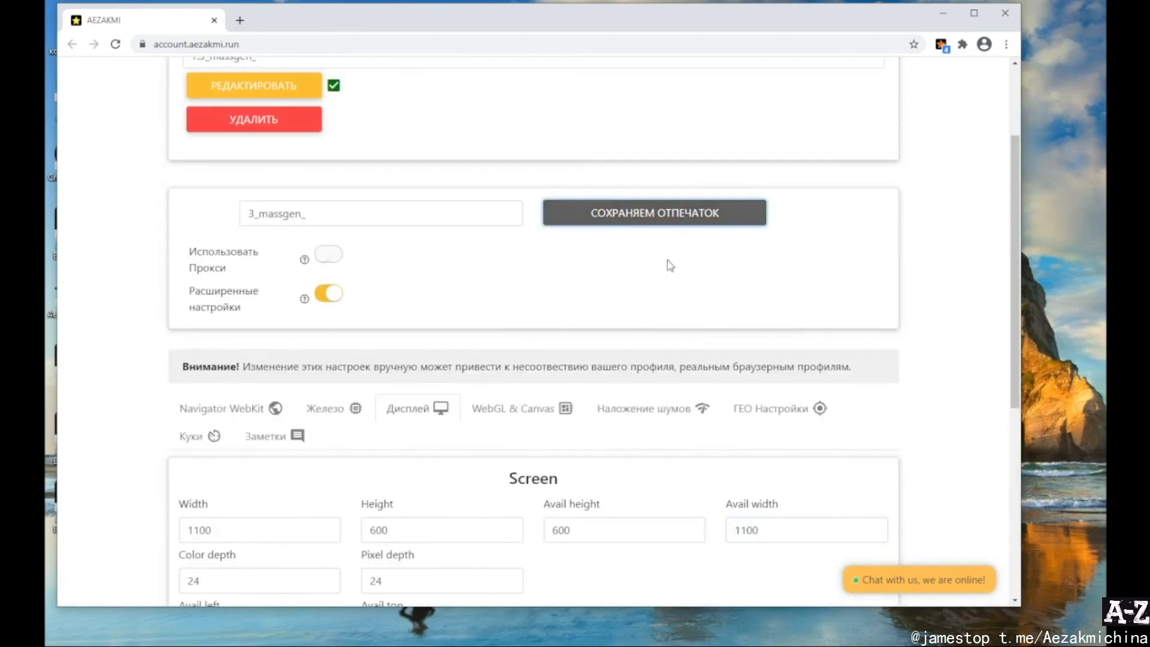
- Launch the updated 3_massgen_ profile from the AEZAKMI extension panel
left_click(652, 213)
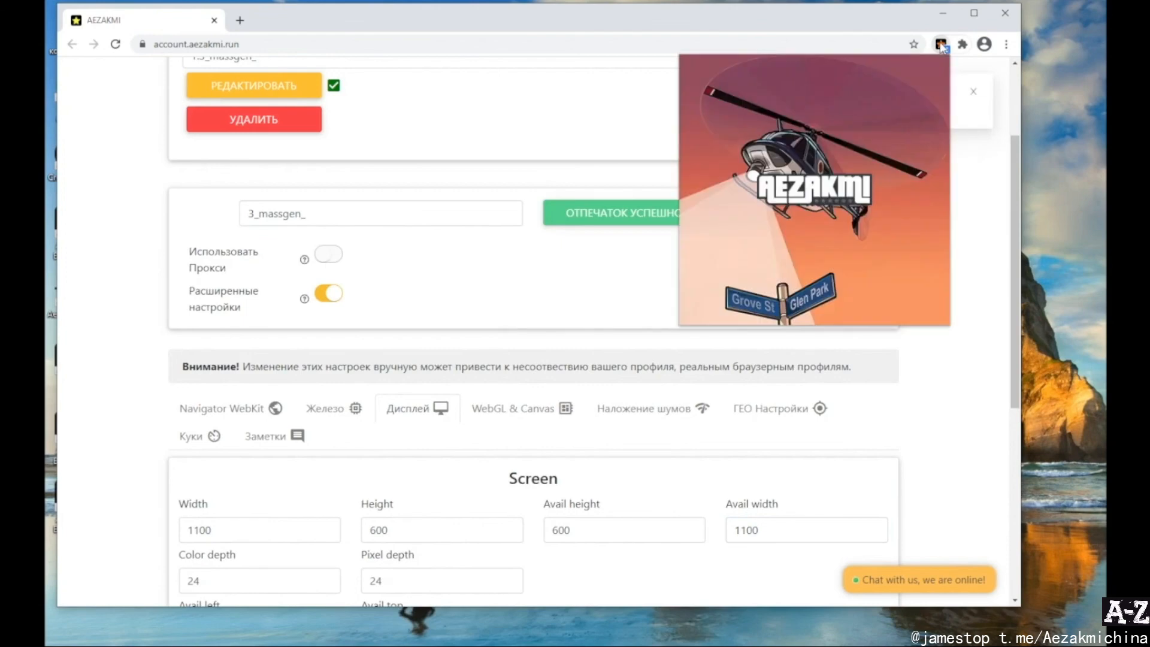
left_click(940, 44)
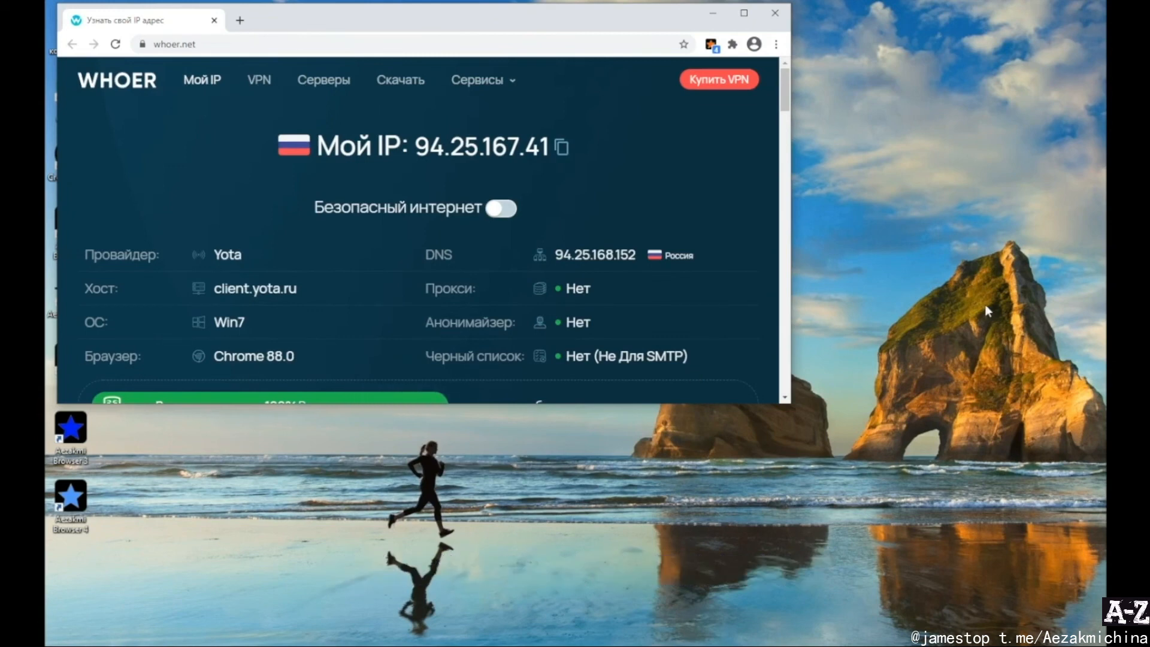
- Show the Facebook Tools collection for the running 3_massgen_ profile and scroll its utilities list
scroll("down", 3)
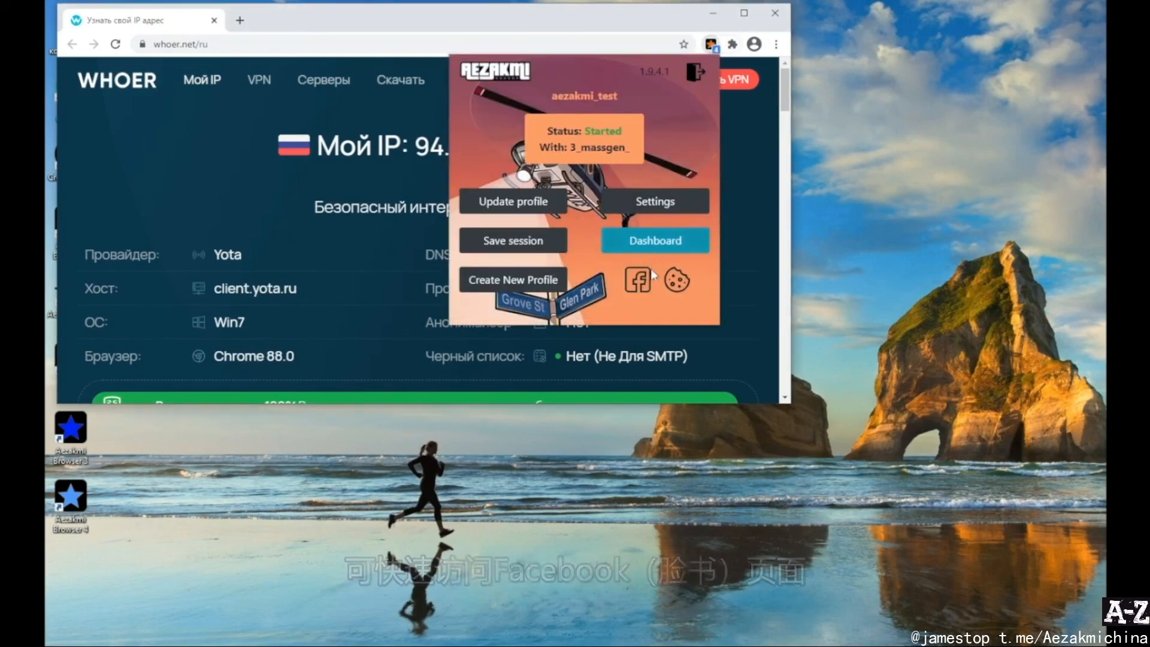
left_click(636, 280)
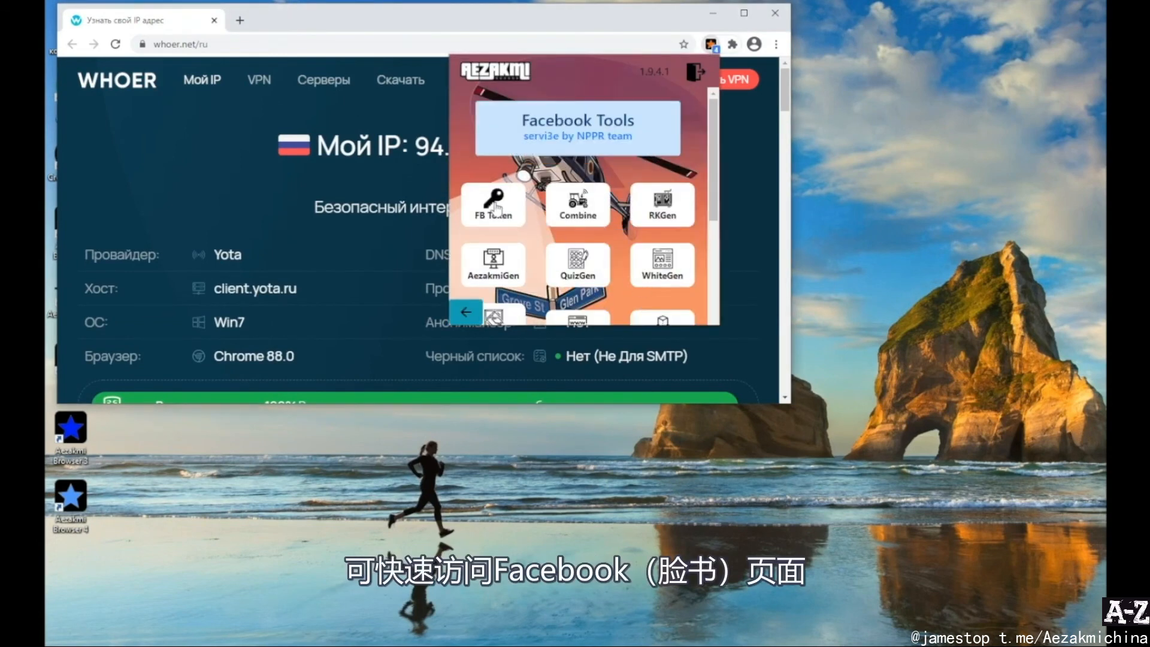
scroll("down", 3)
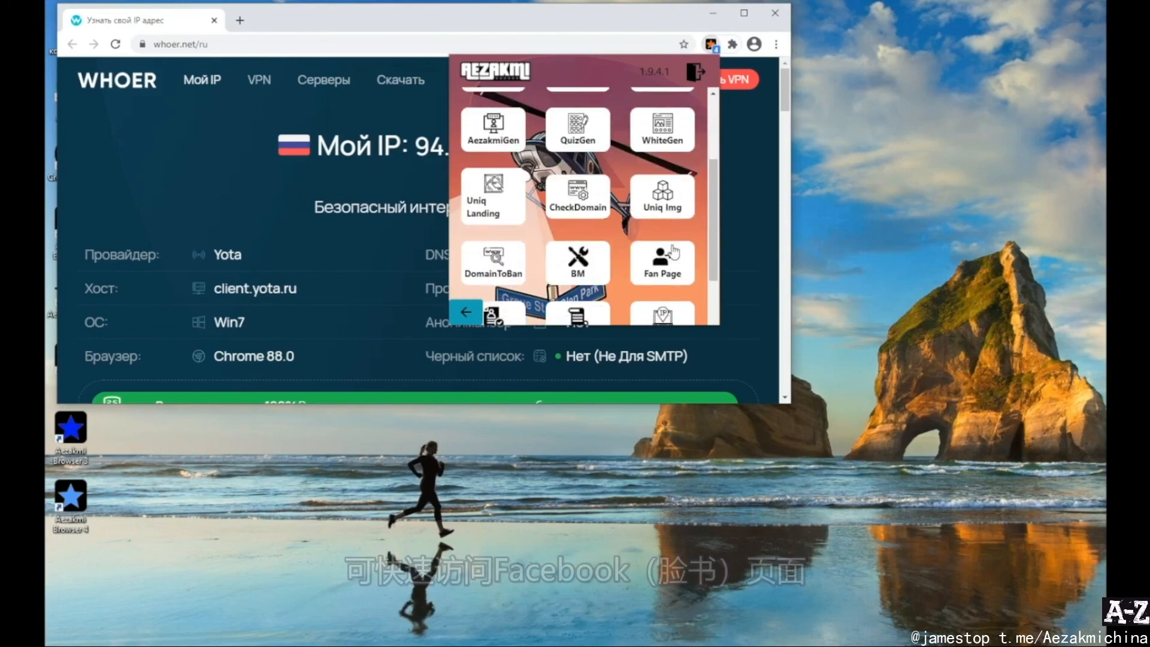
scroll("down", 3)
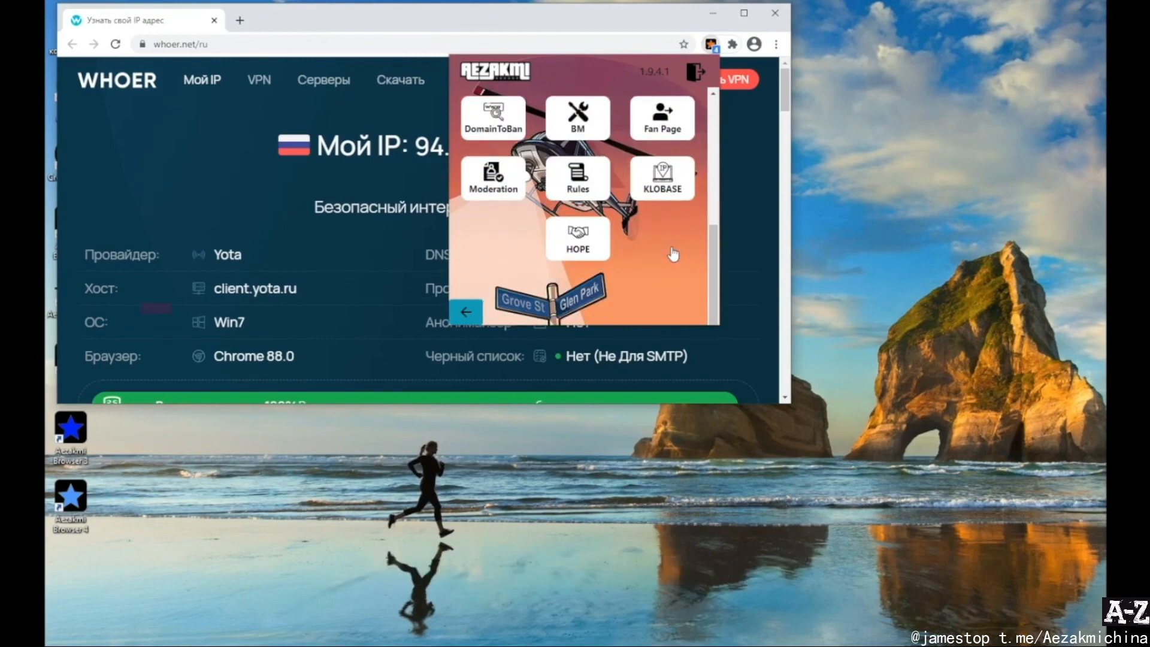